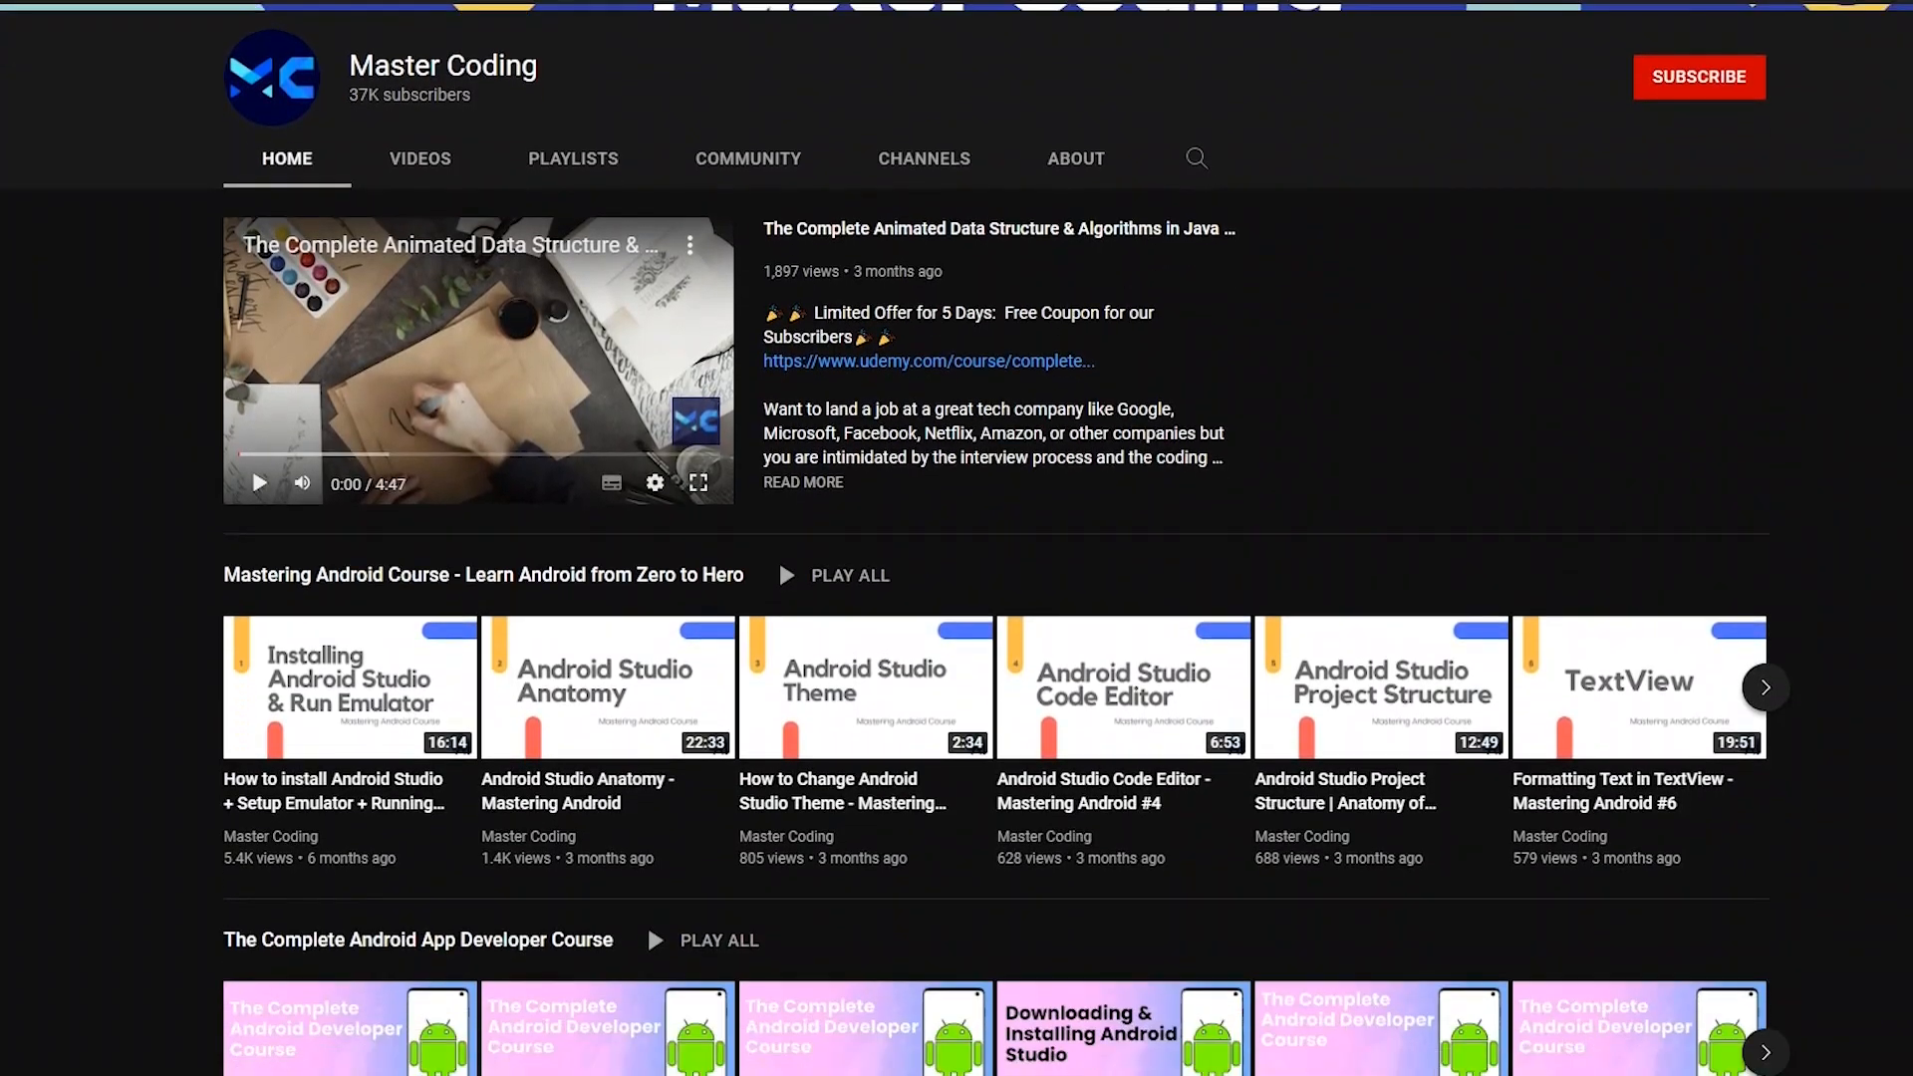
Write the comment "// 1- Appending Elements" on line 8, correcting the mistyped capital L
scroll("down", 3)
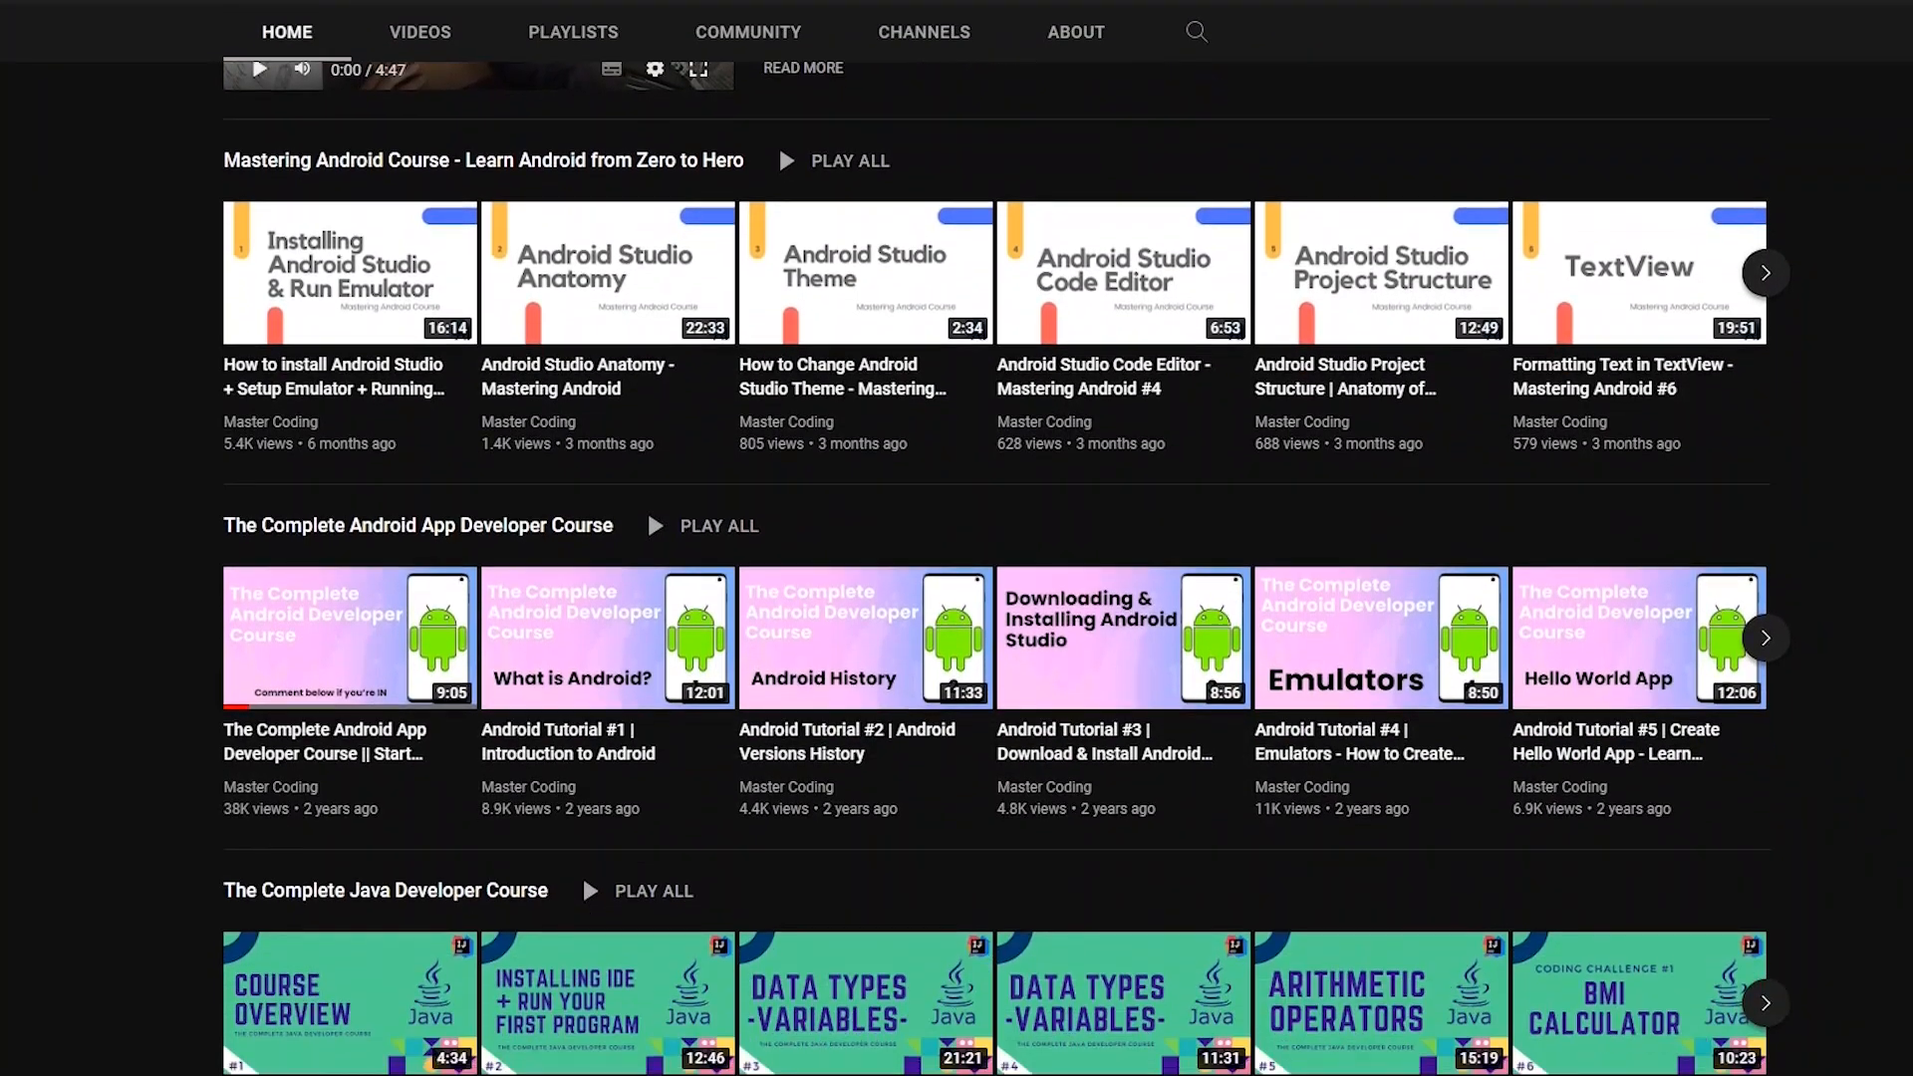
scroll("down", 3)
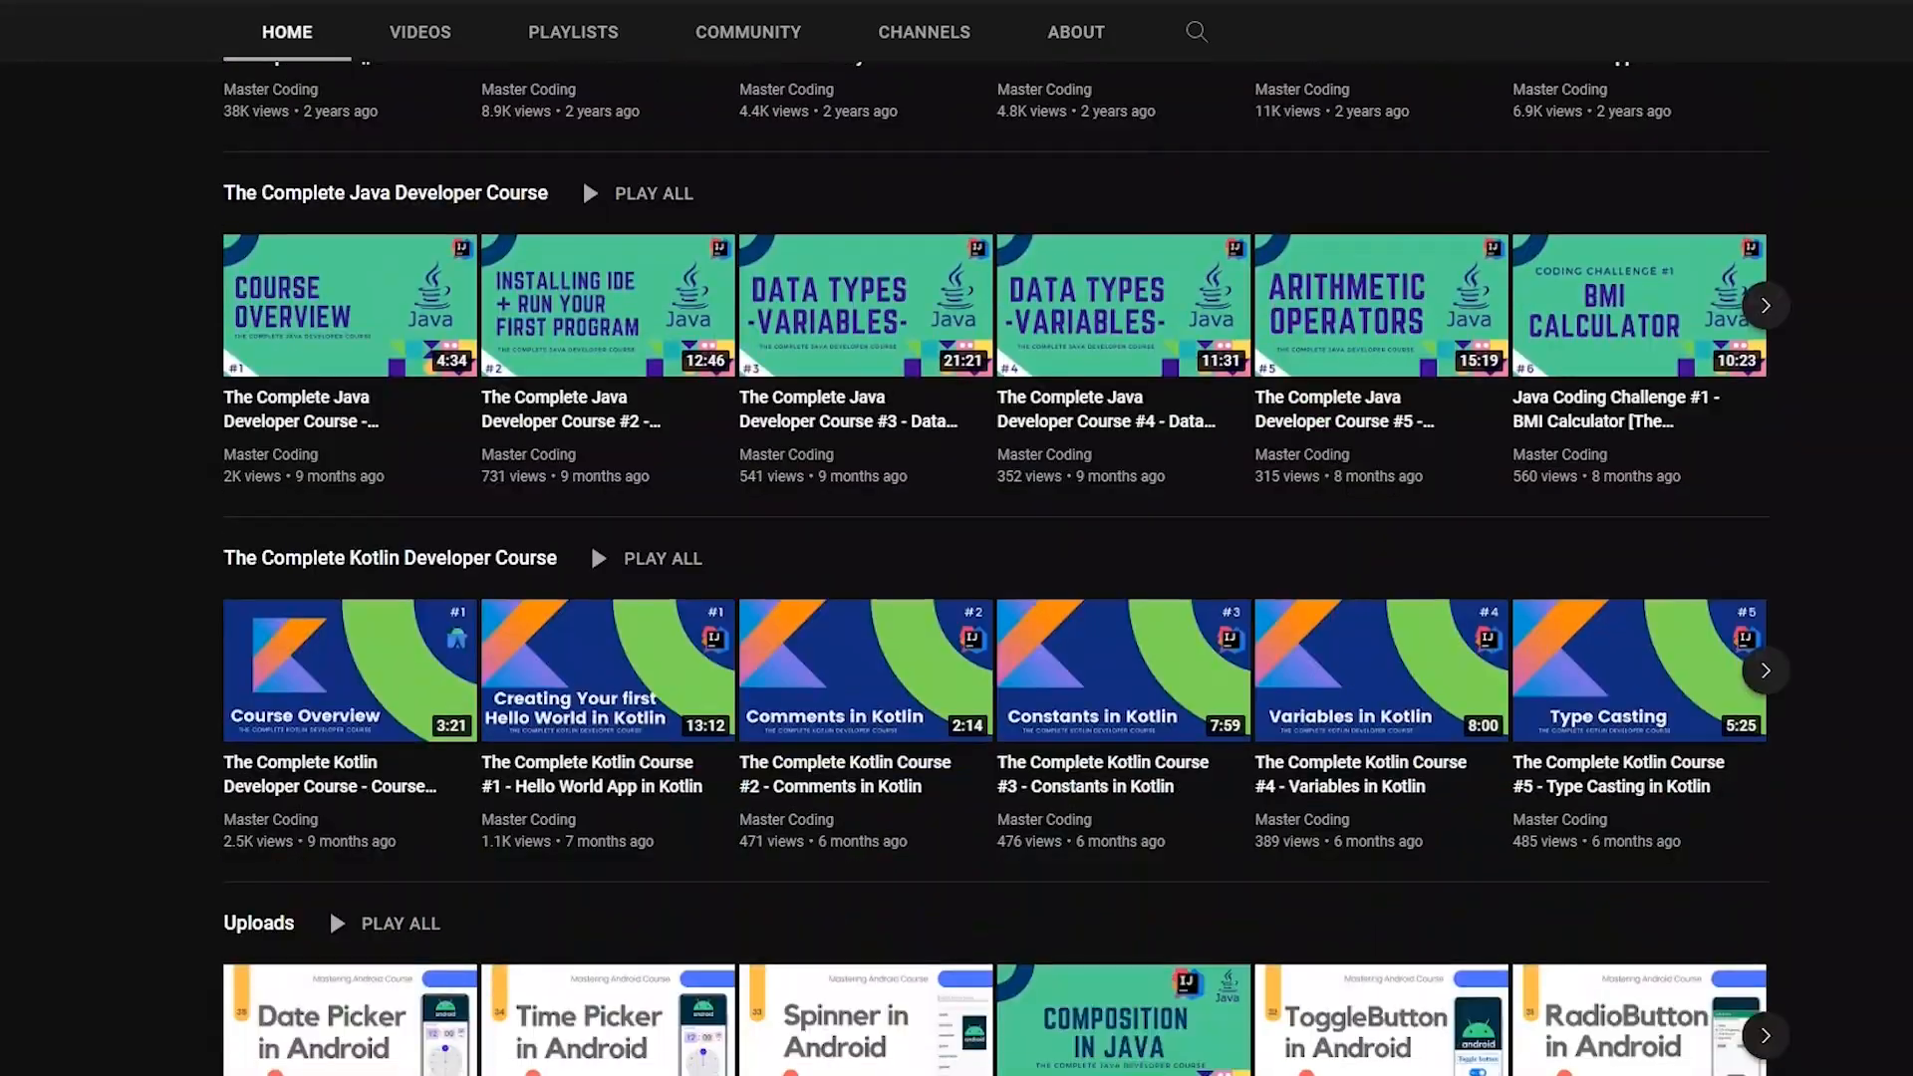
scroll("down", 3)
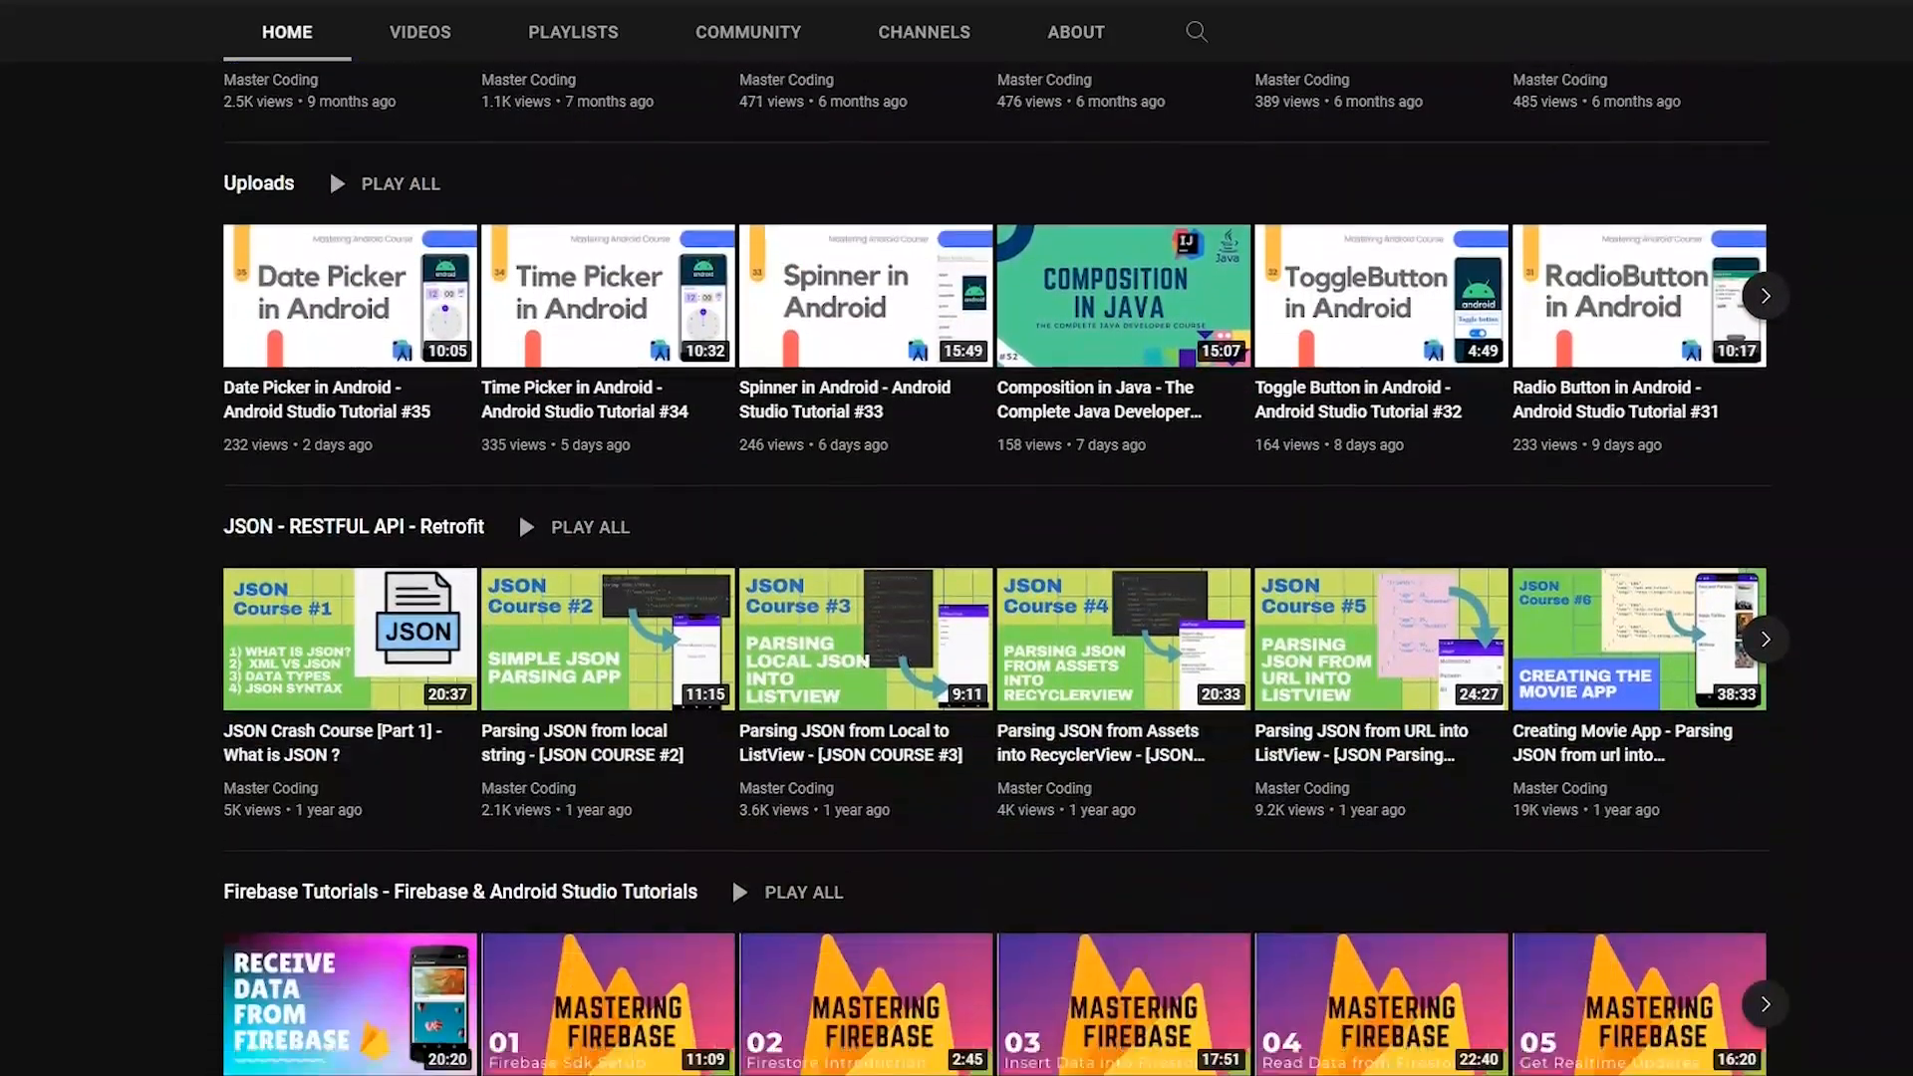
scroll("down", 3)
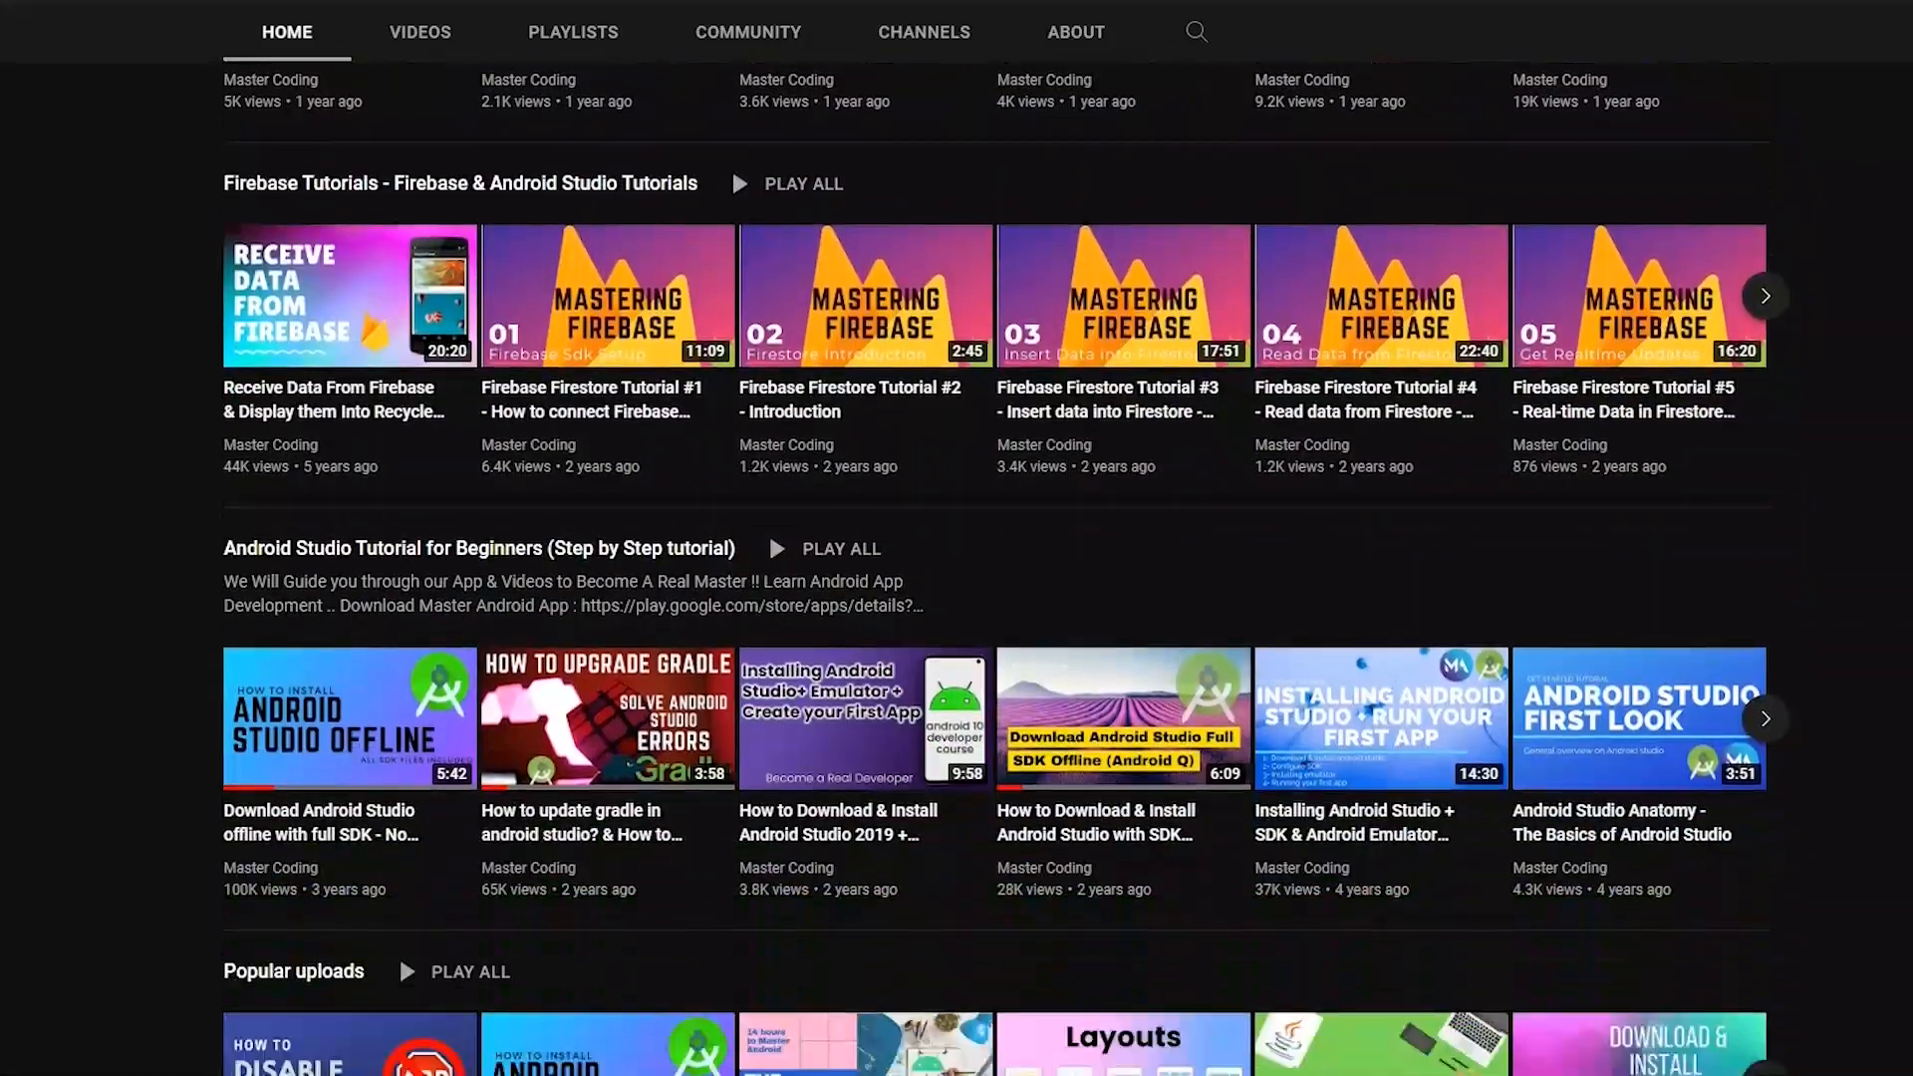
scroll("down", 3)
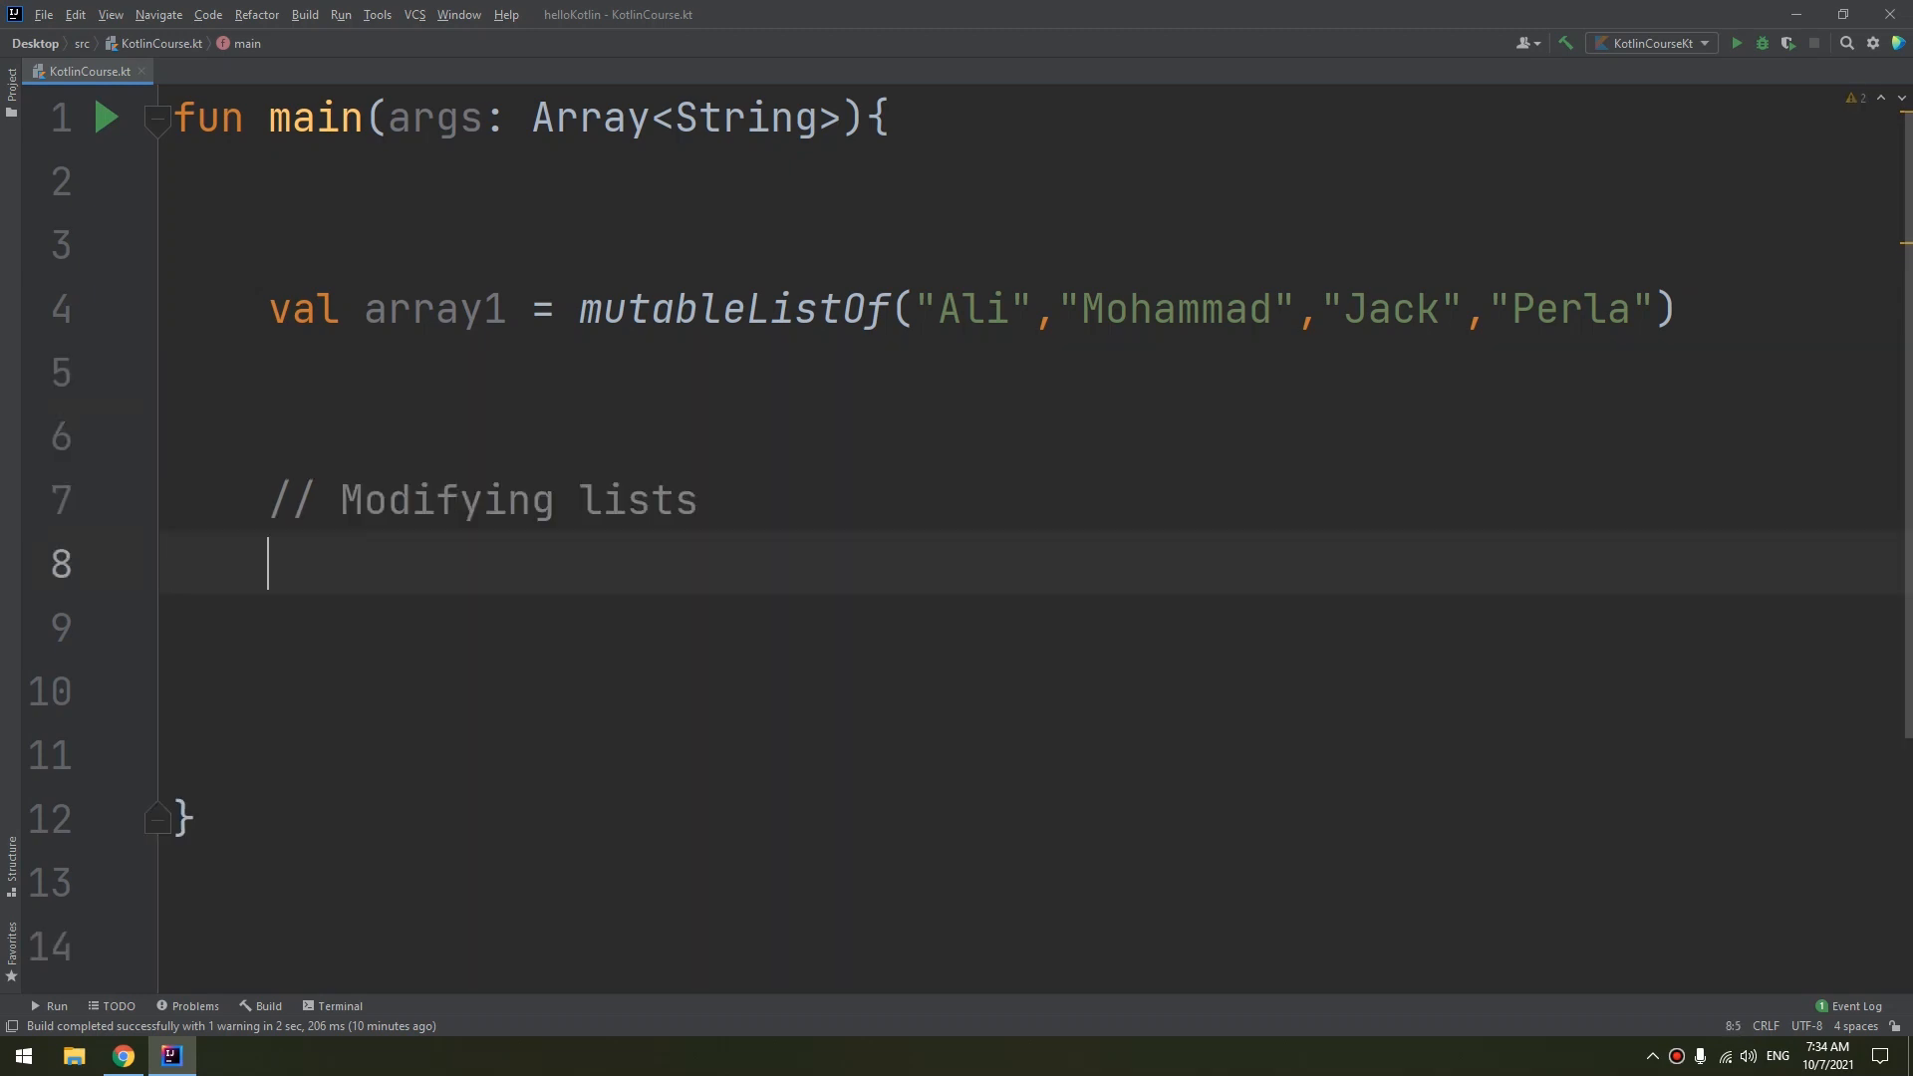
type("// 1")
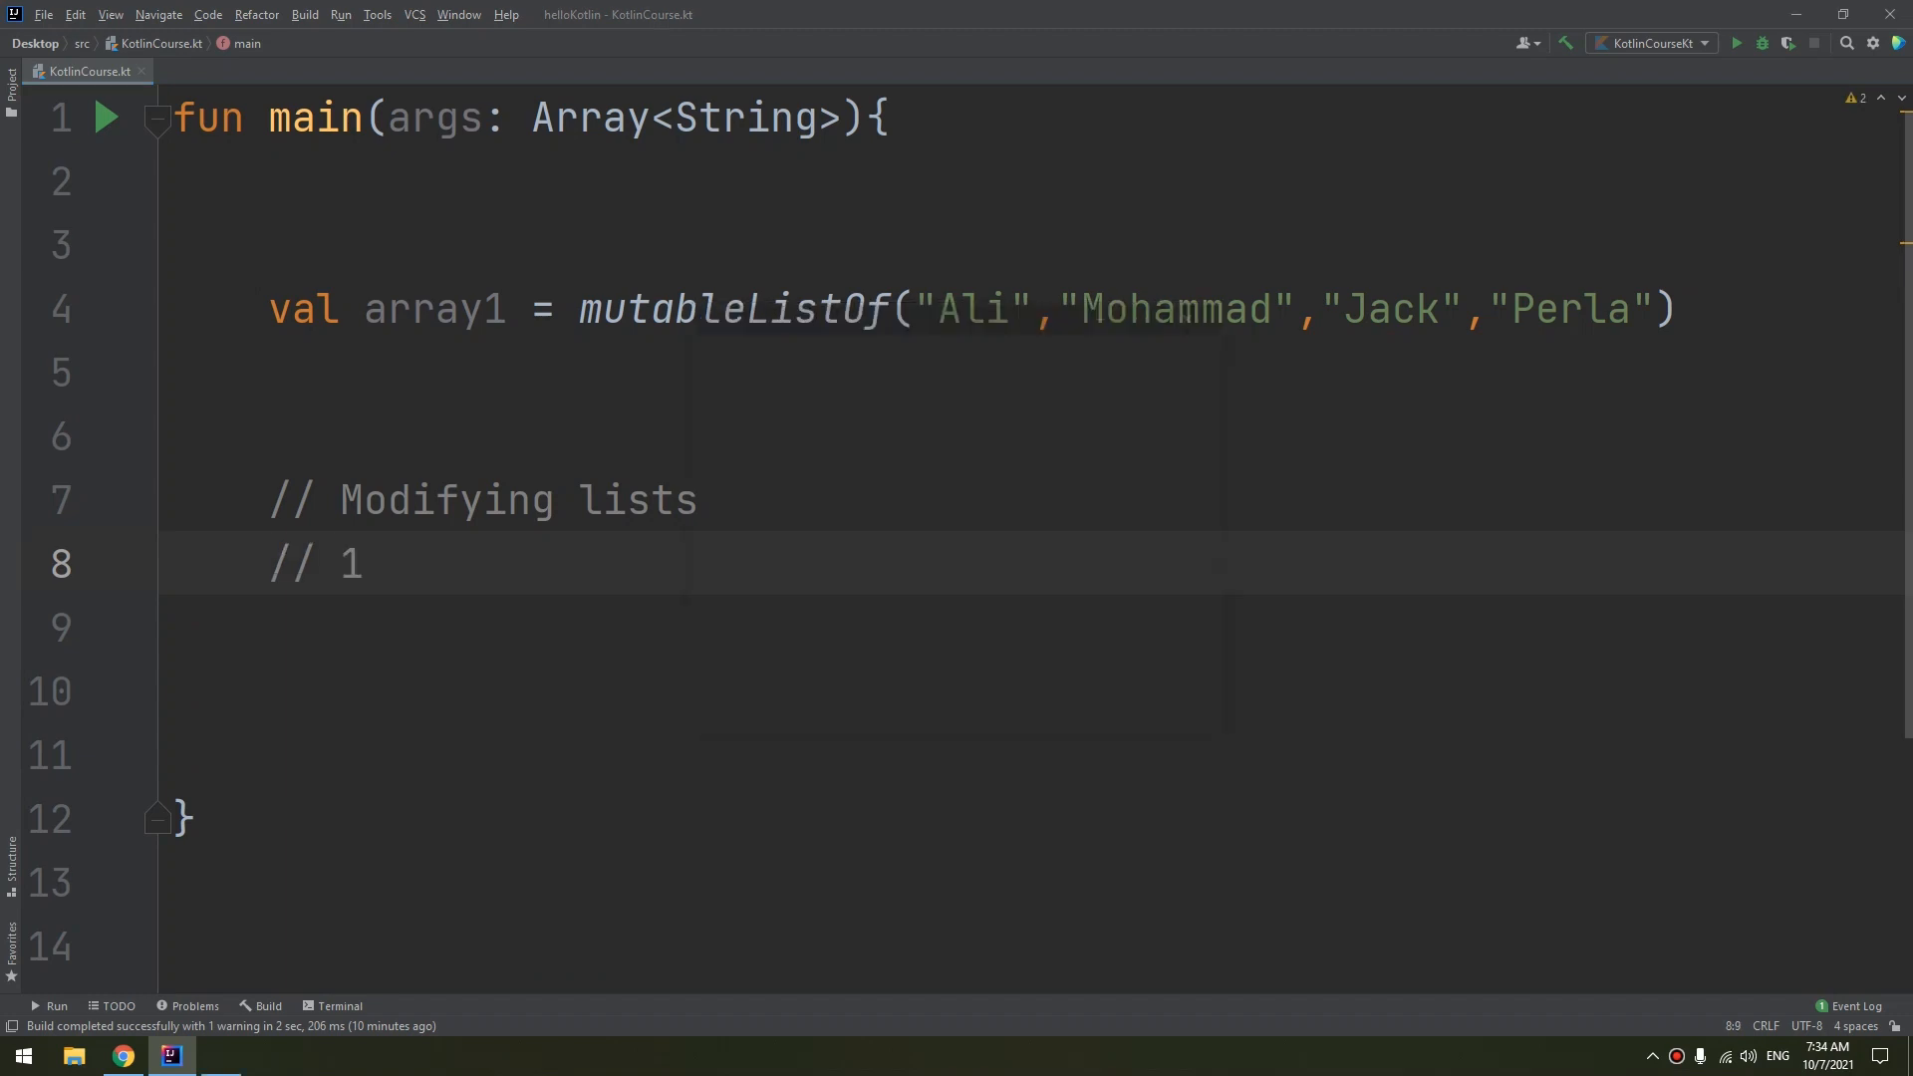
left_click(385, 562)
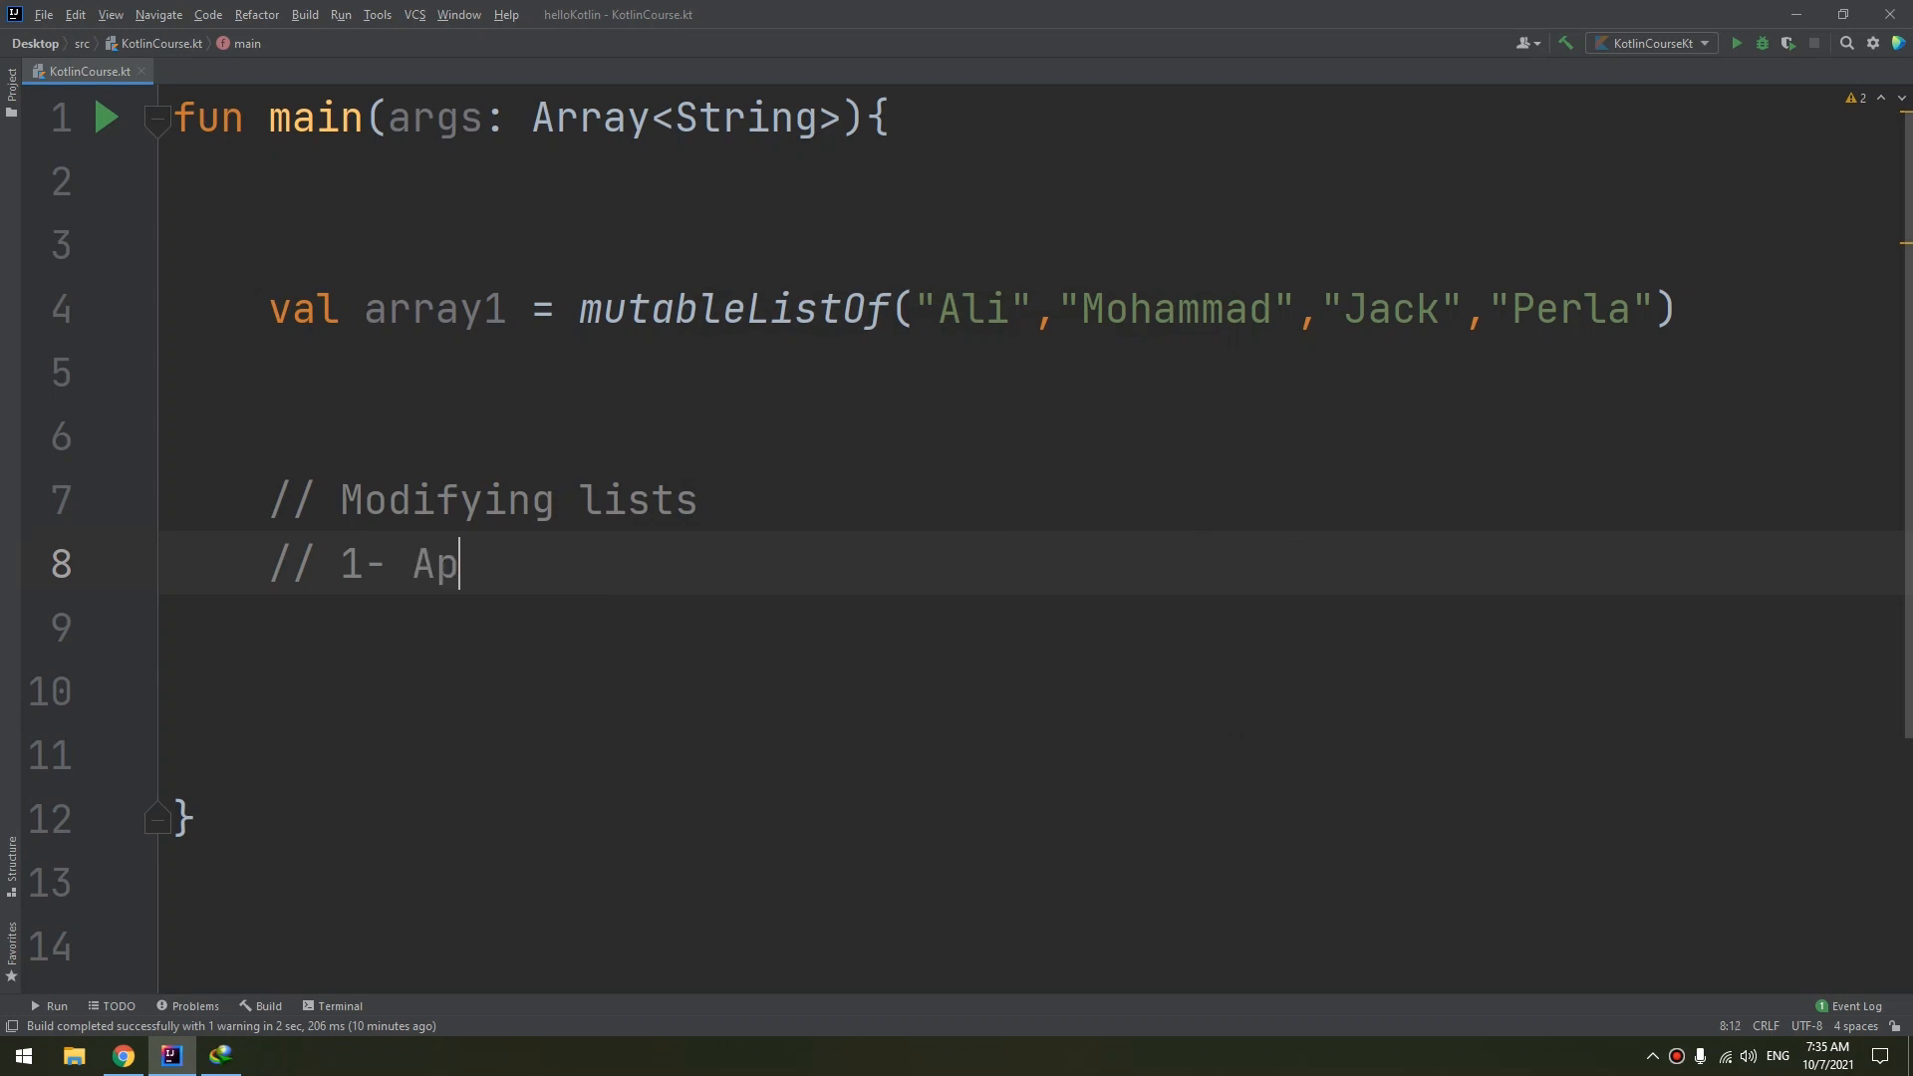
type("pending")
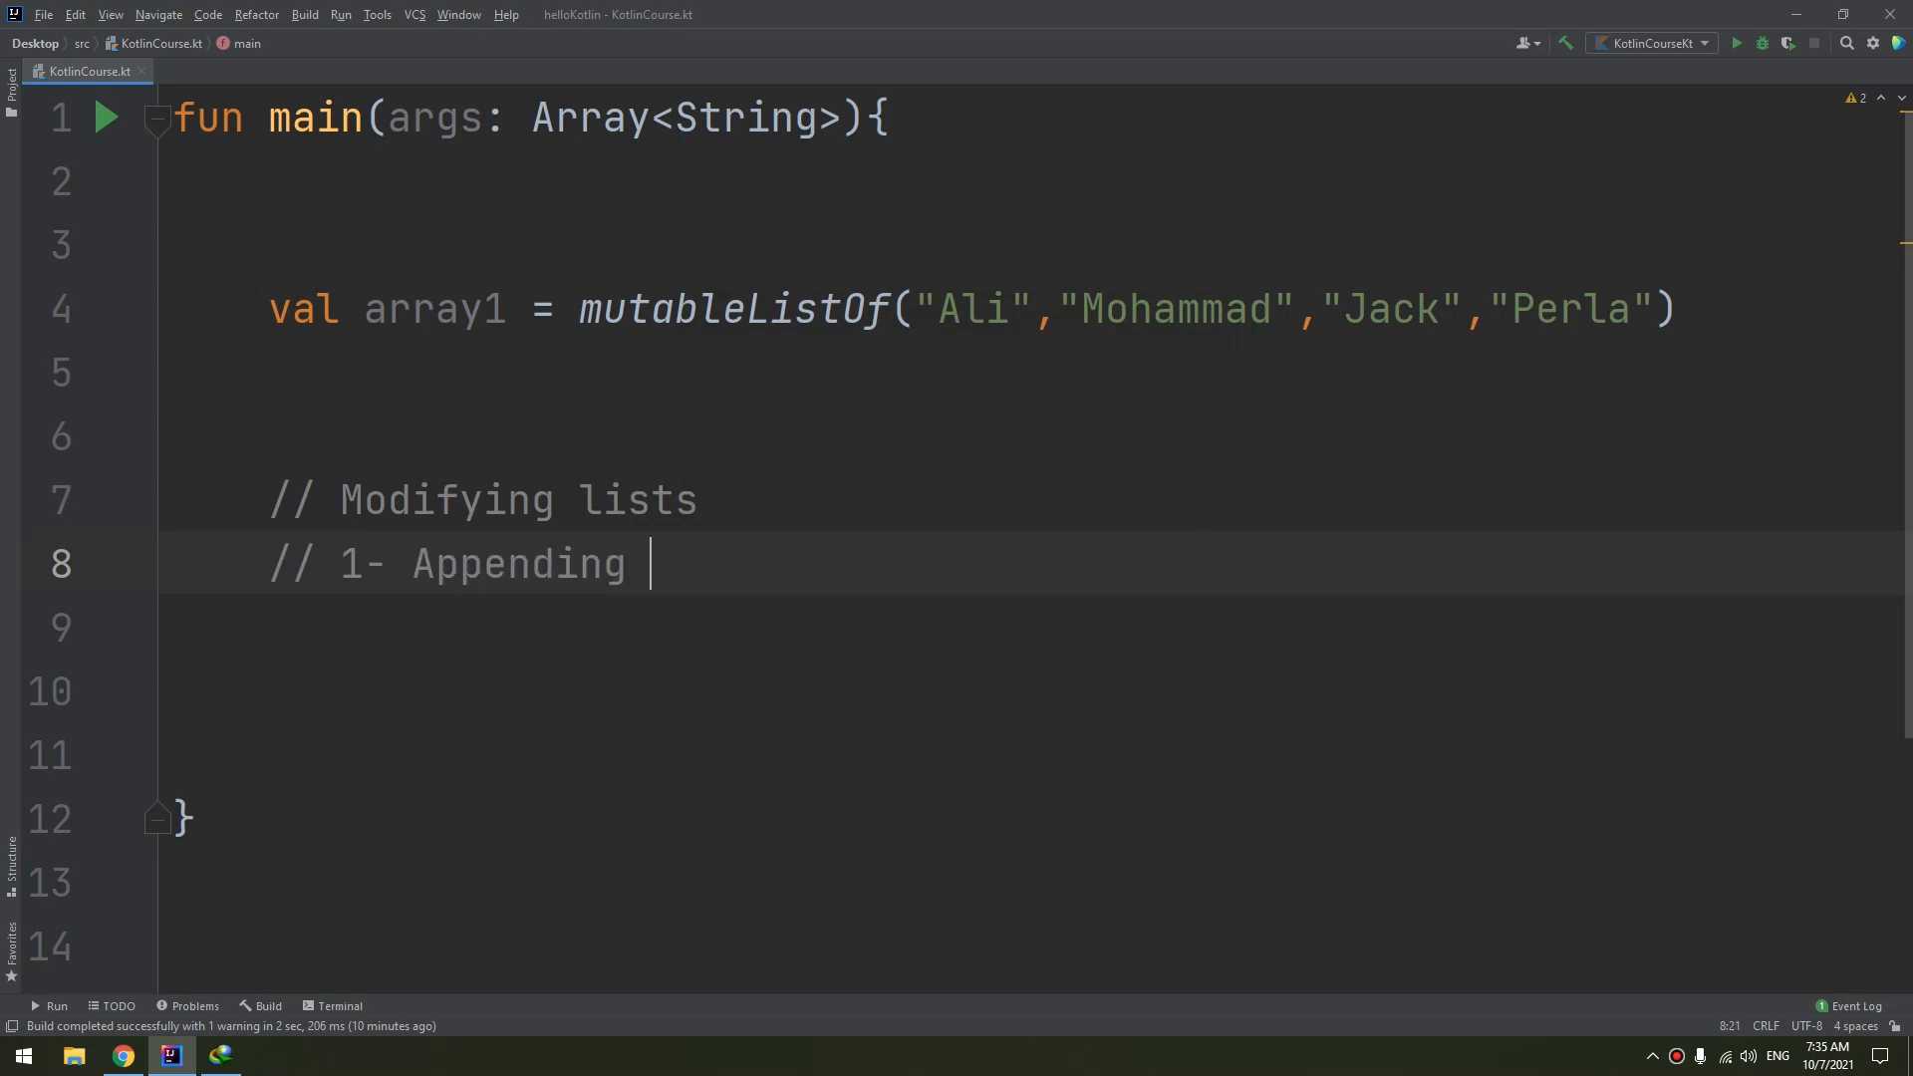
type("EL")
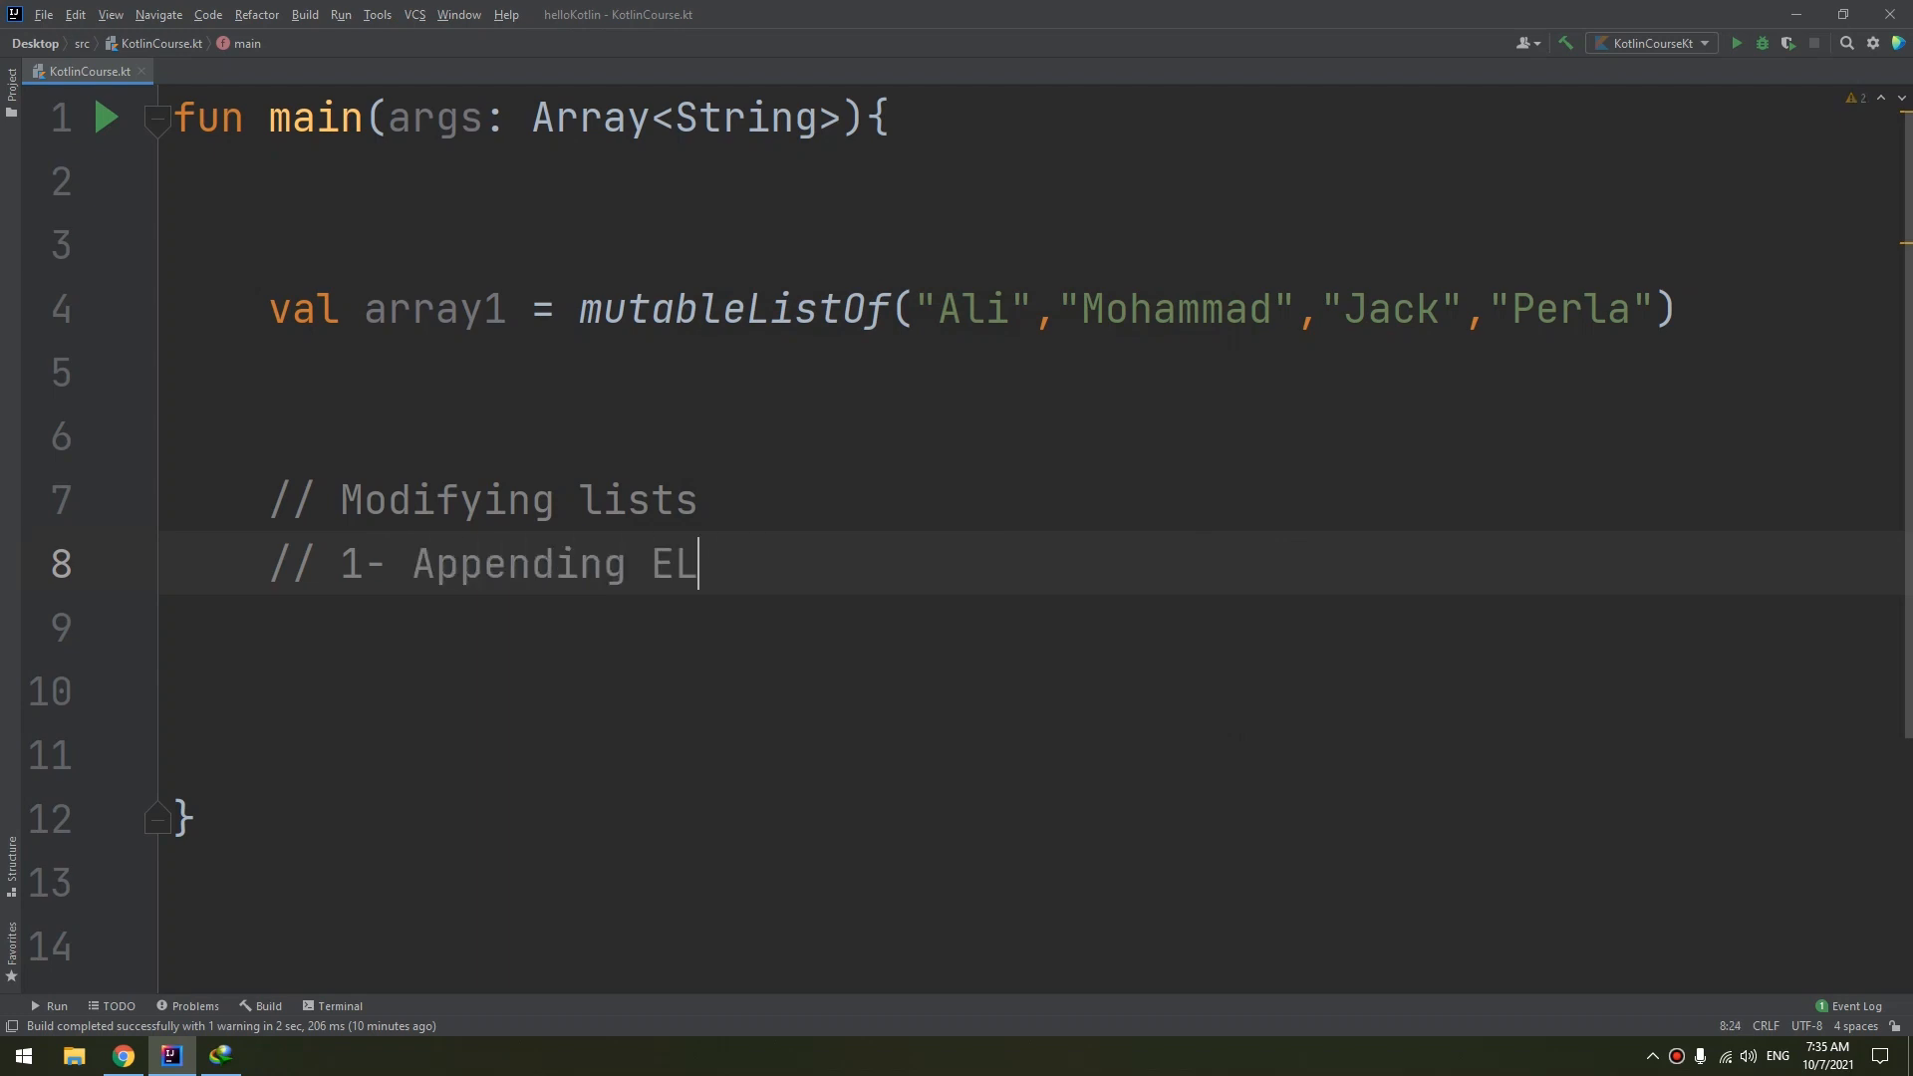
key("Backspace")
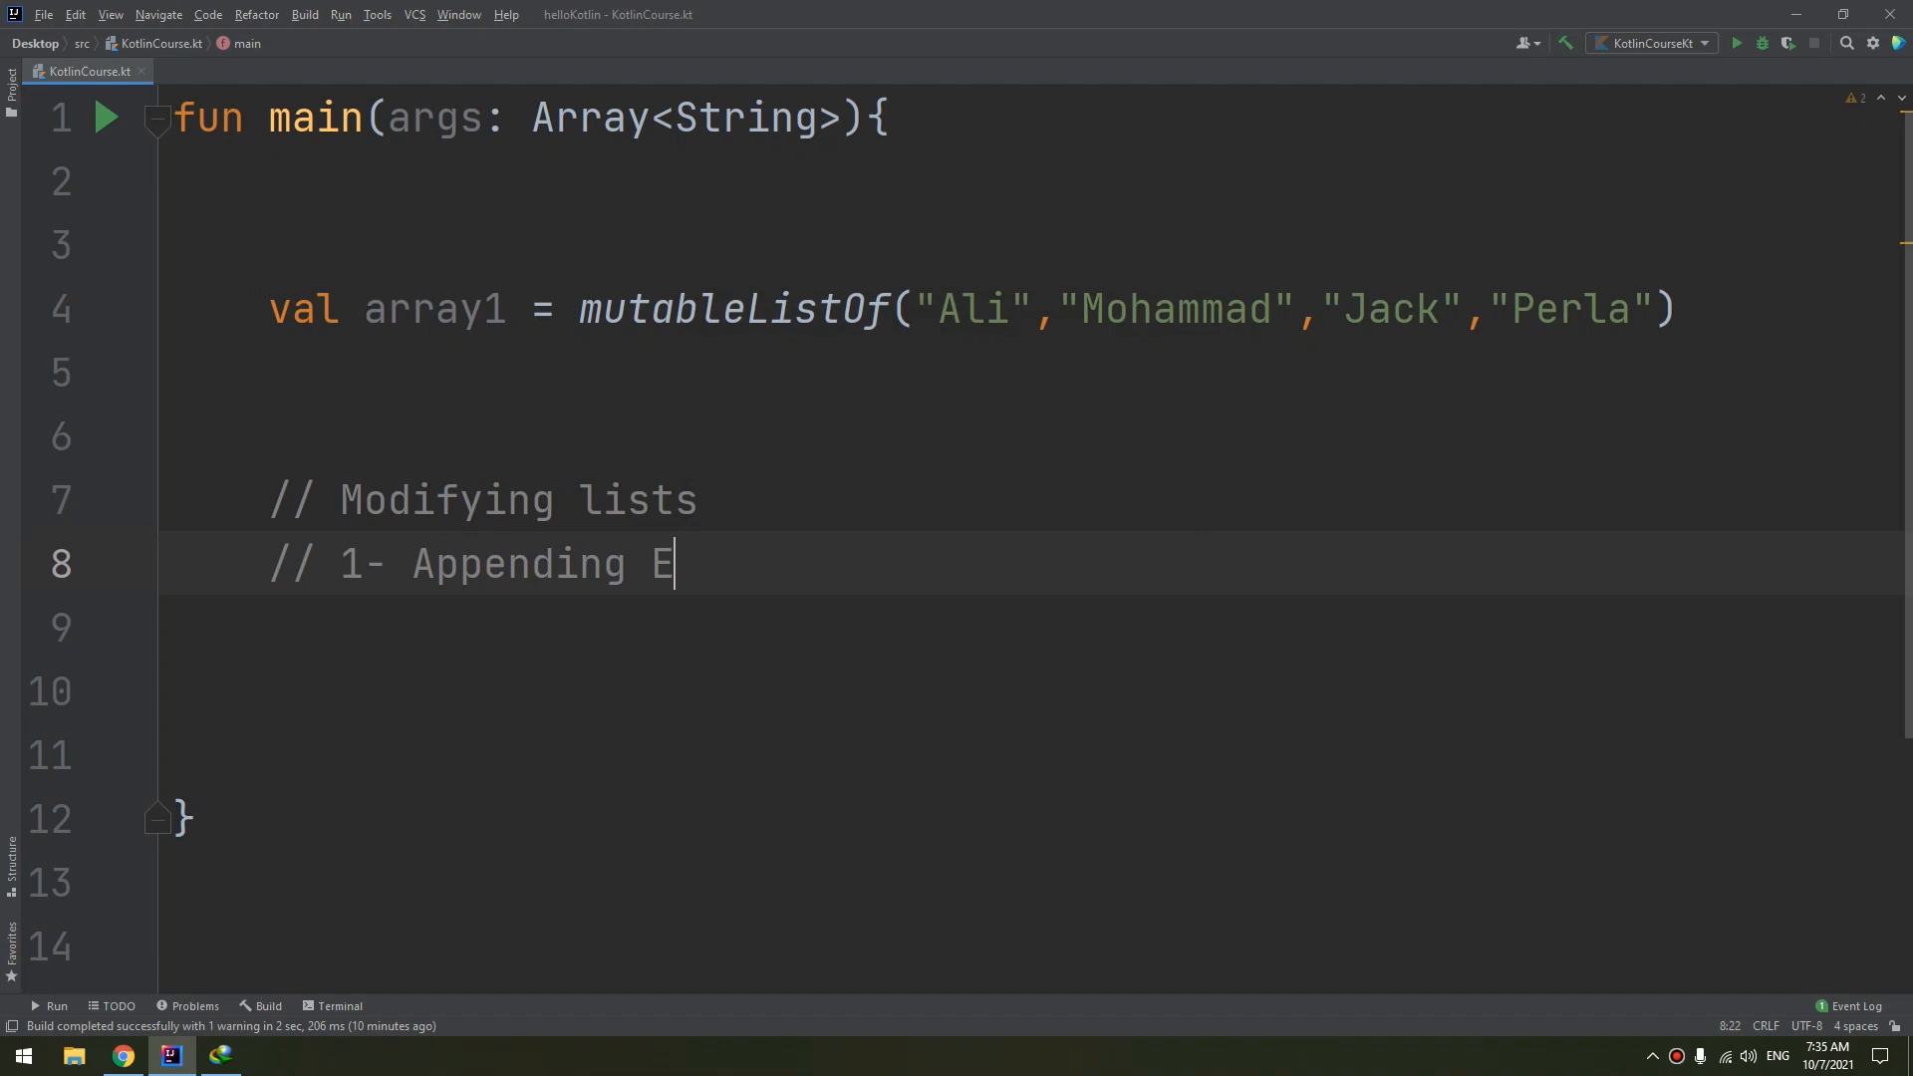
type("lements")
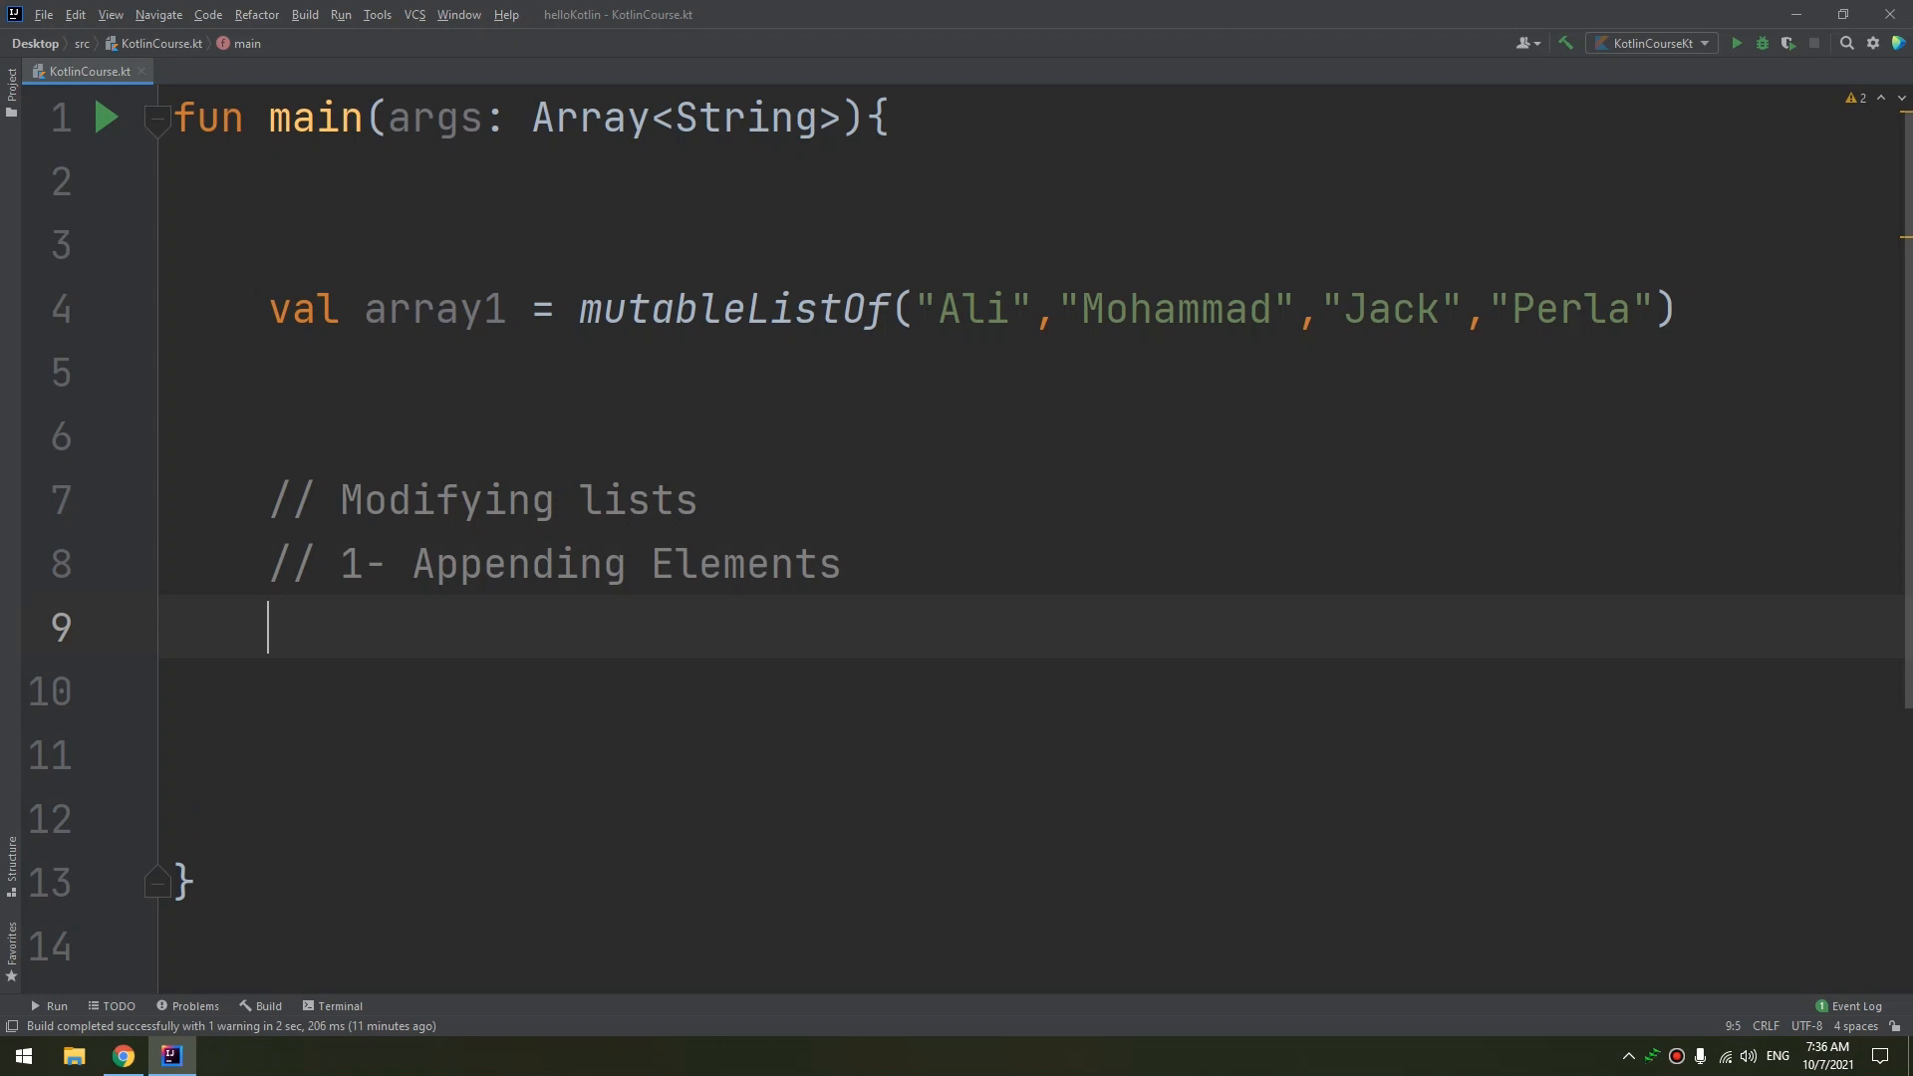
Start an array1.add() call on line 9 using the add(element) completion
type("arra")
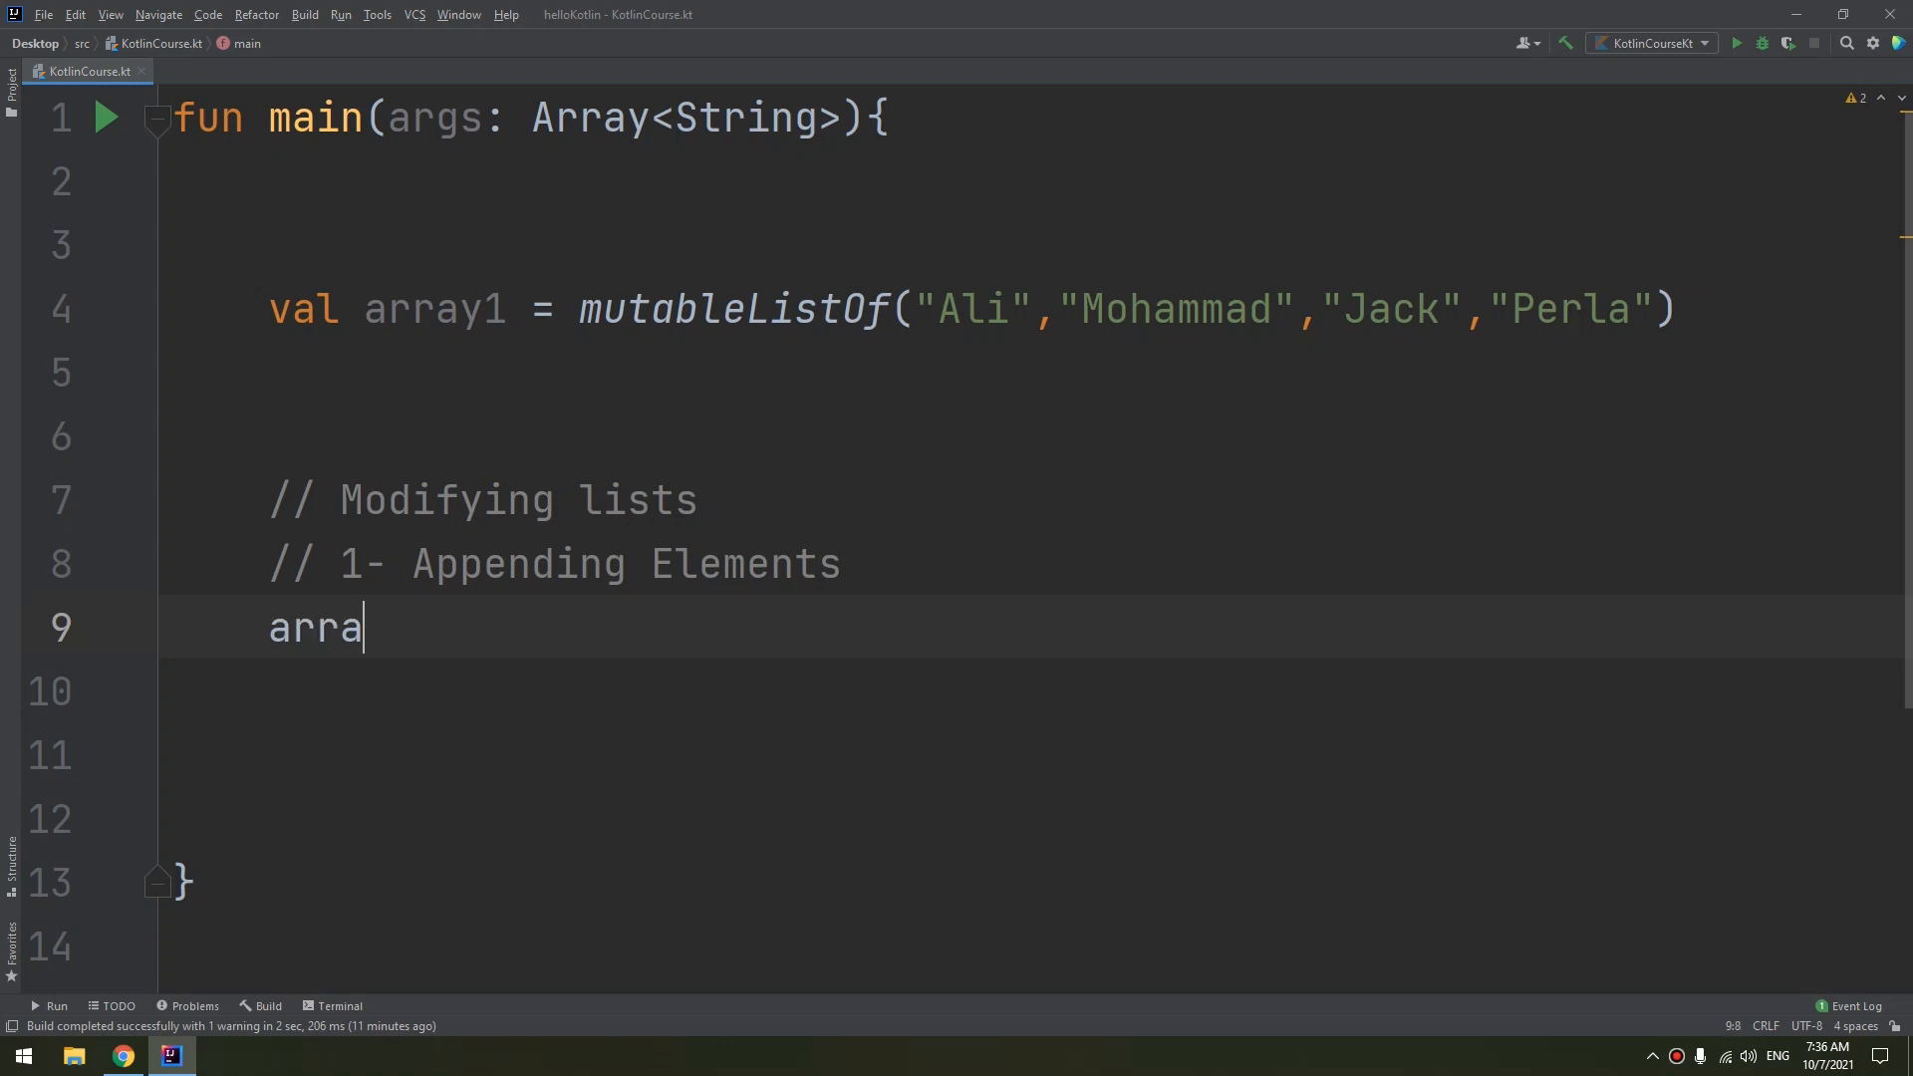
type("y1.")
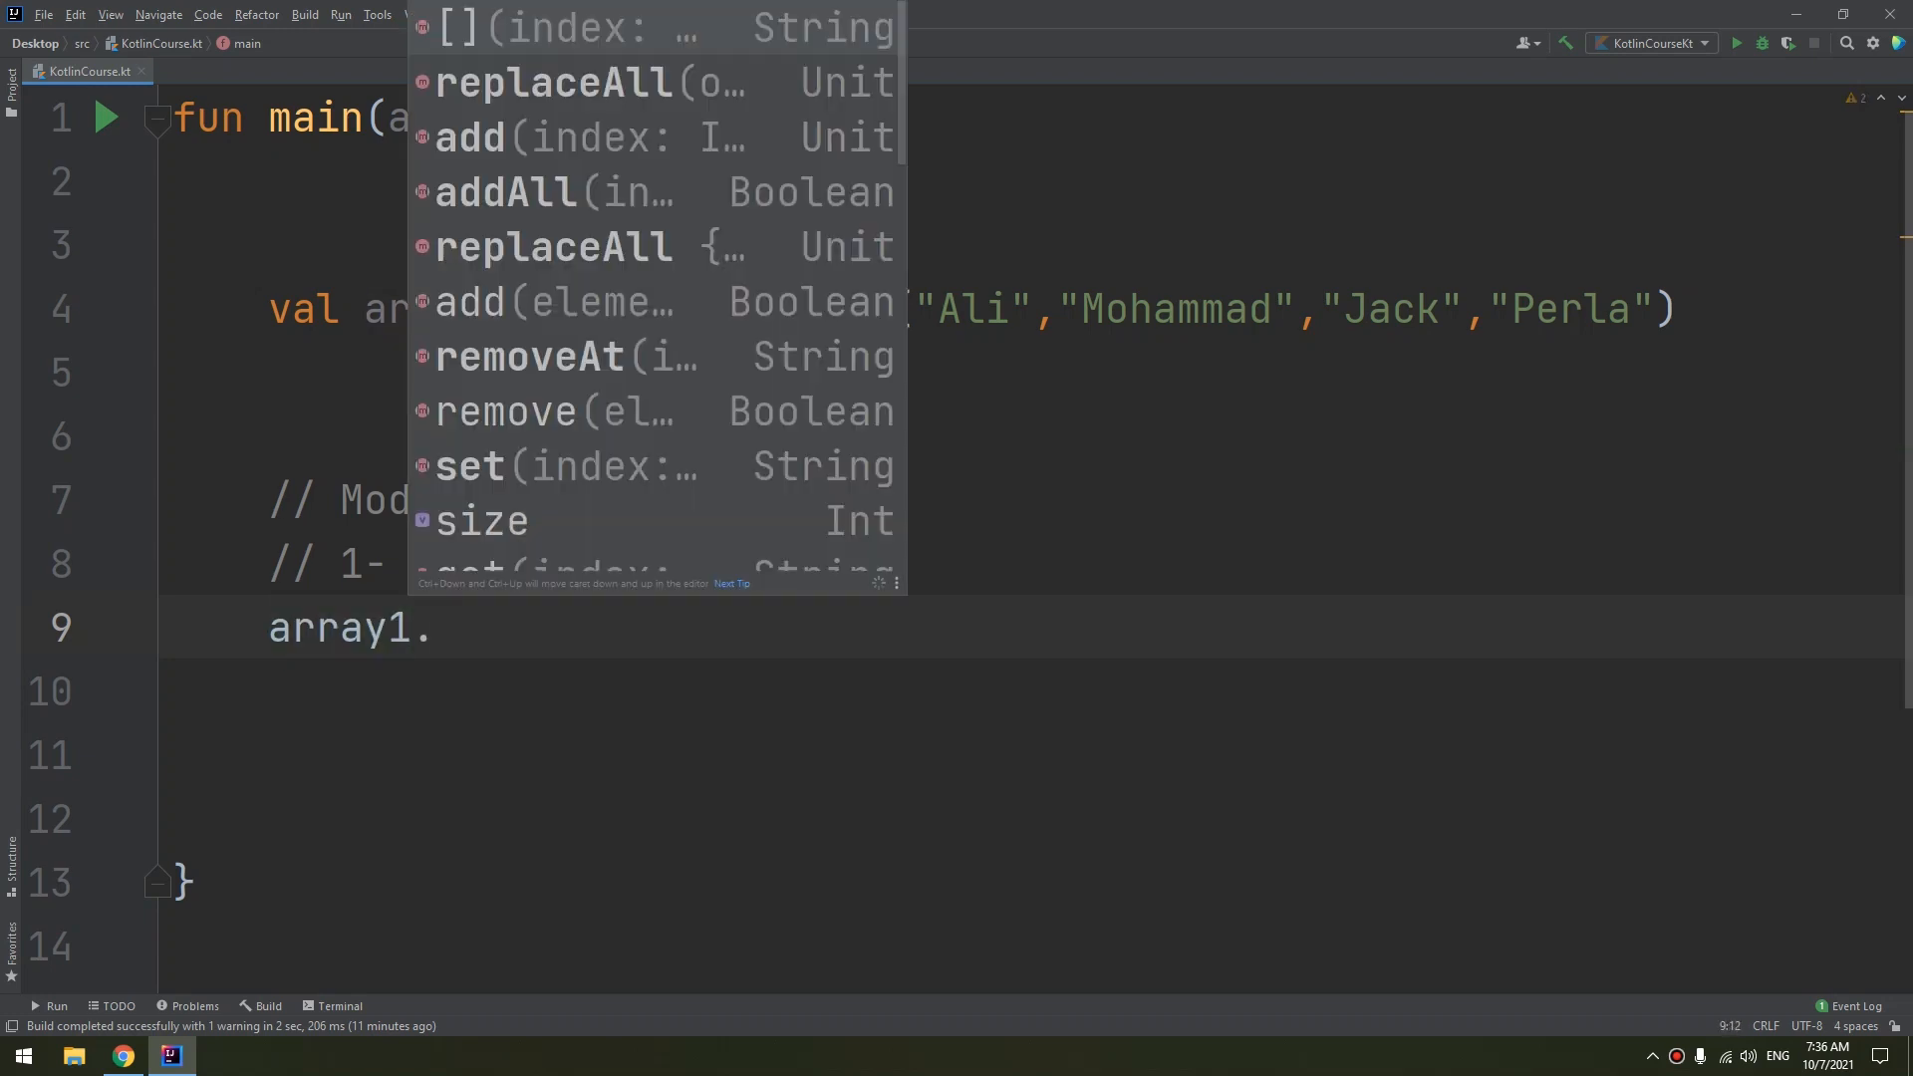
scroll("down", 3)
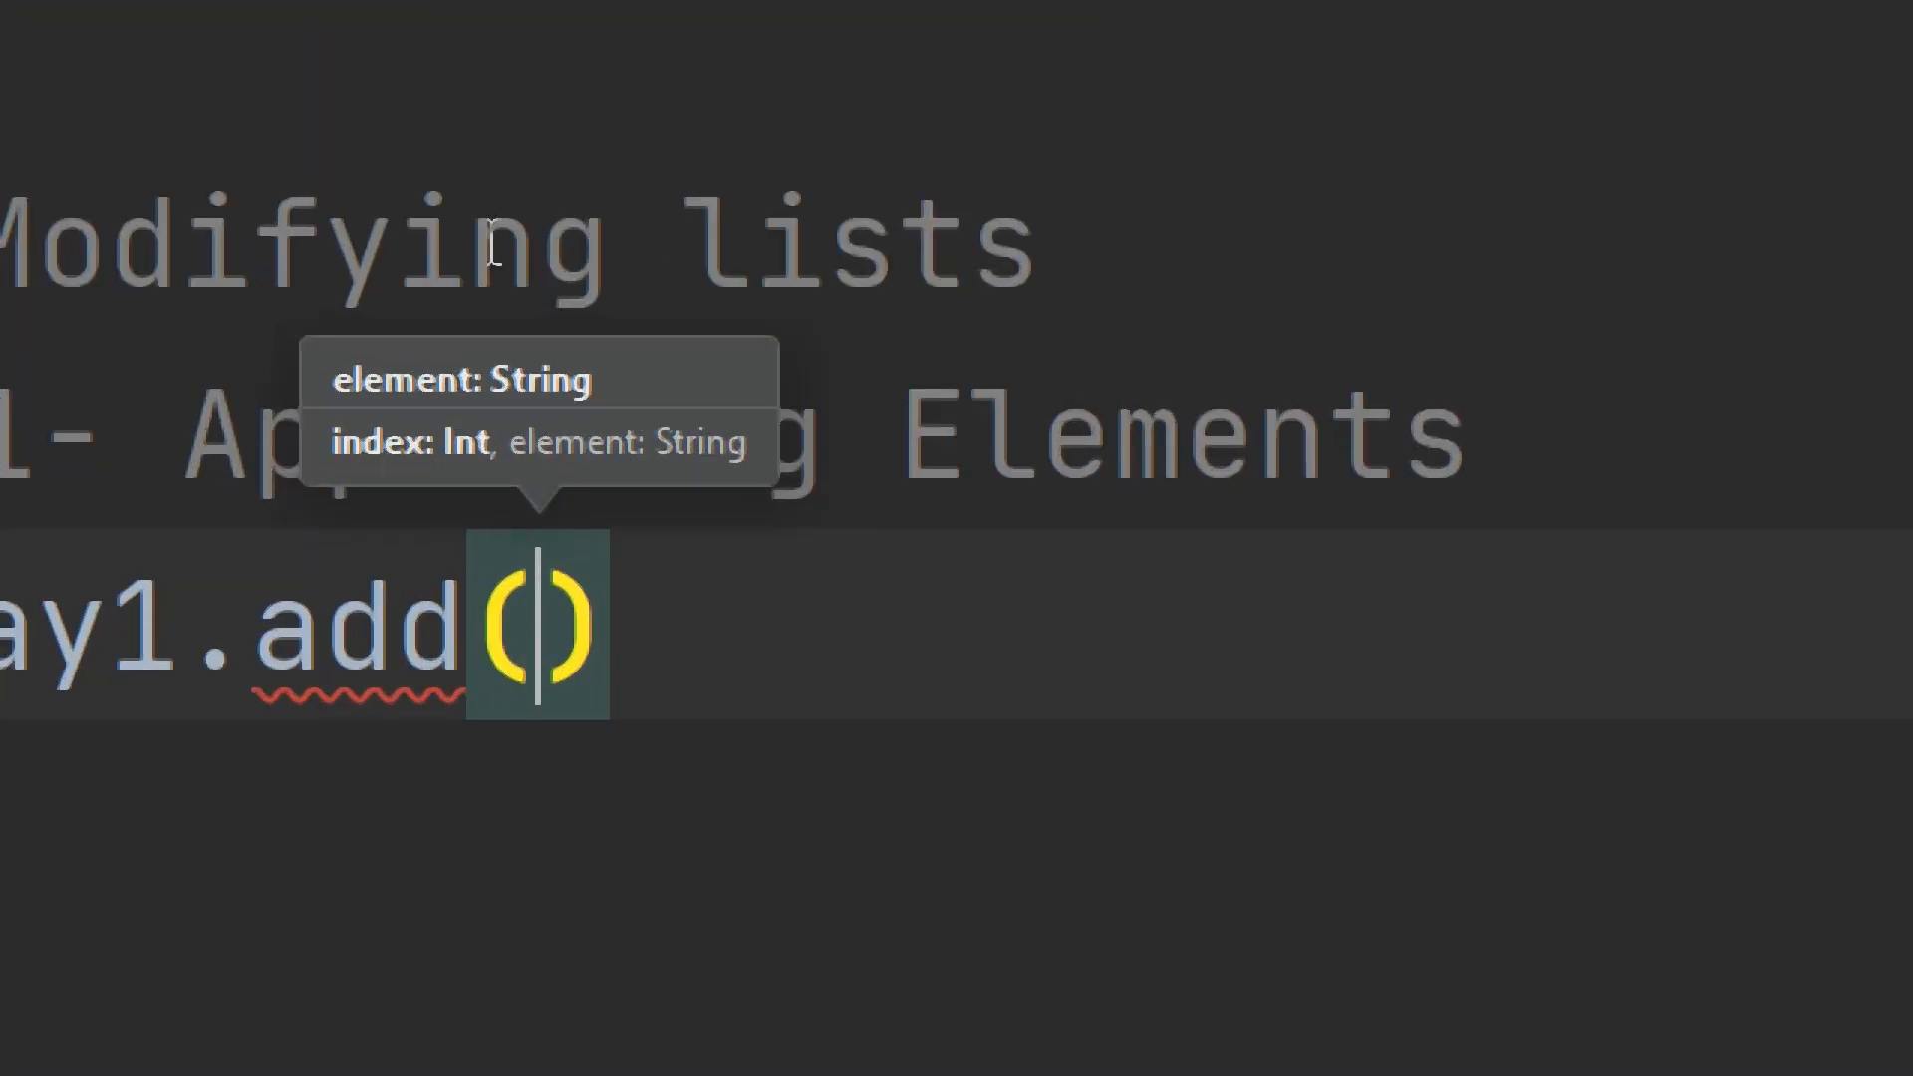
mouse_move(512, 488)
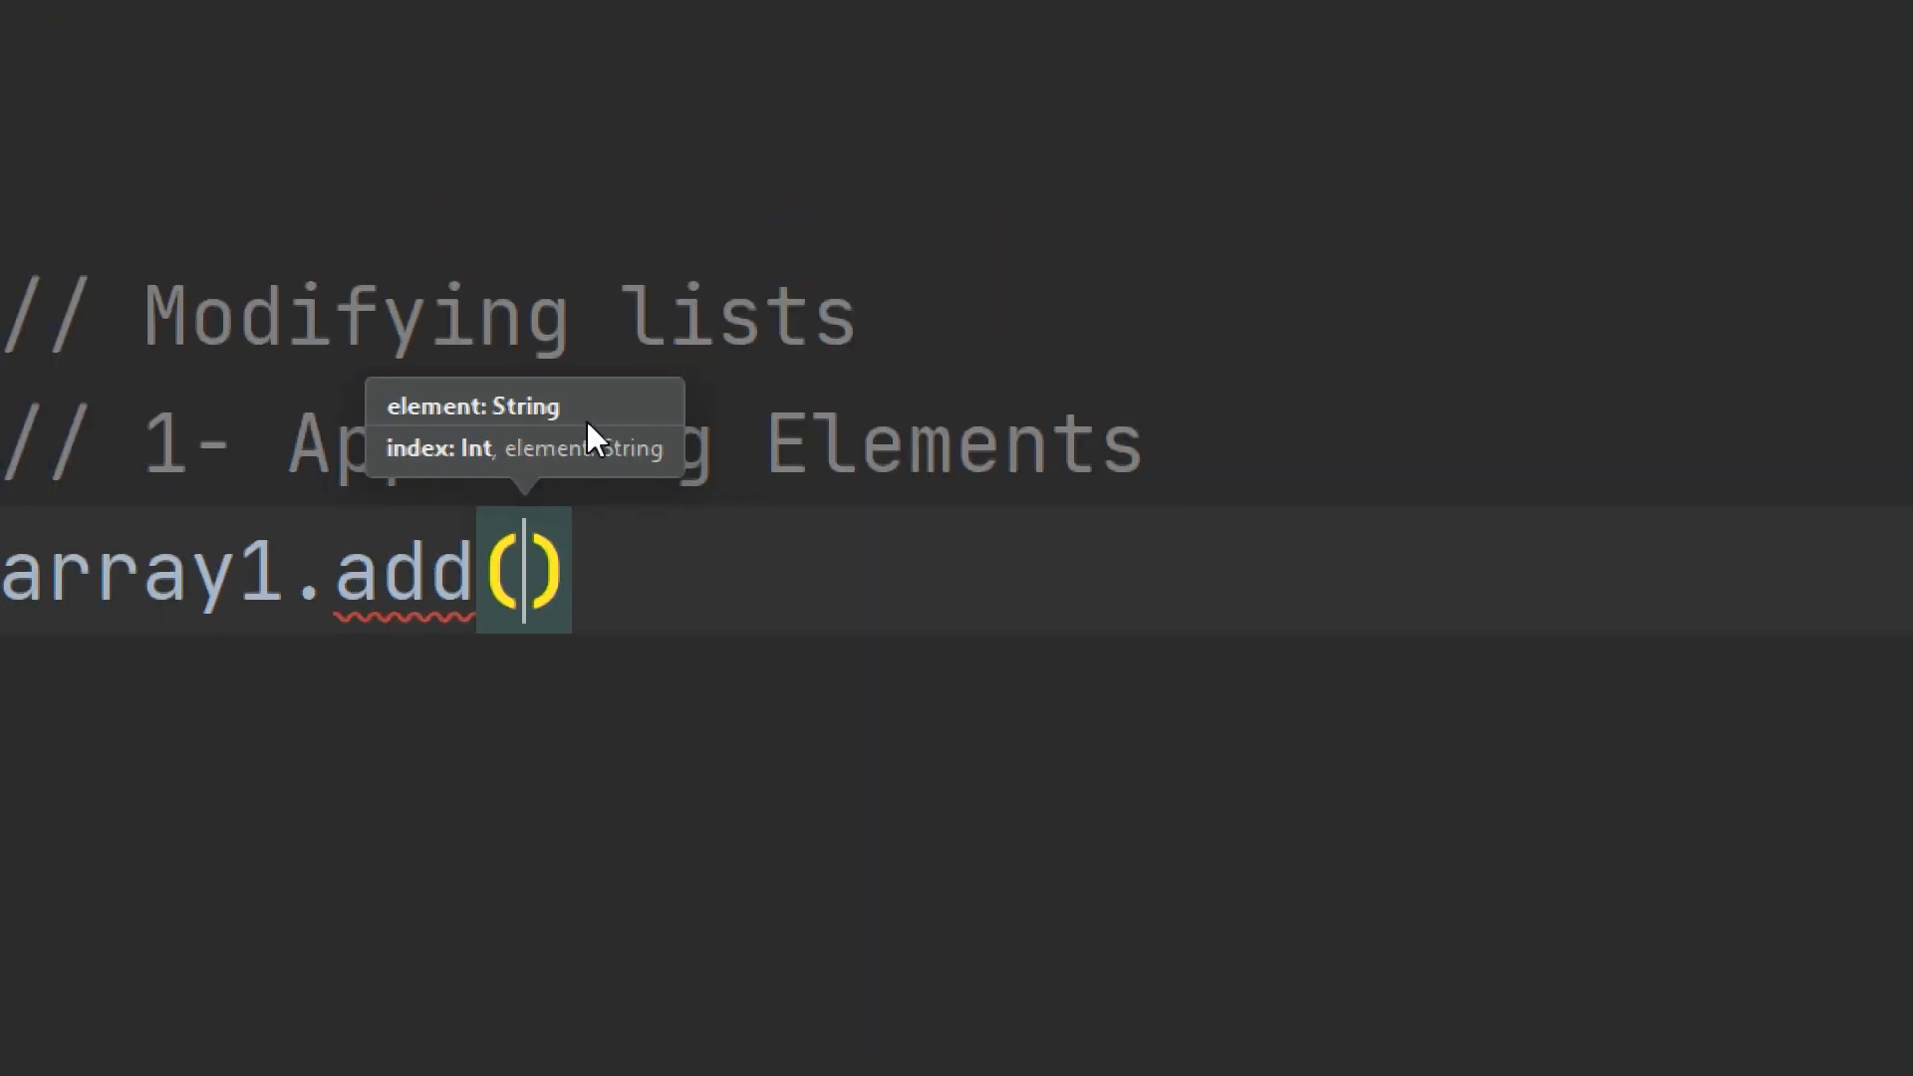
mouse_move(500, 426)
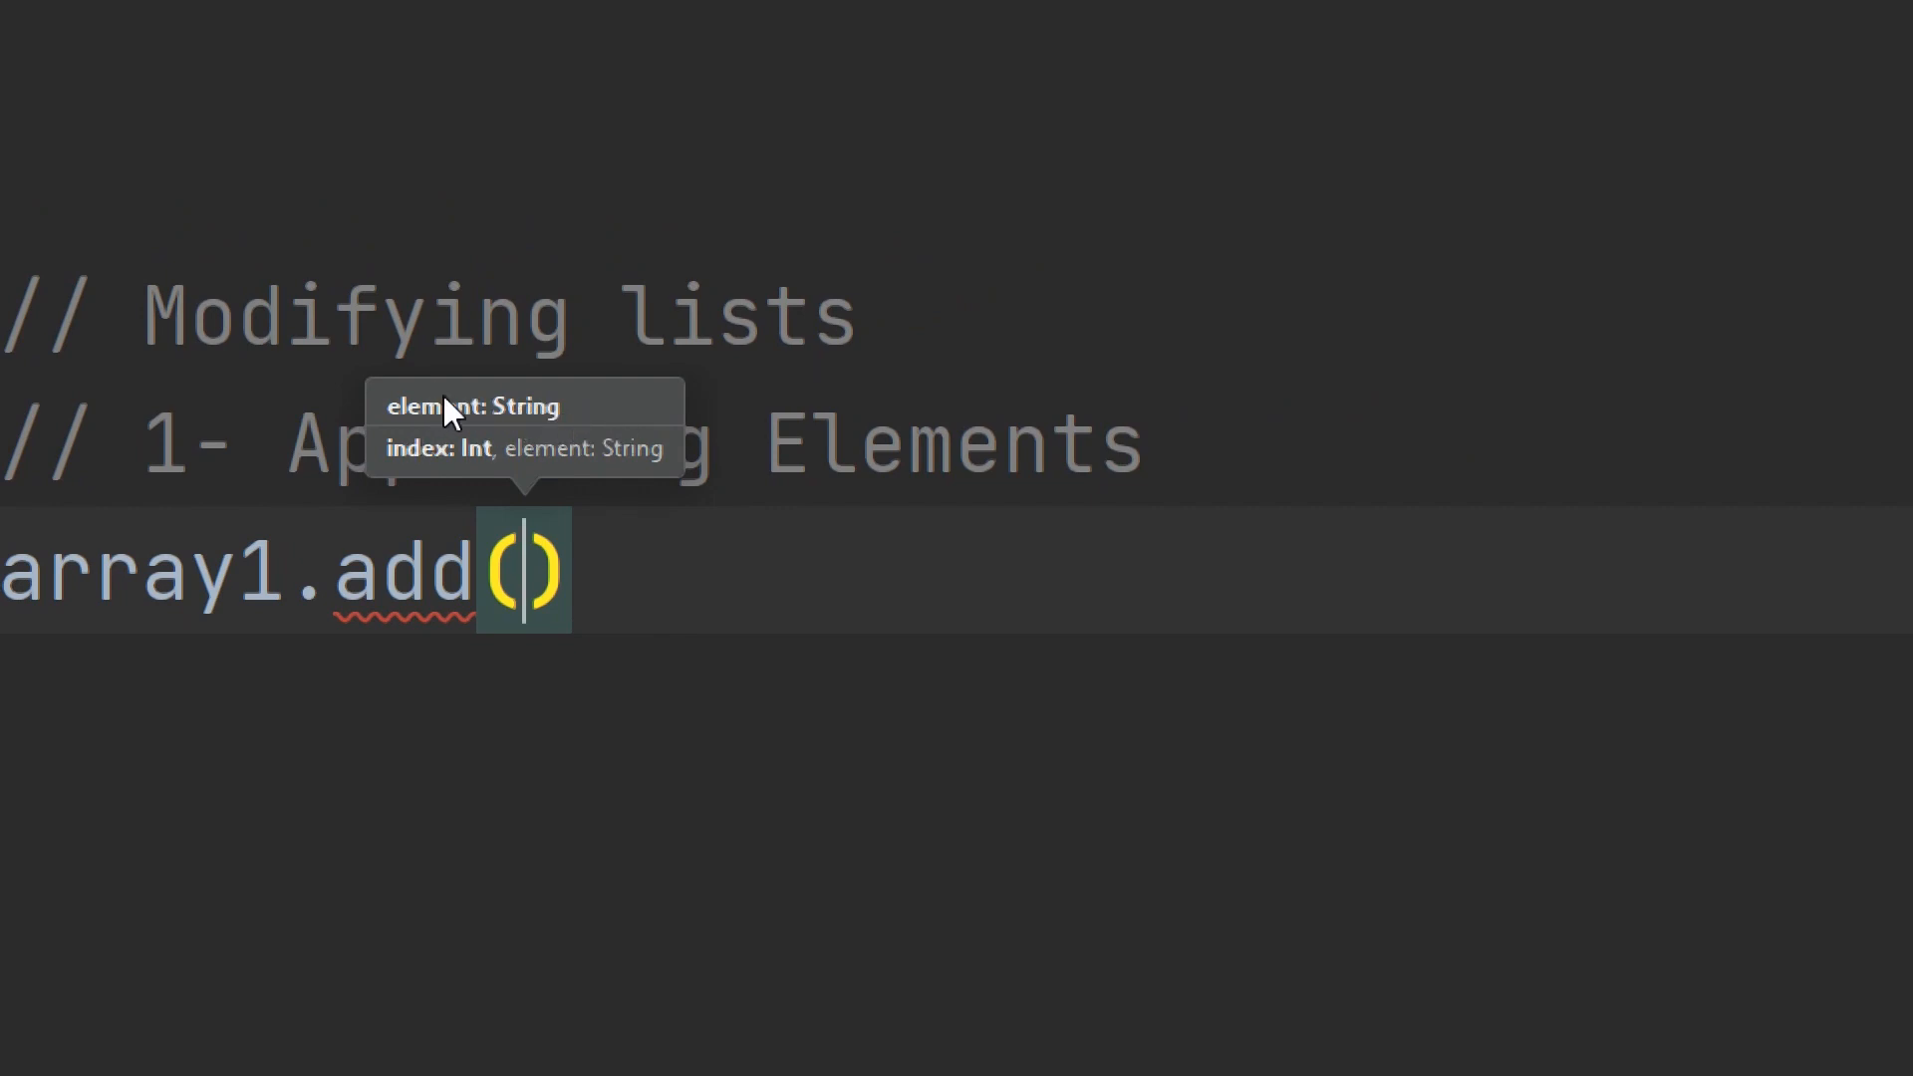
mouse_move(586, 420)
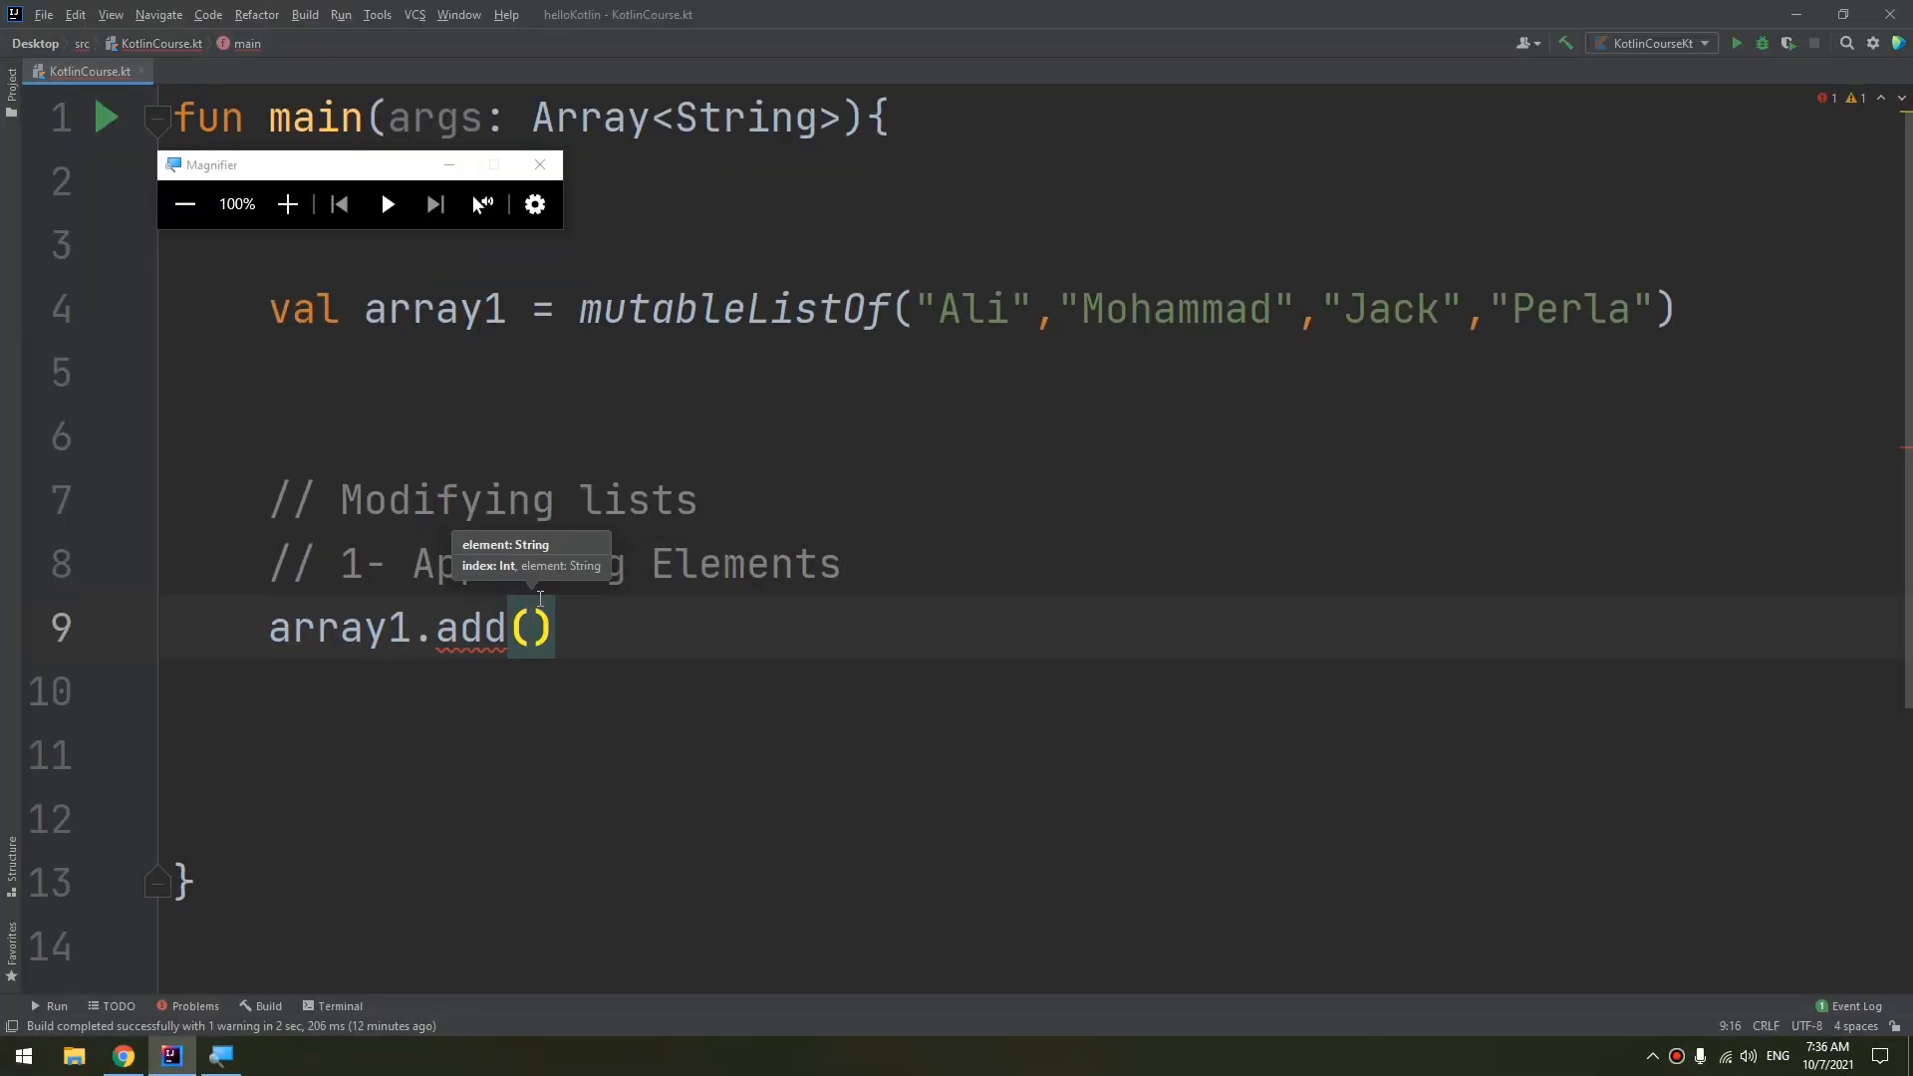
Fill the add call's argument so it reads array1.add("Sara")
left_click(540, 166)
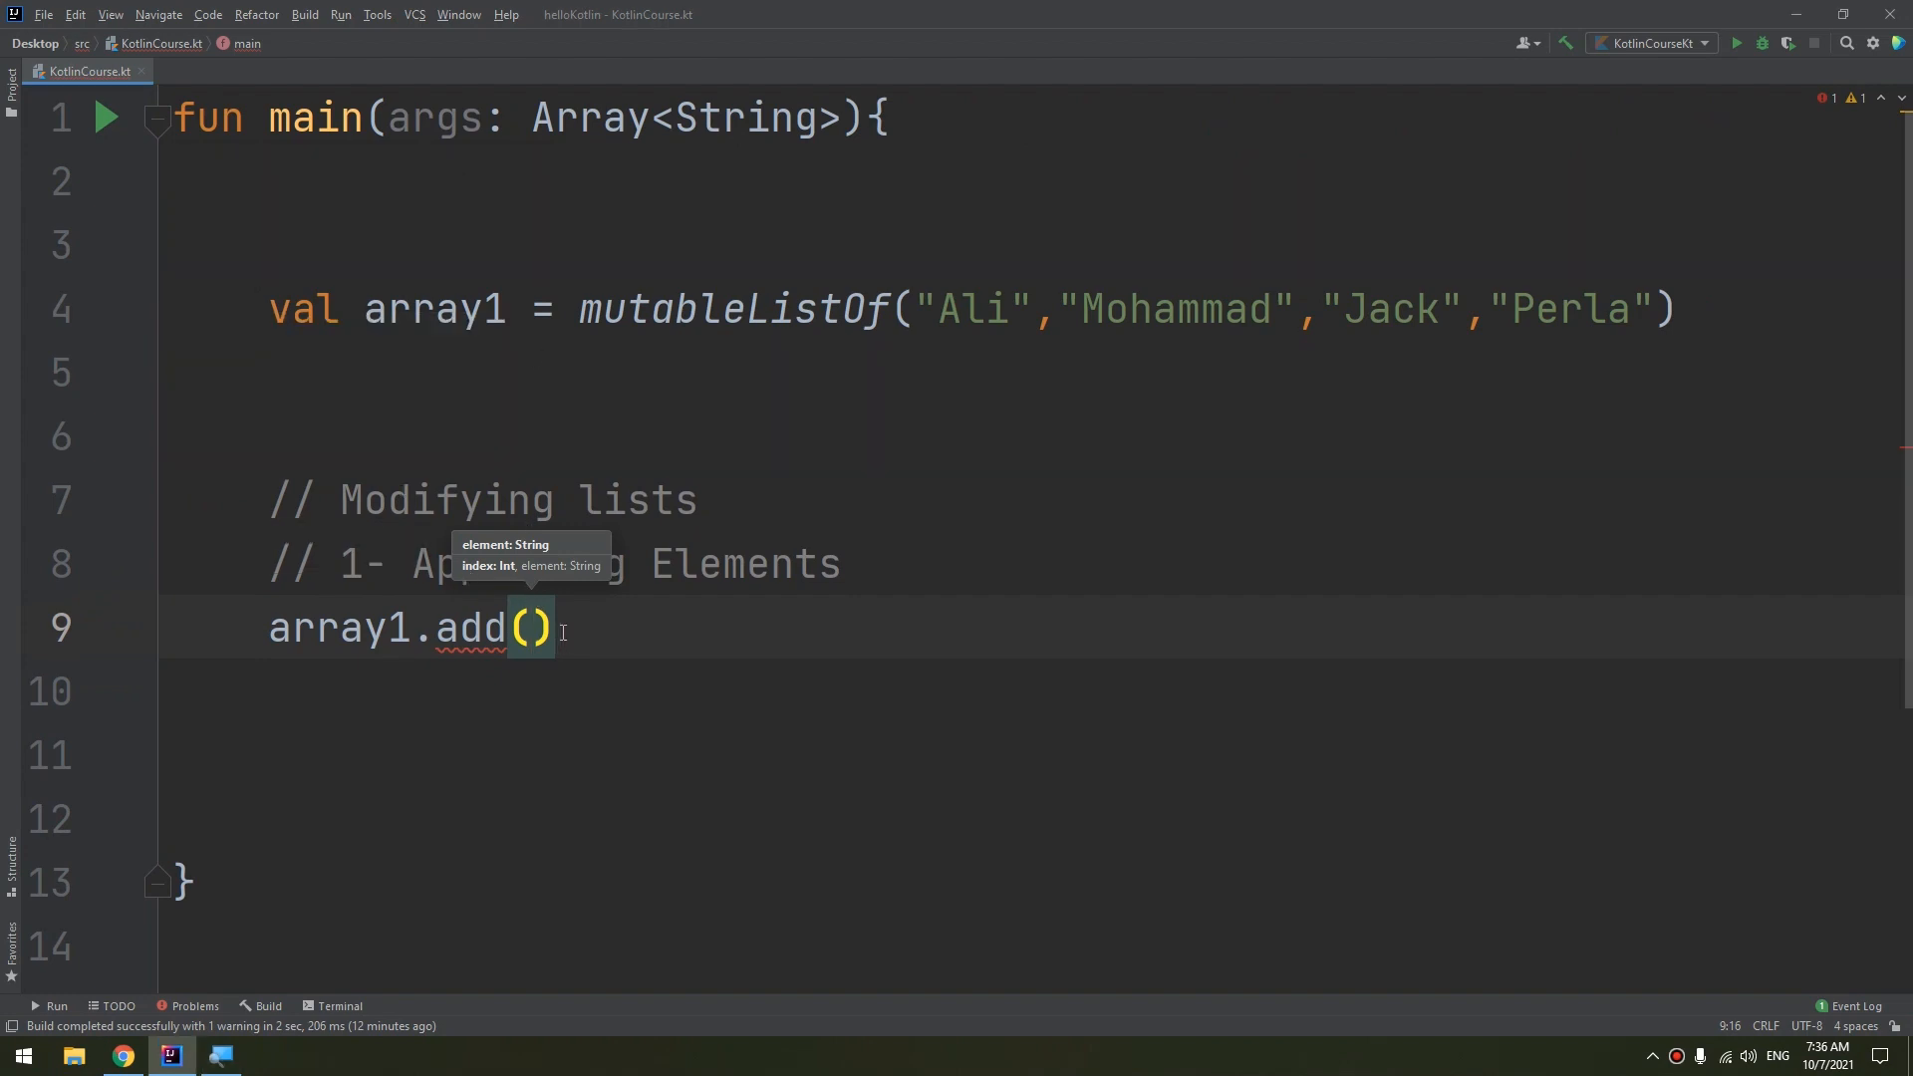
type("\"")
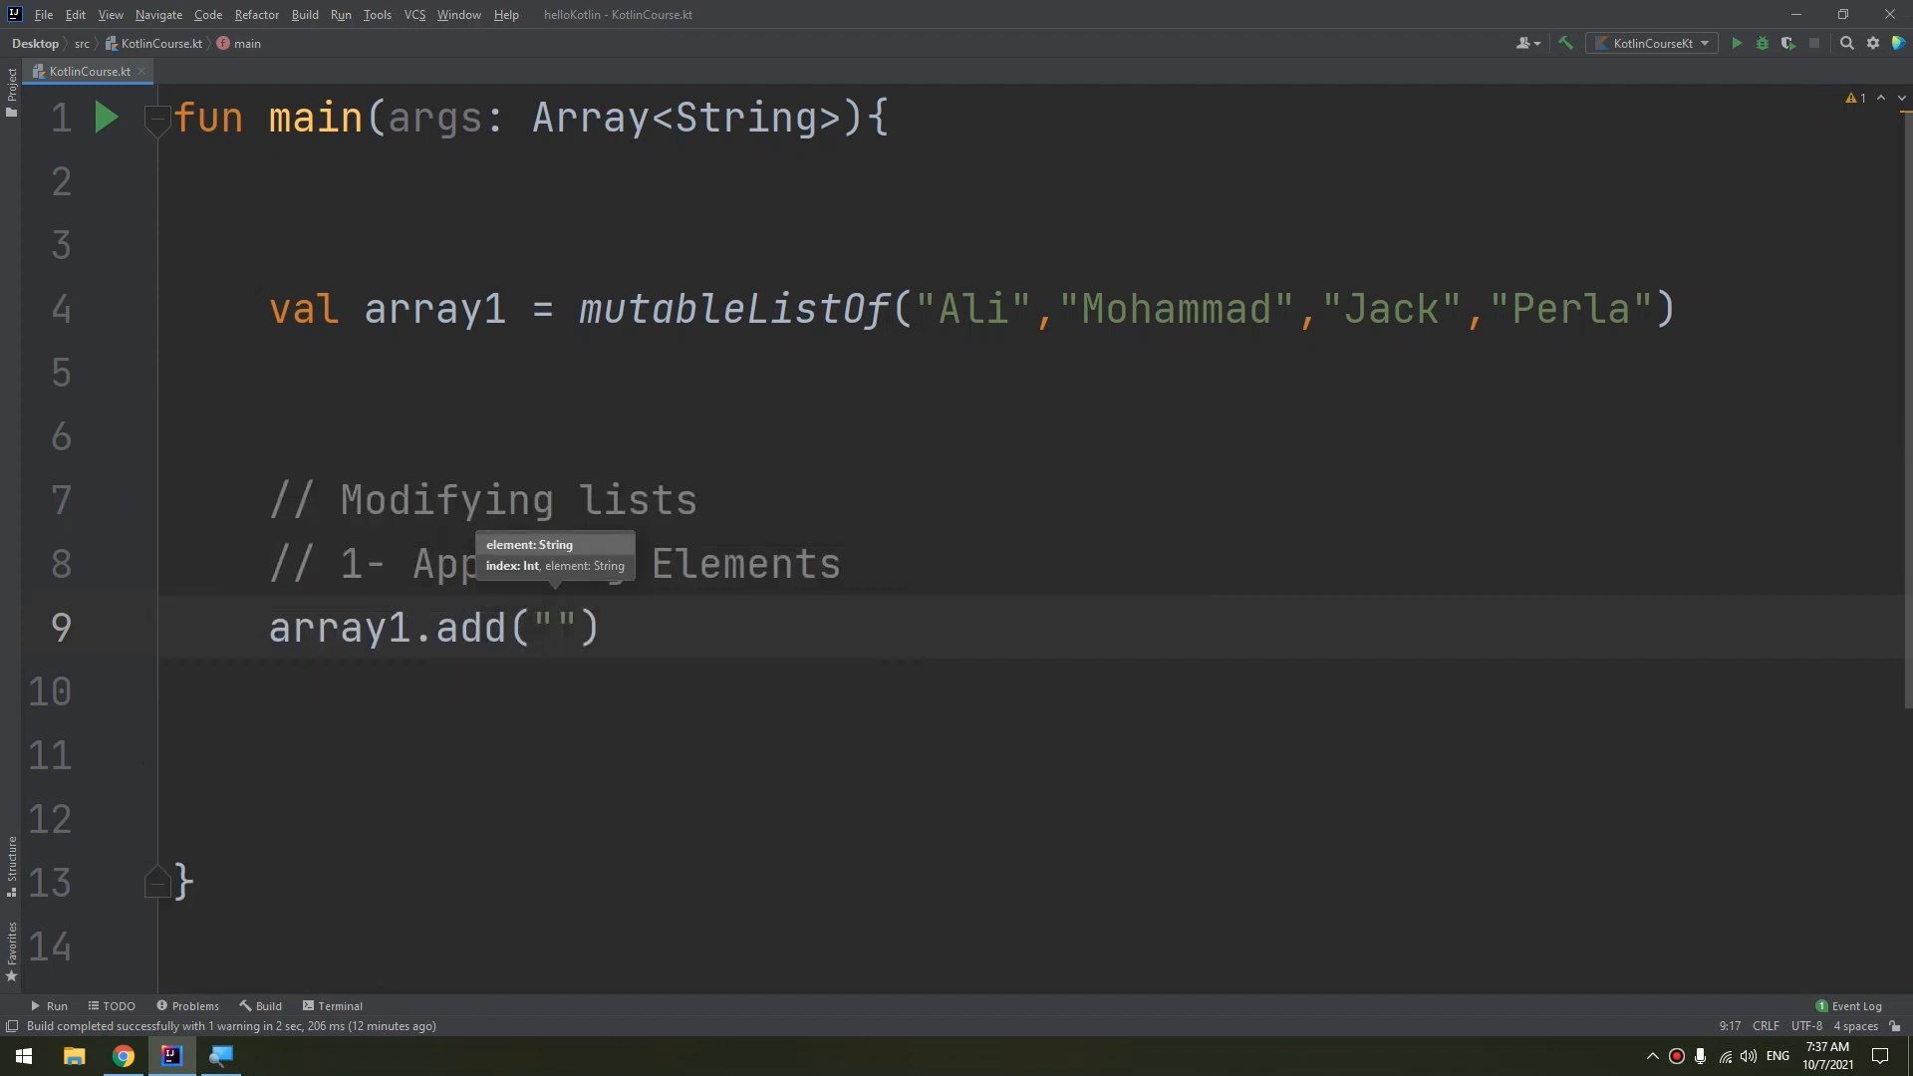
left_click(557, 628)
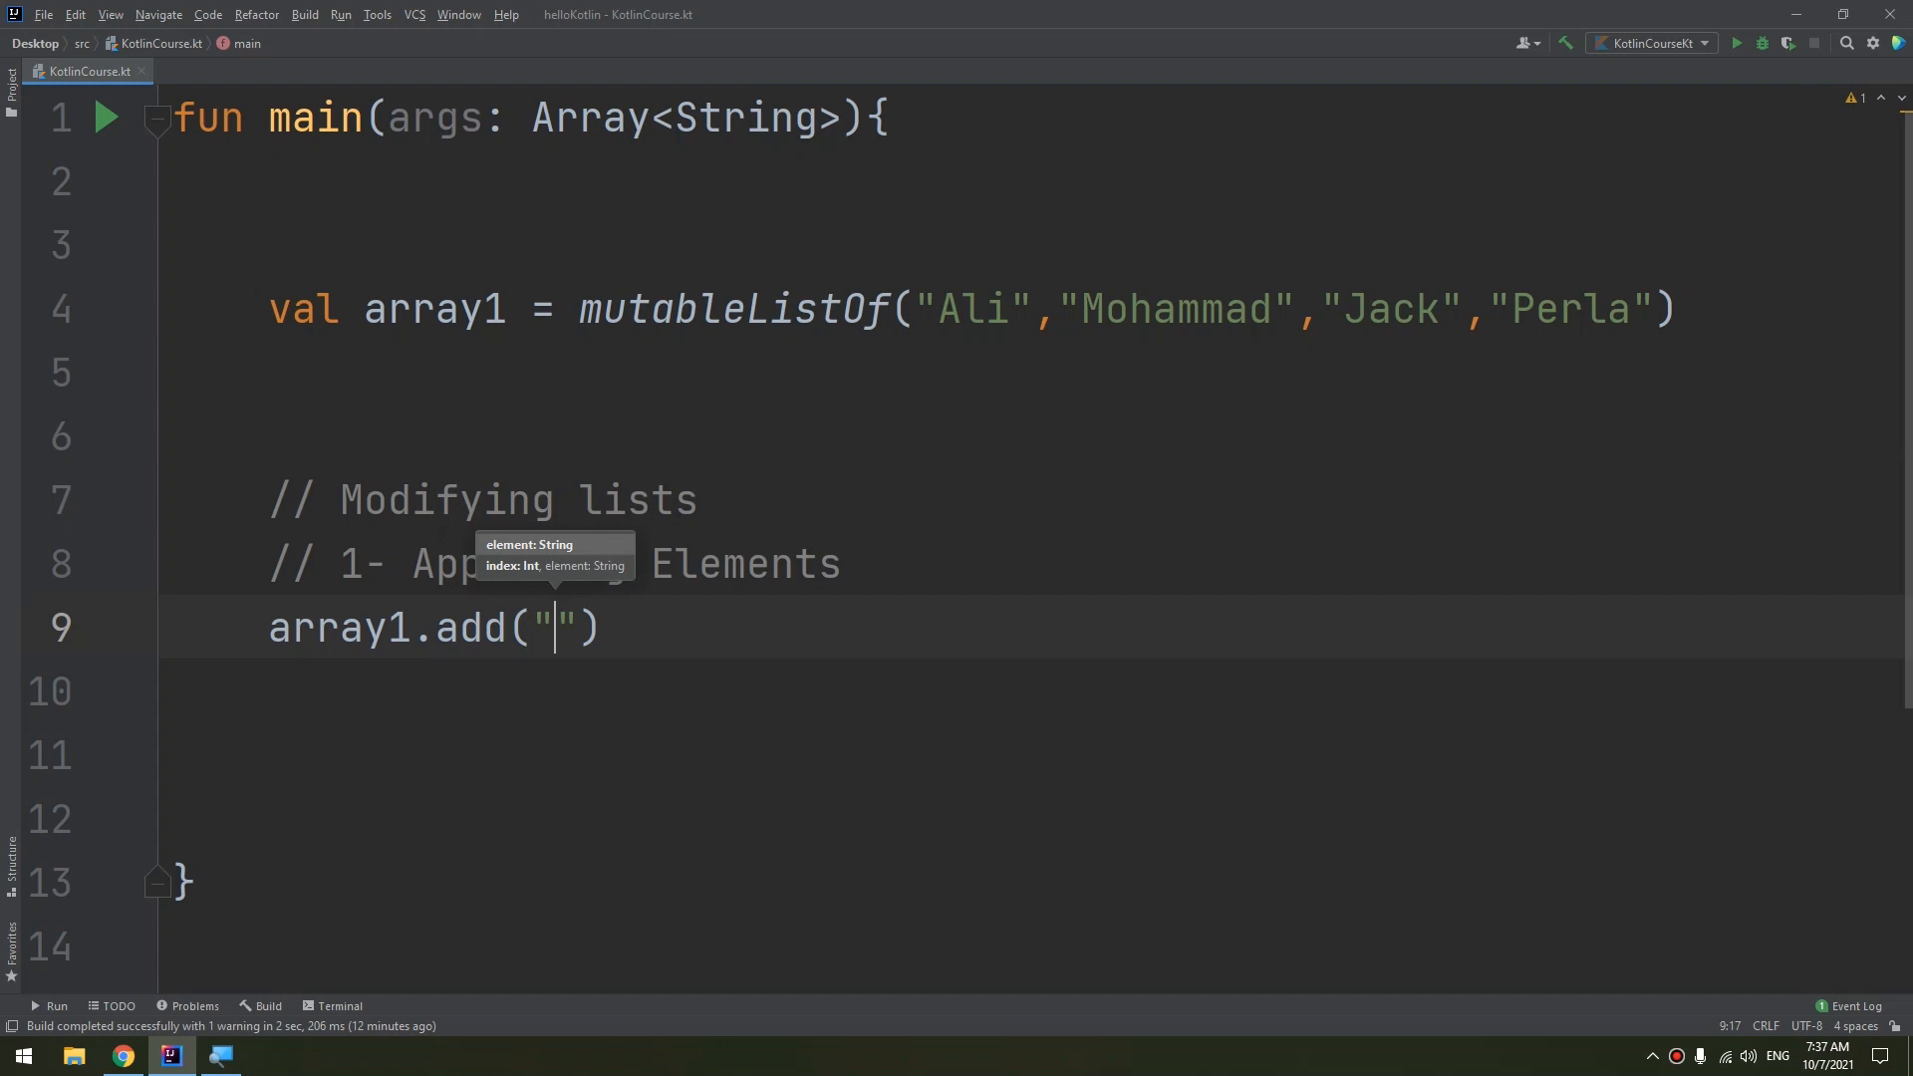
type("s")
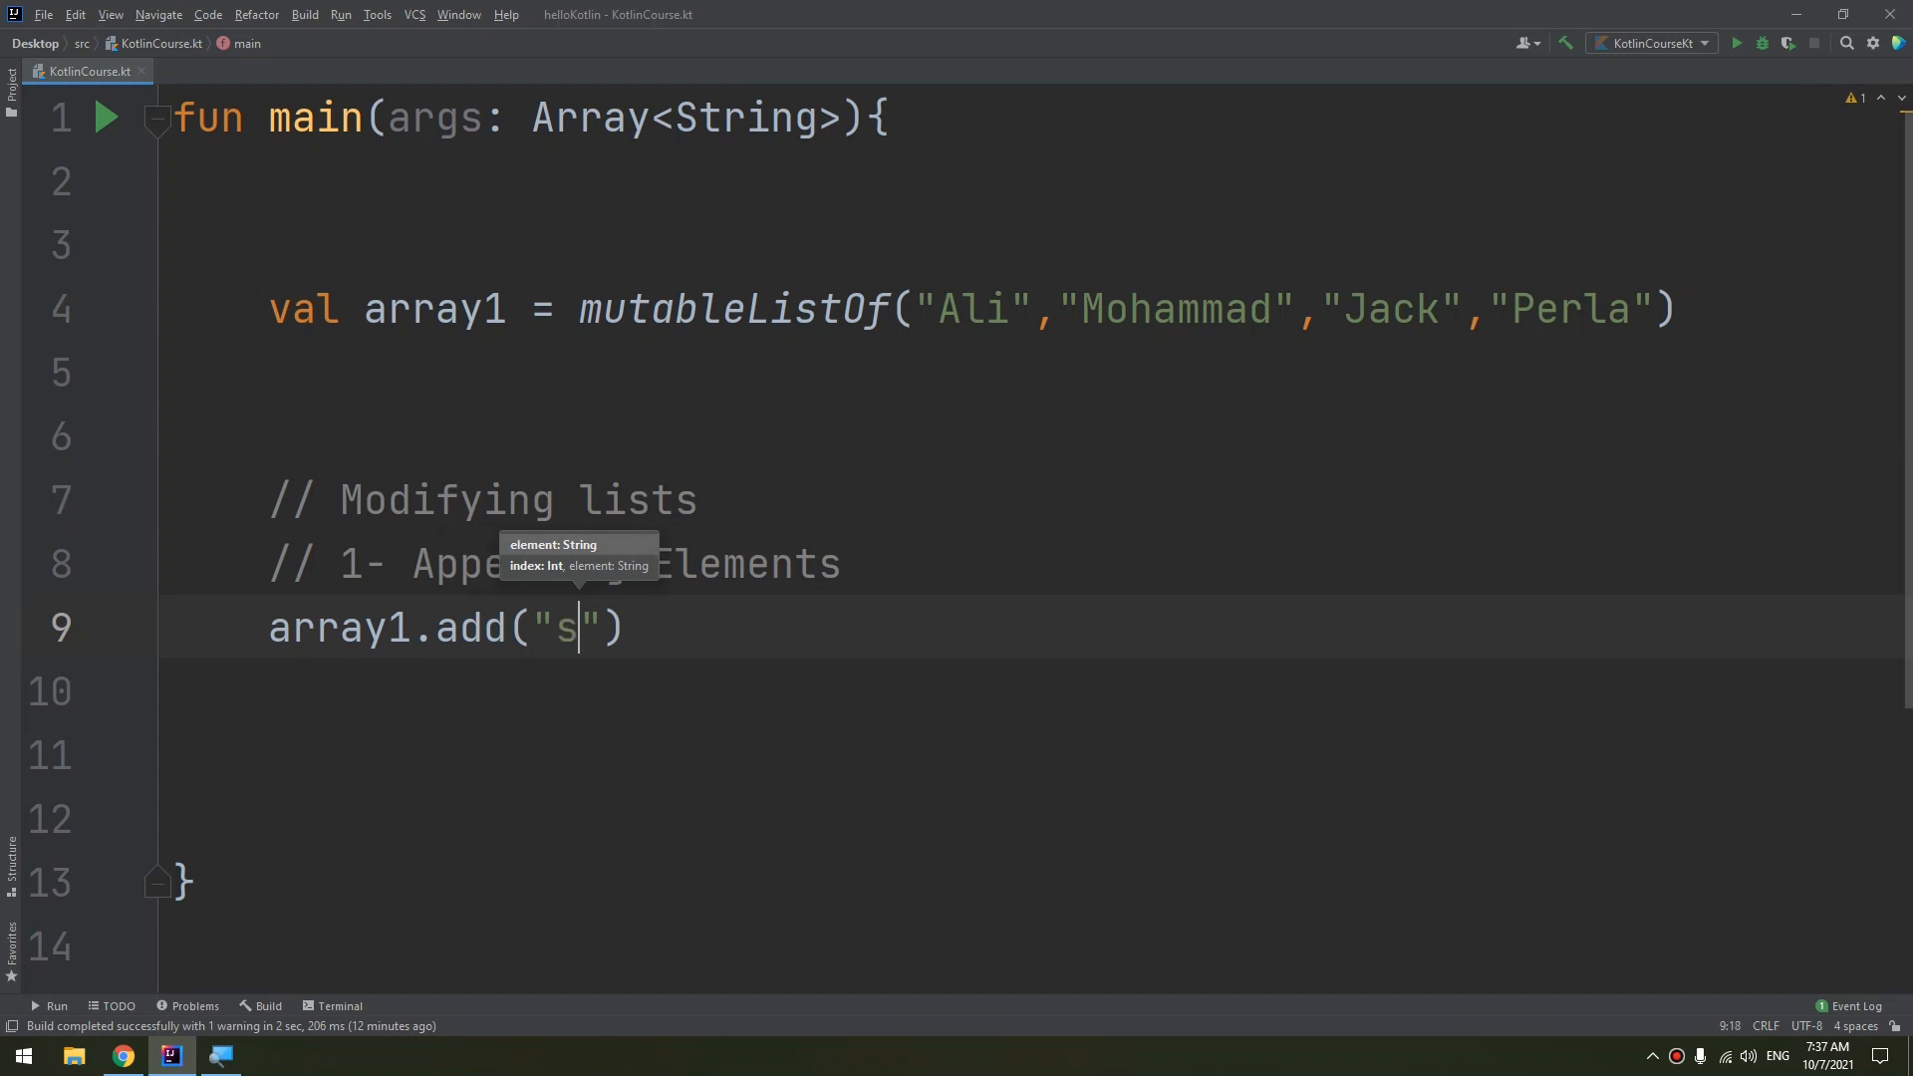
type("ara")
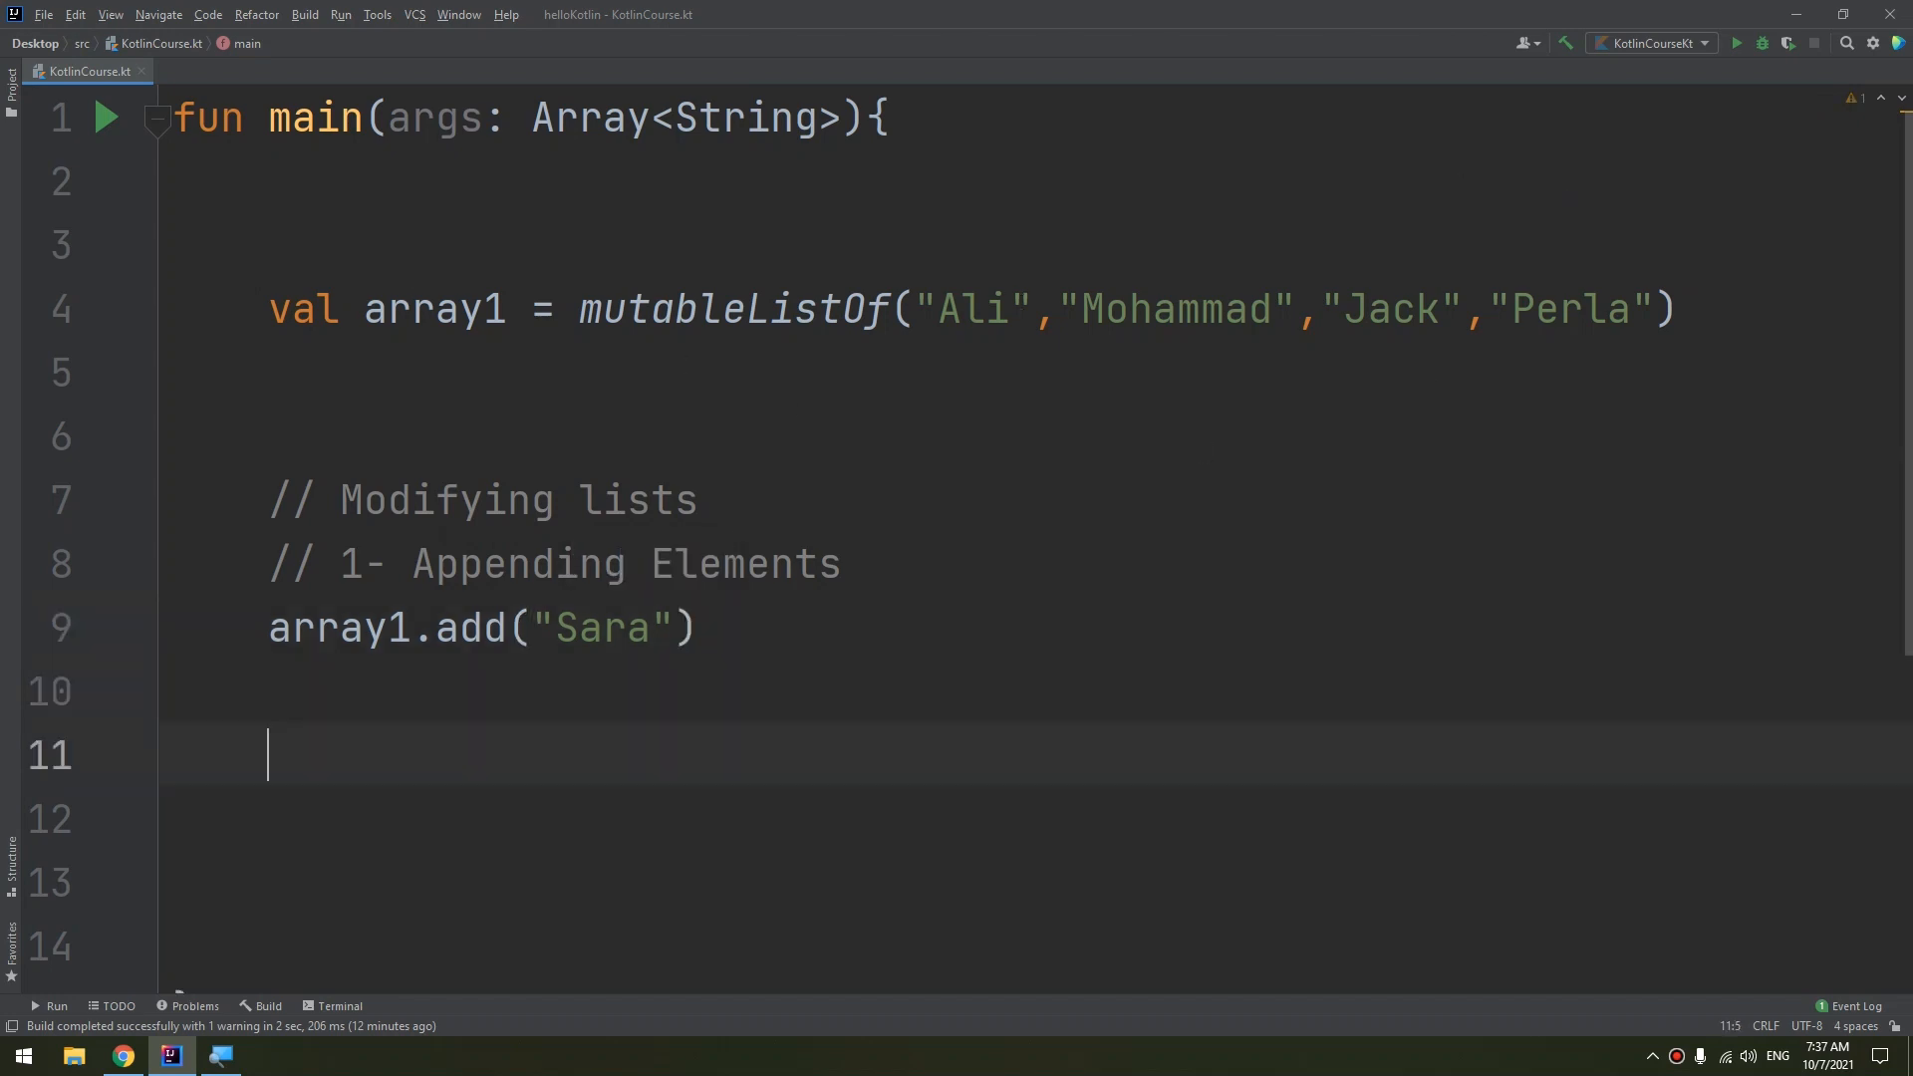
Add println(array1) on the line below to print the list
type("println(")
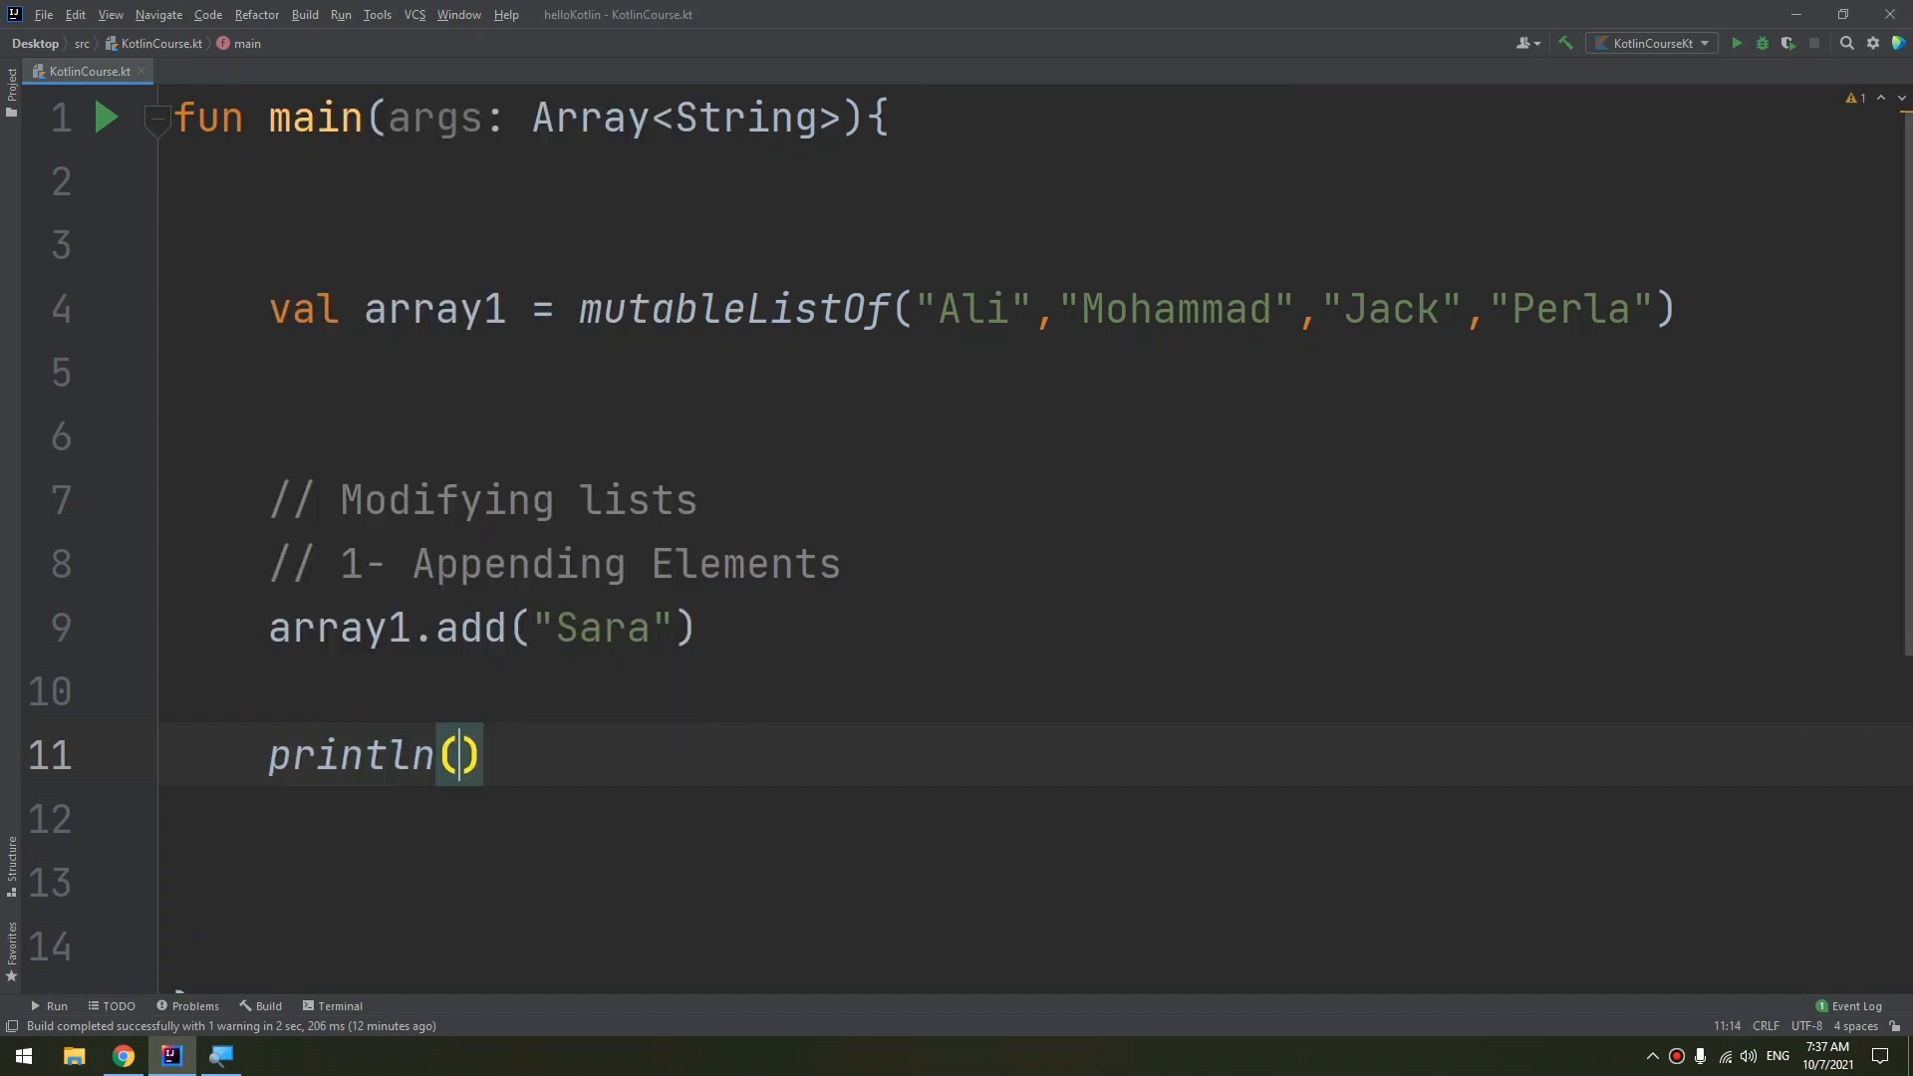
type("array1")
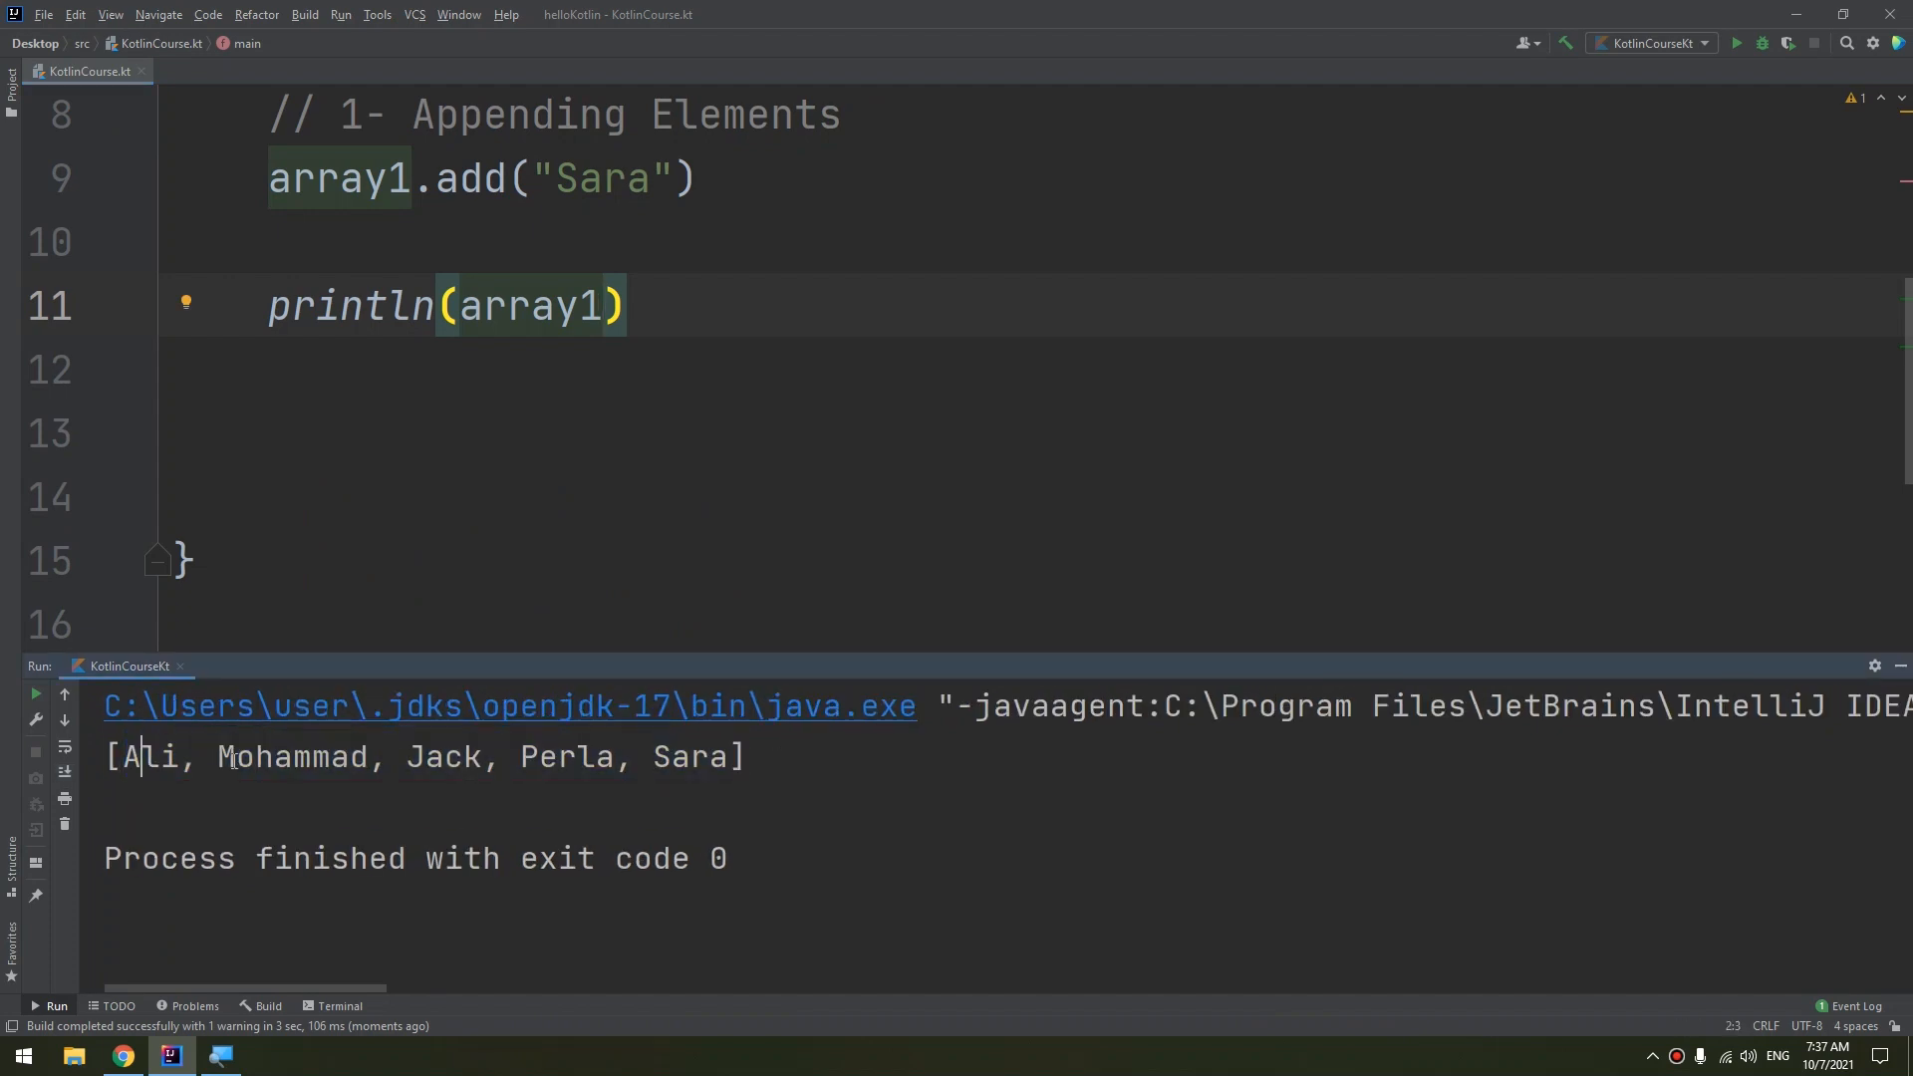
double_click(564, 757)
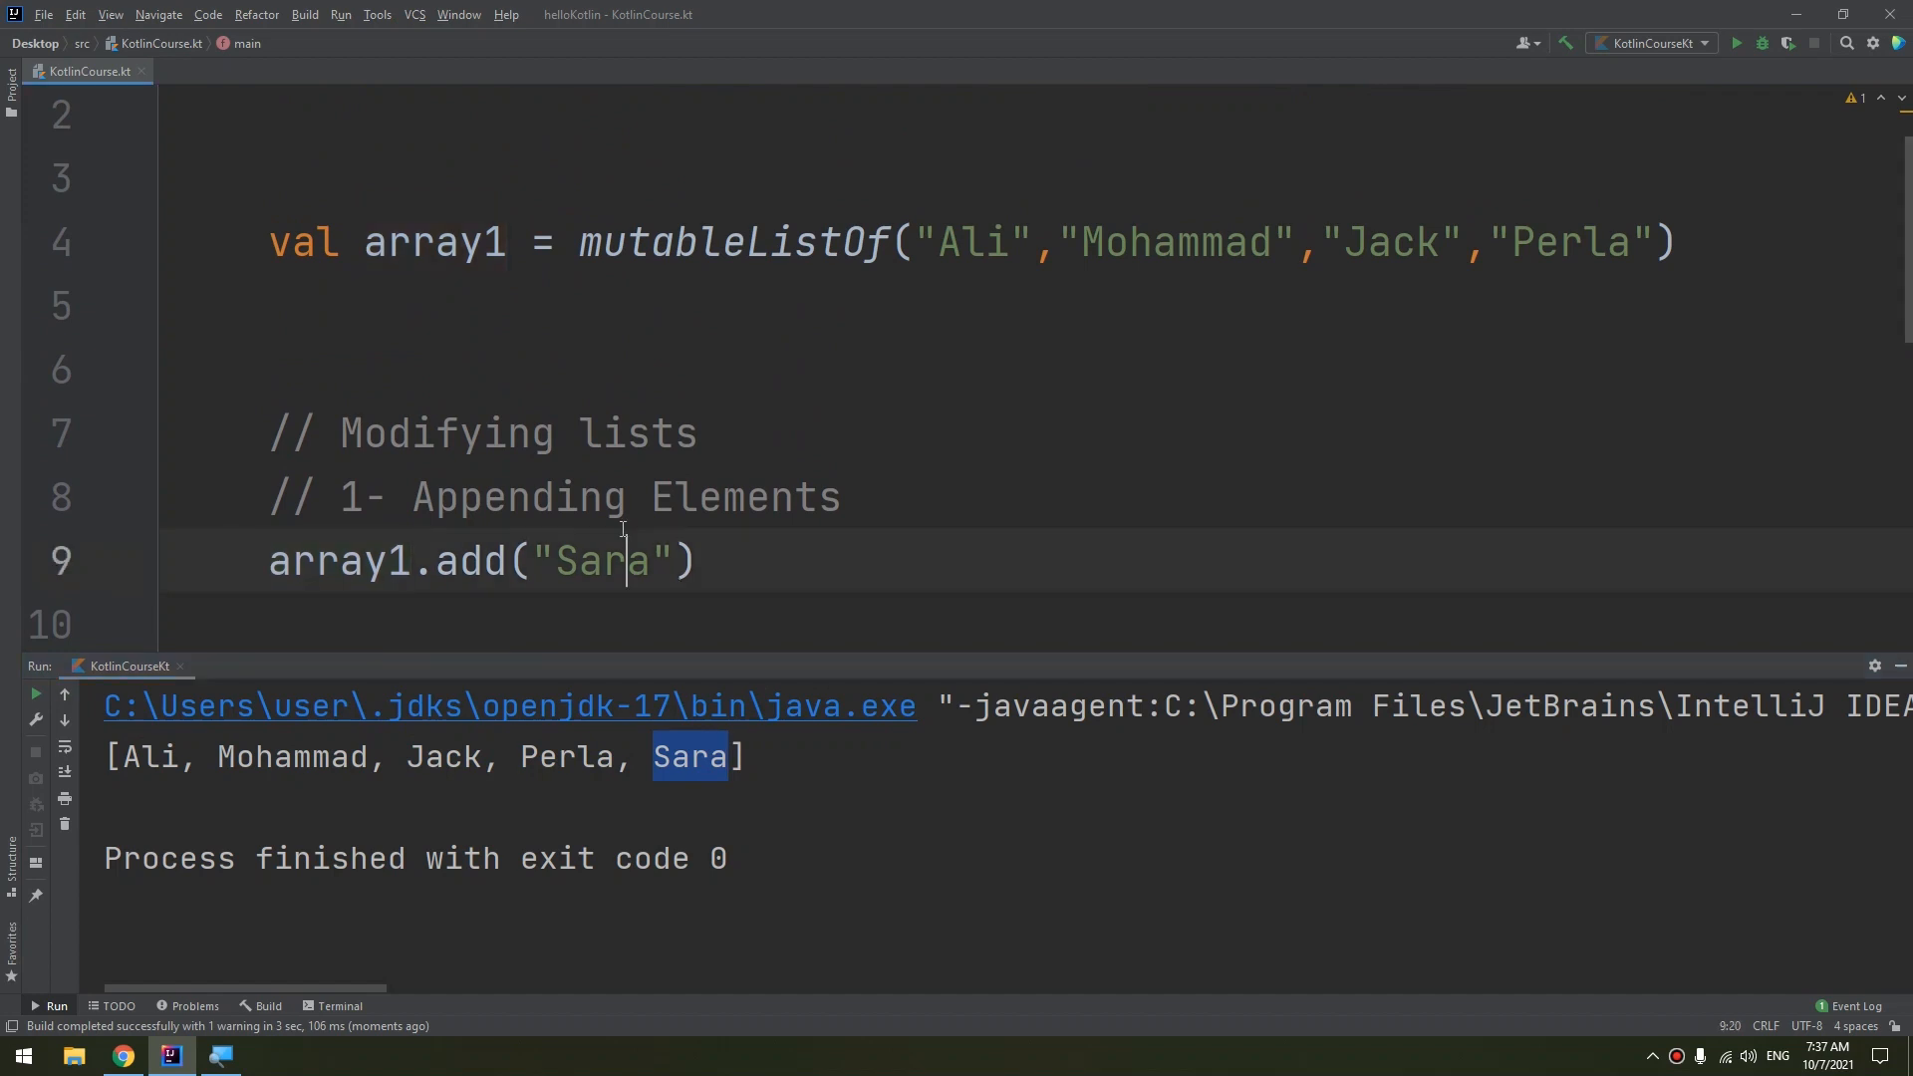
left_click(1677, 241)
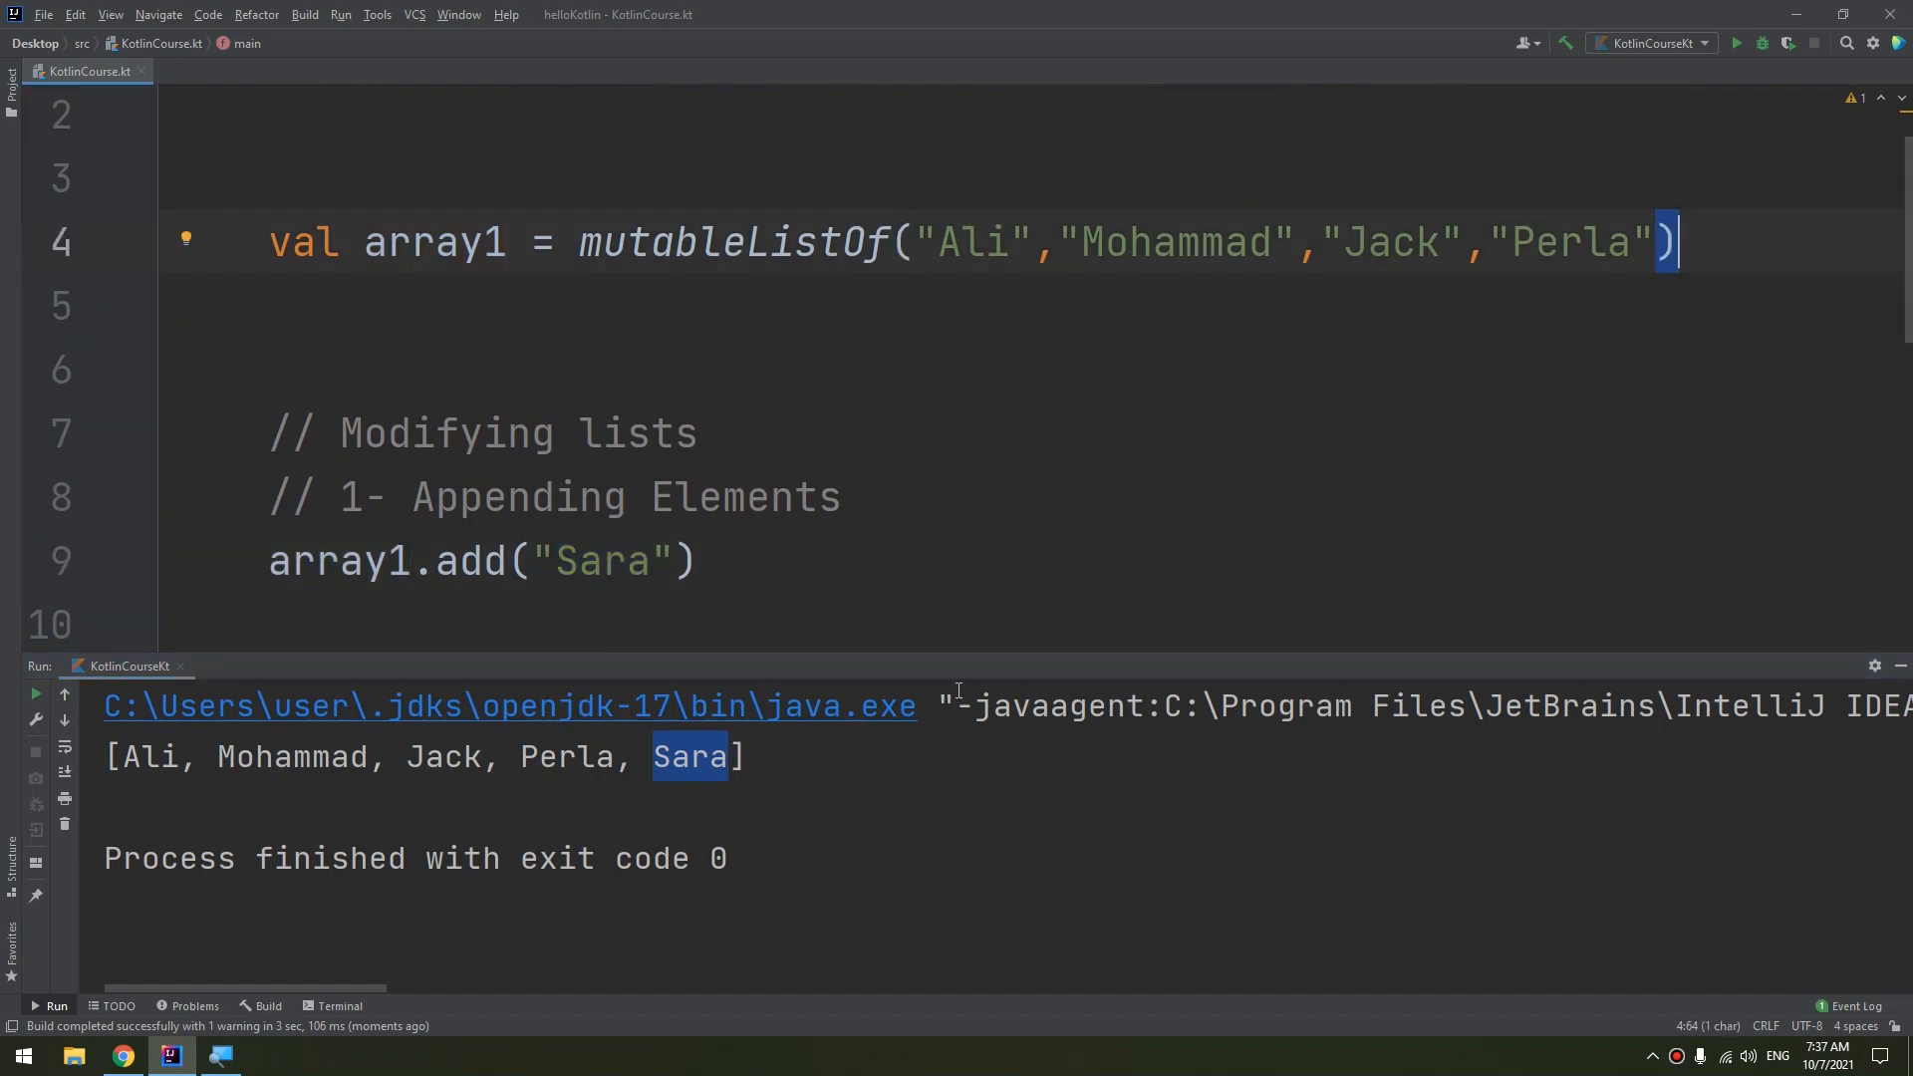
scroll("down", 3)
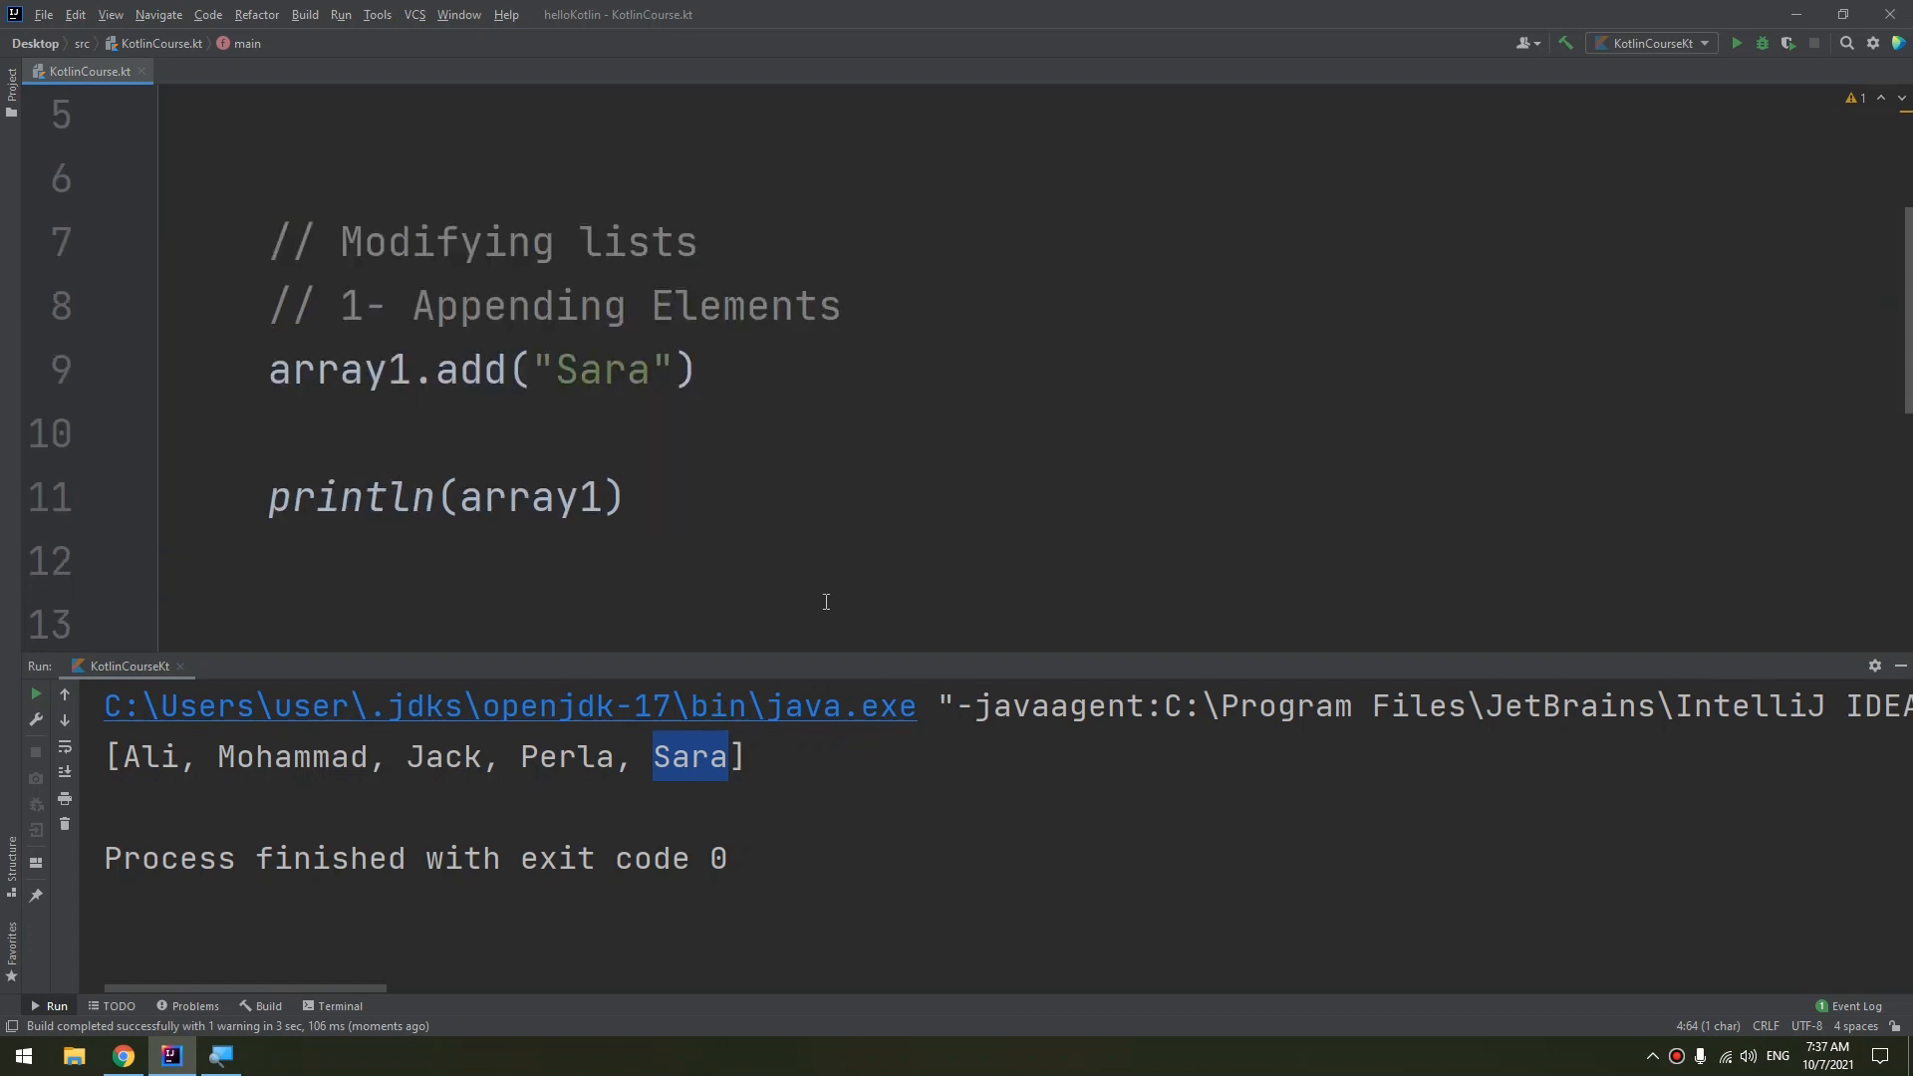
mouse_move(560, 316)
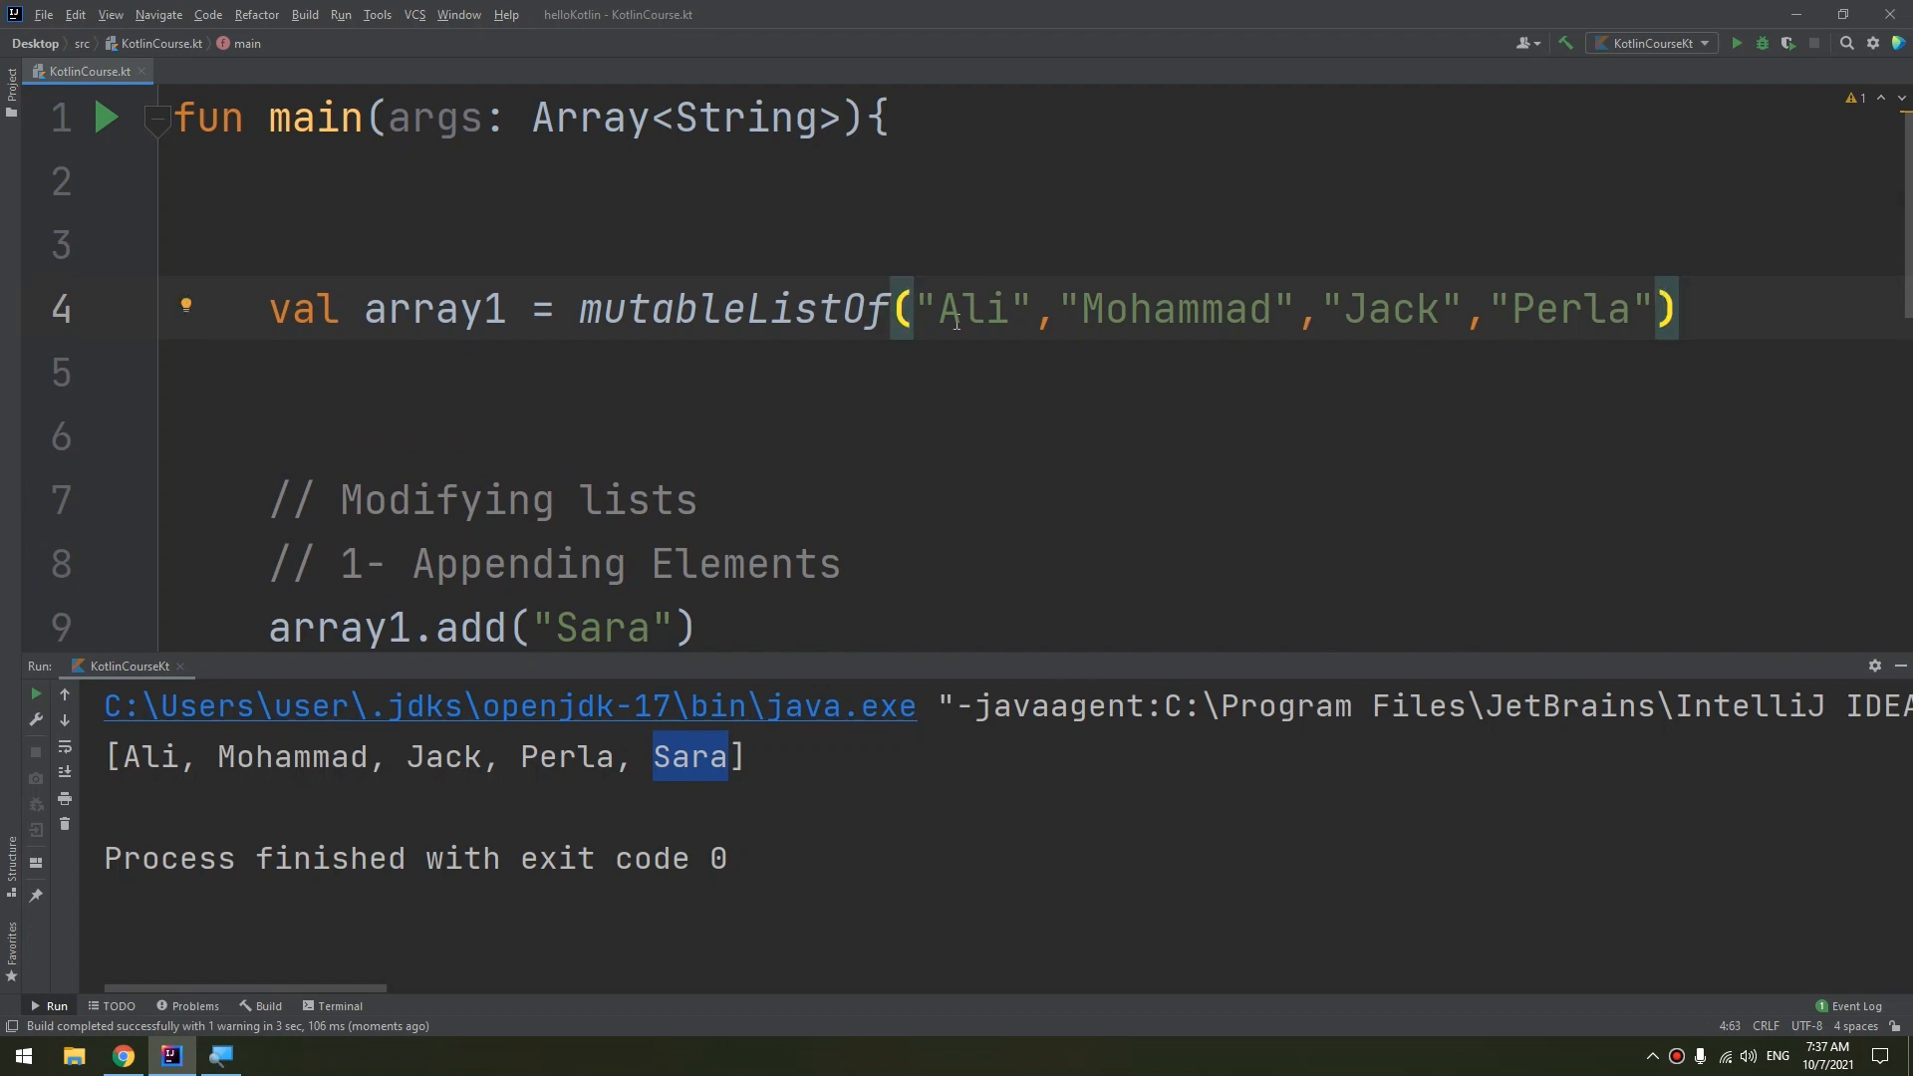
mouse_move(1678, 197)
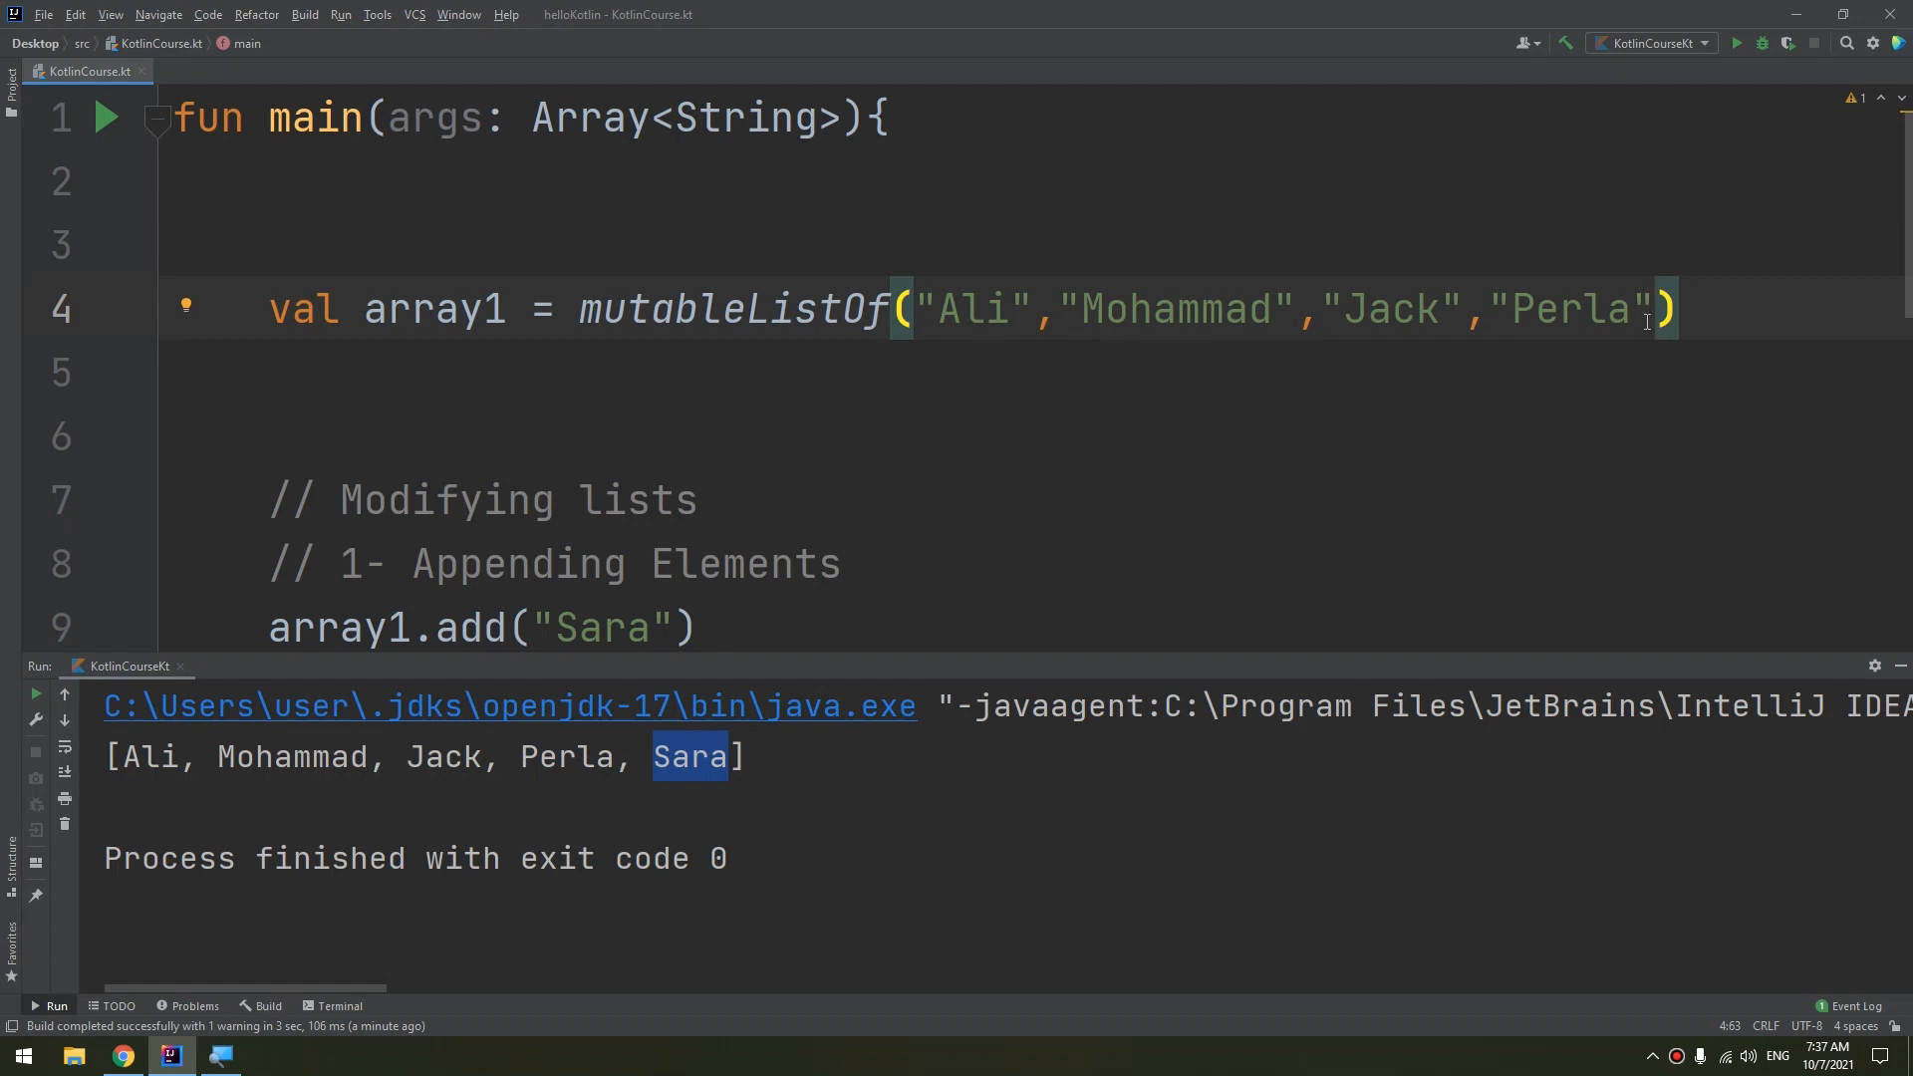
mouse_move(1777, 238)
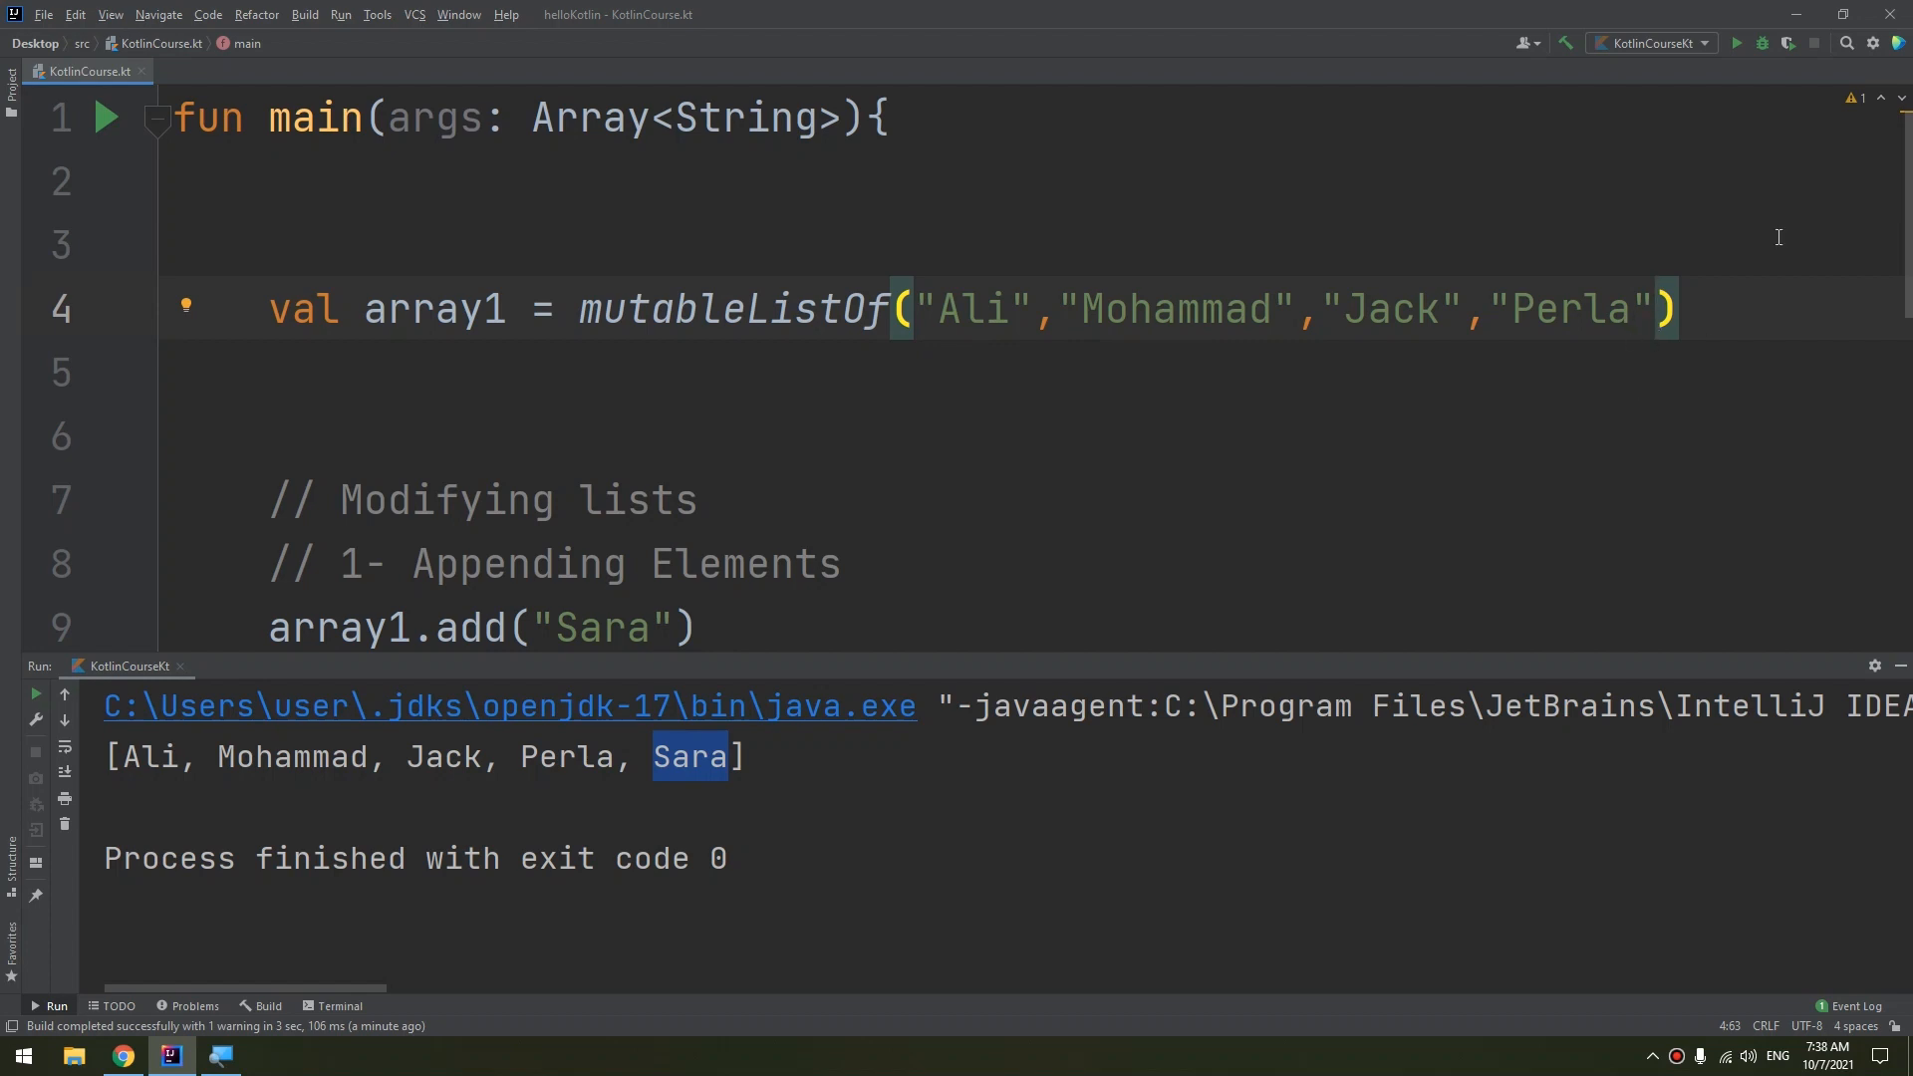
mouse_move(1182, 215)
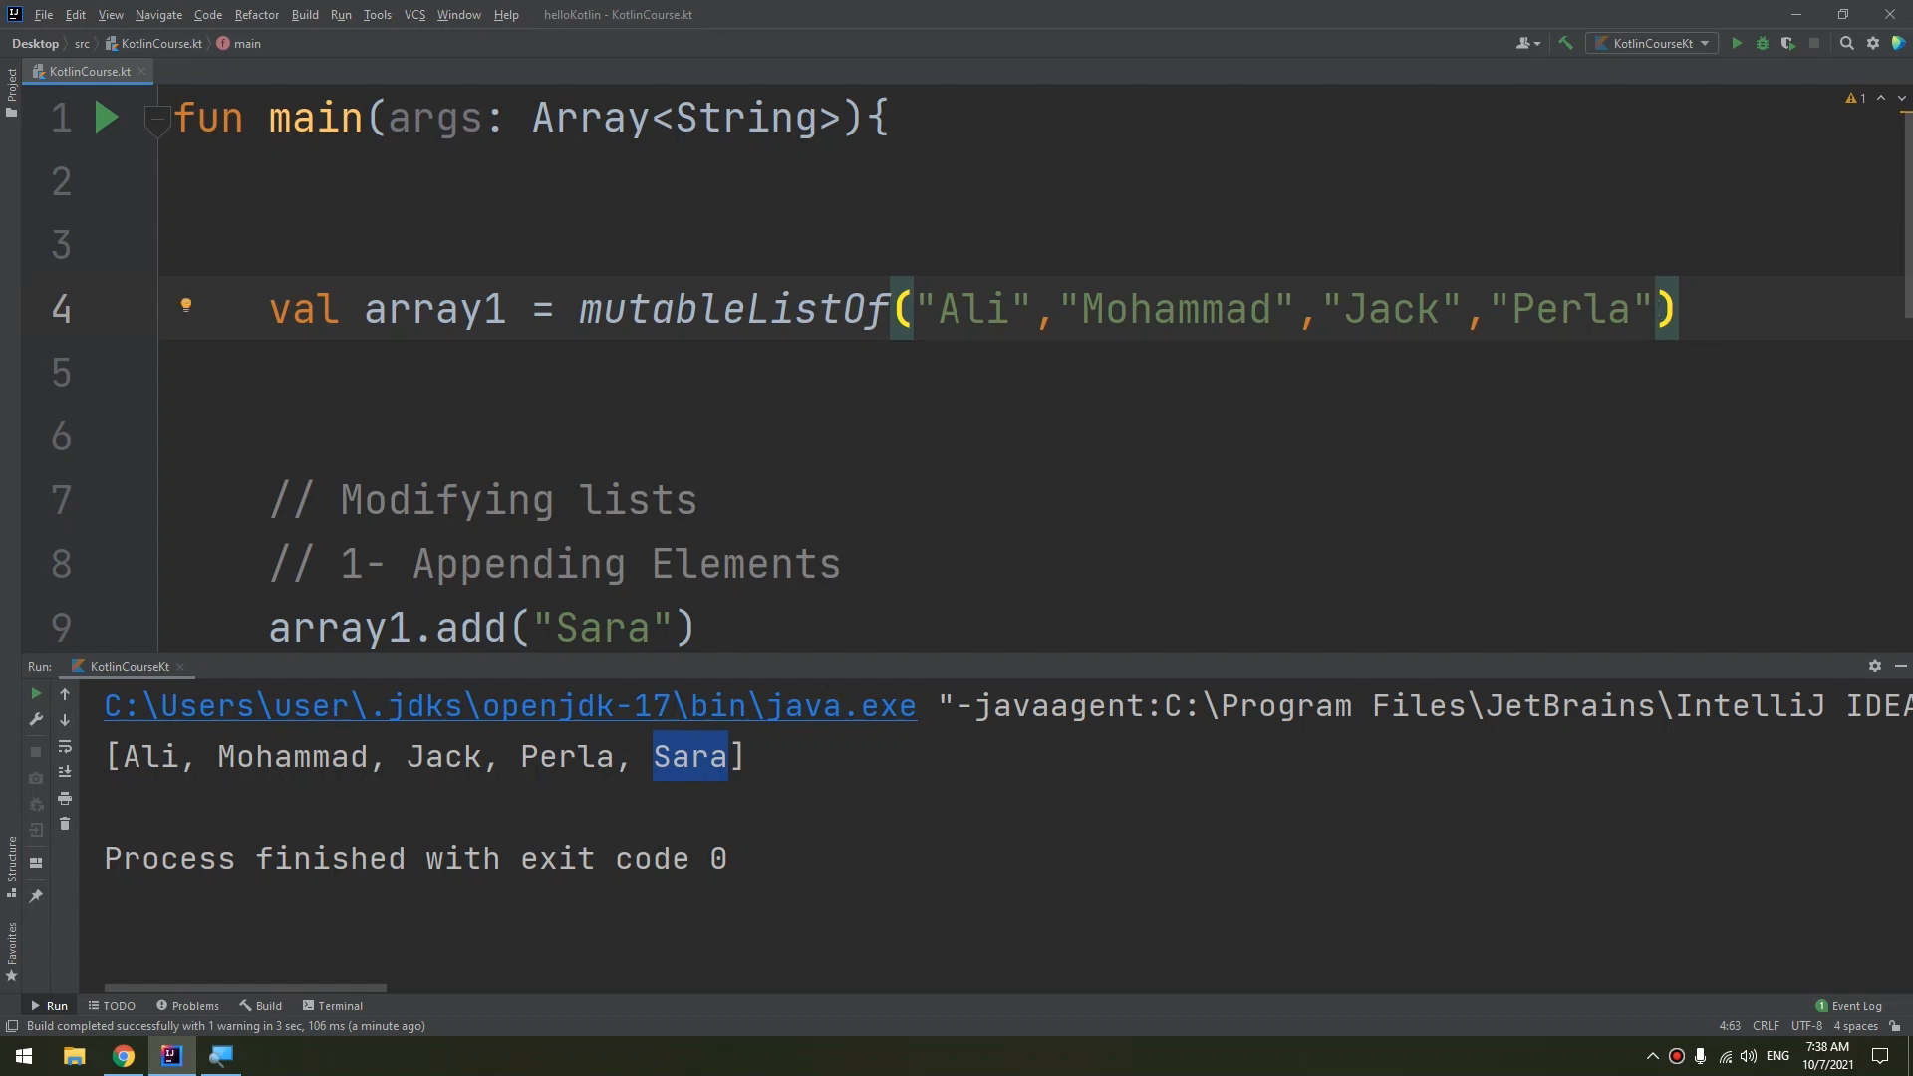
type(",")
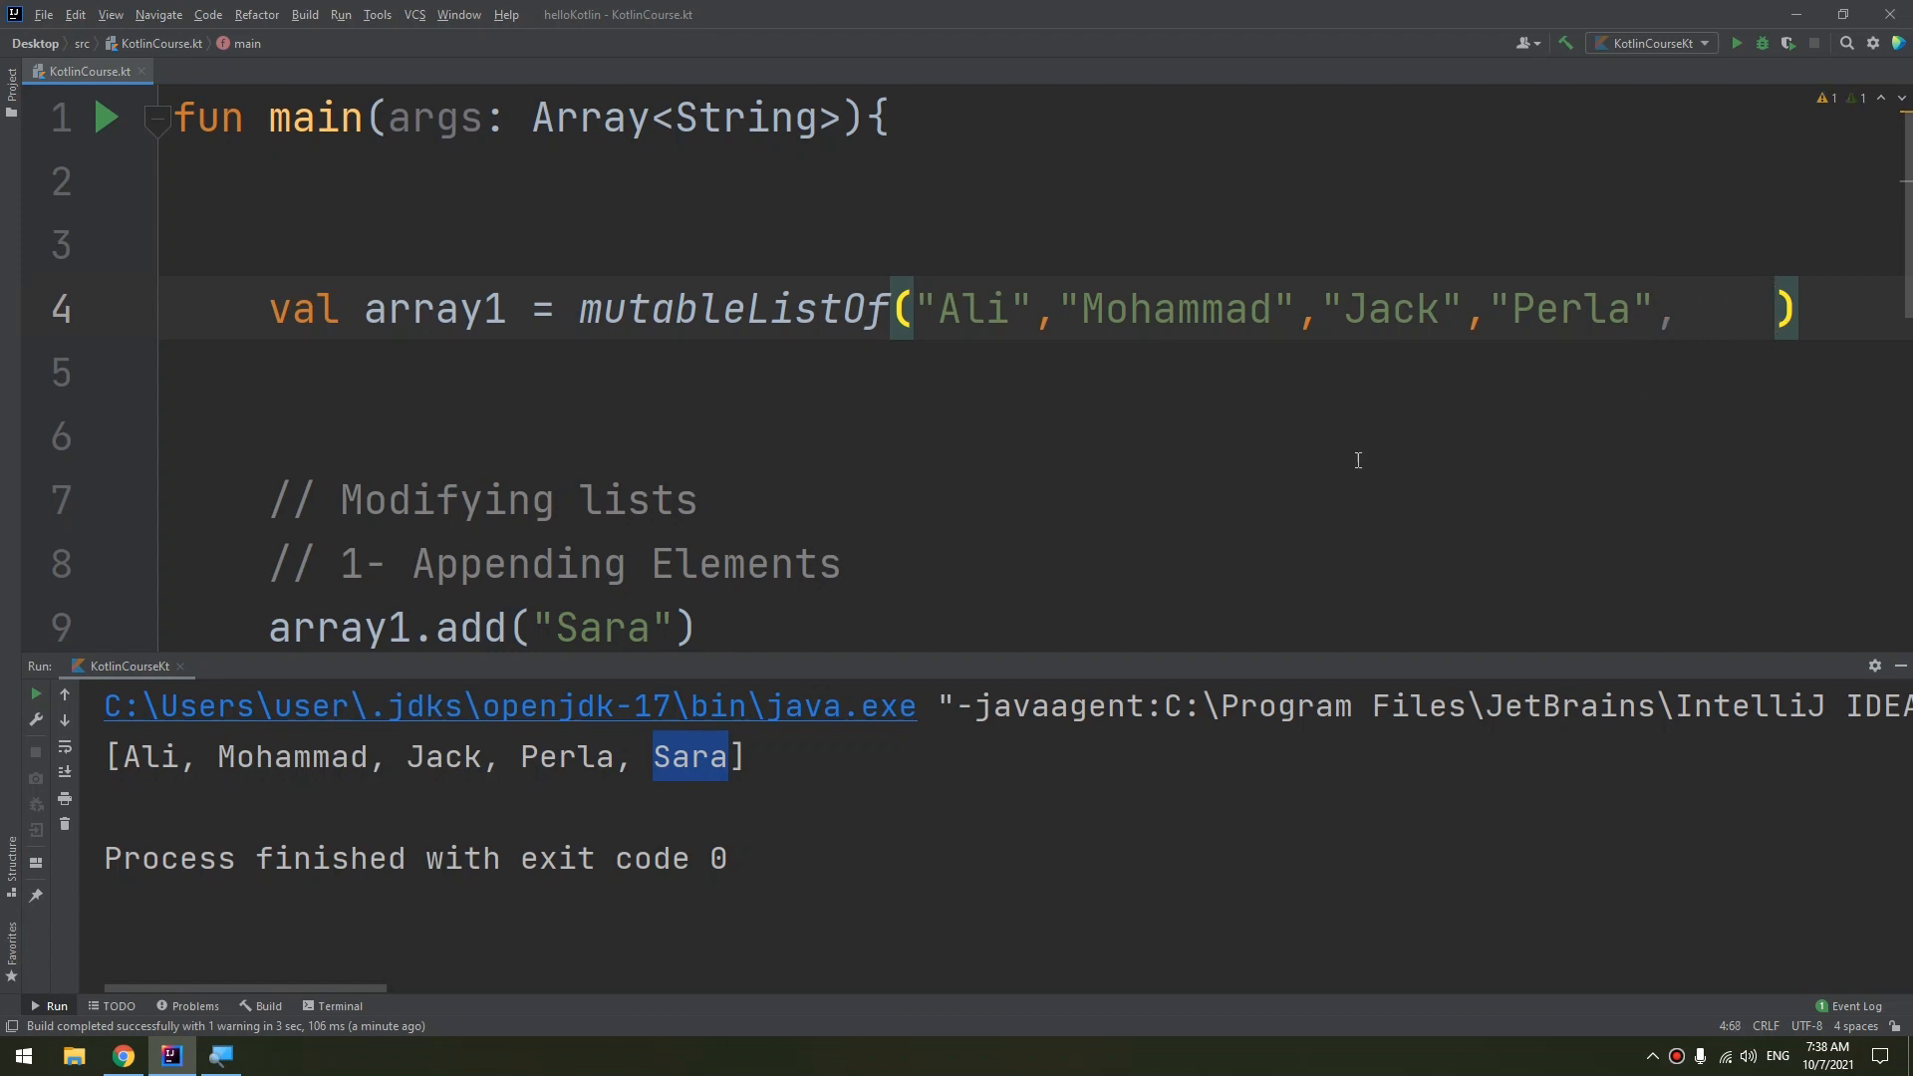
mouse_move(1753, 311)
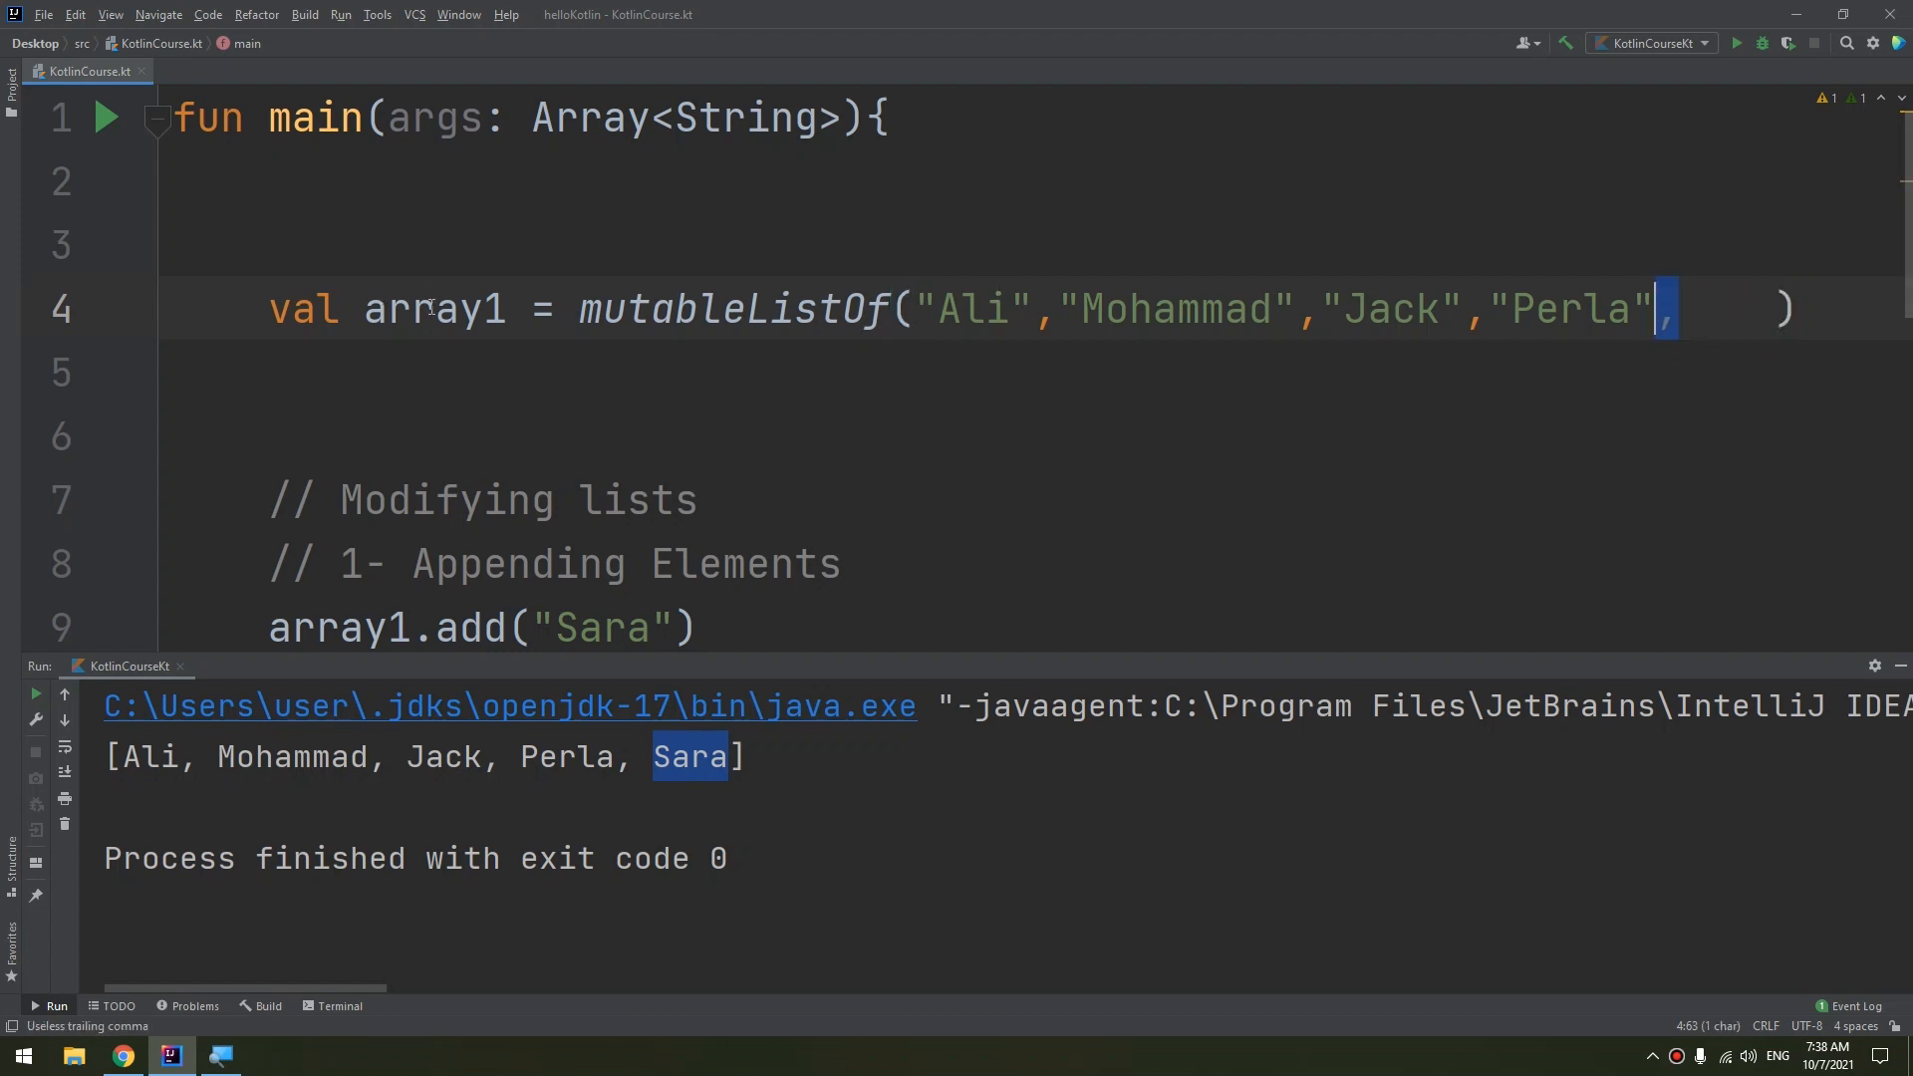
key("Backspace")
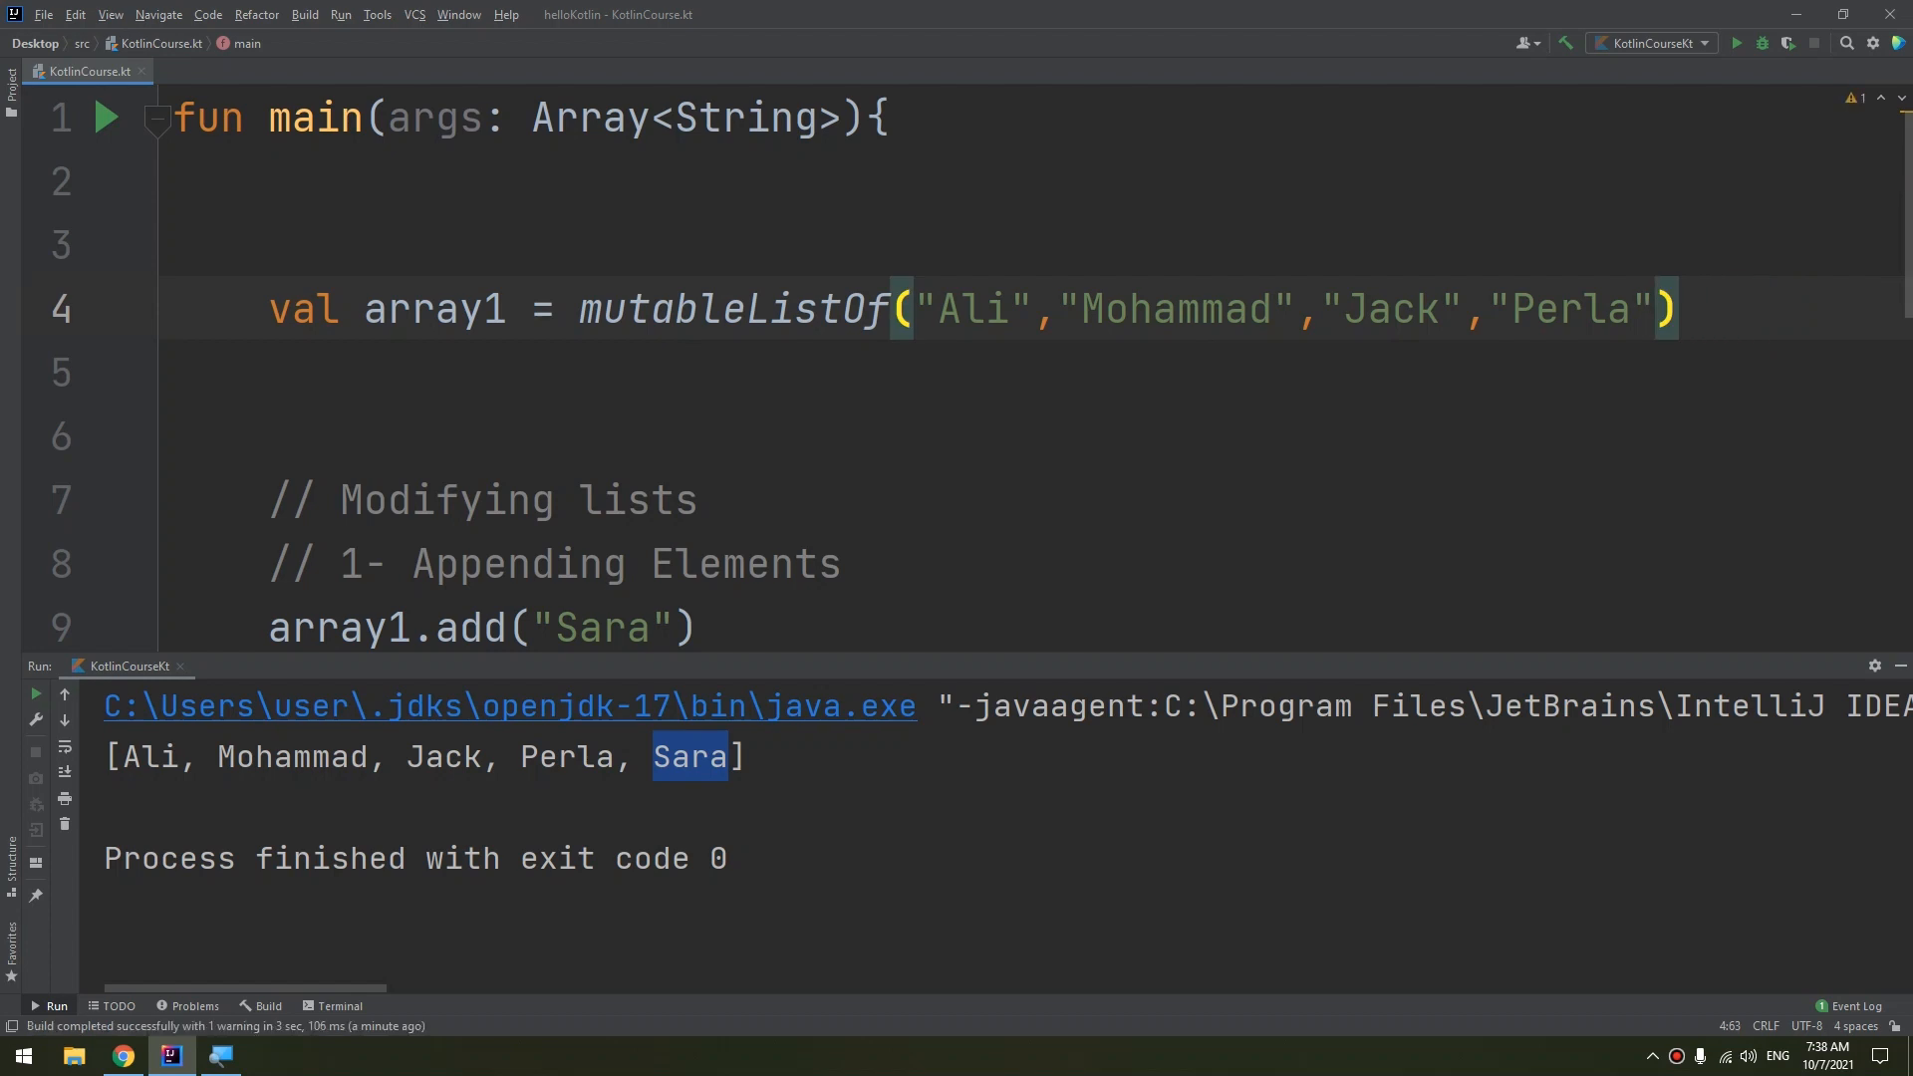
Extend the comment with ": takes place at the end of the list"
type(": takes place a")
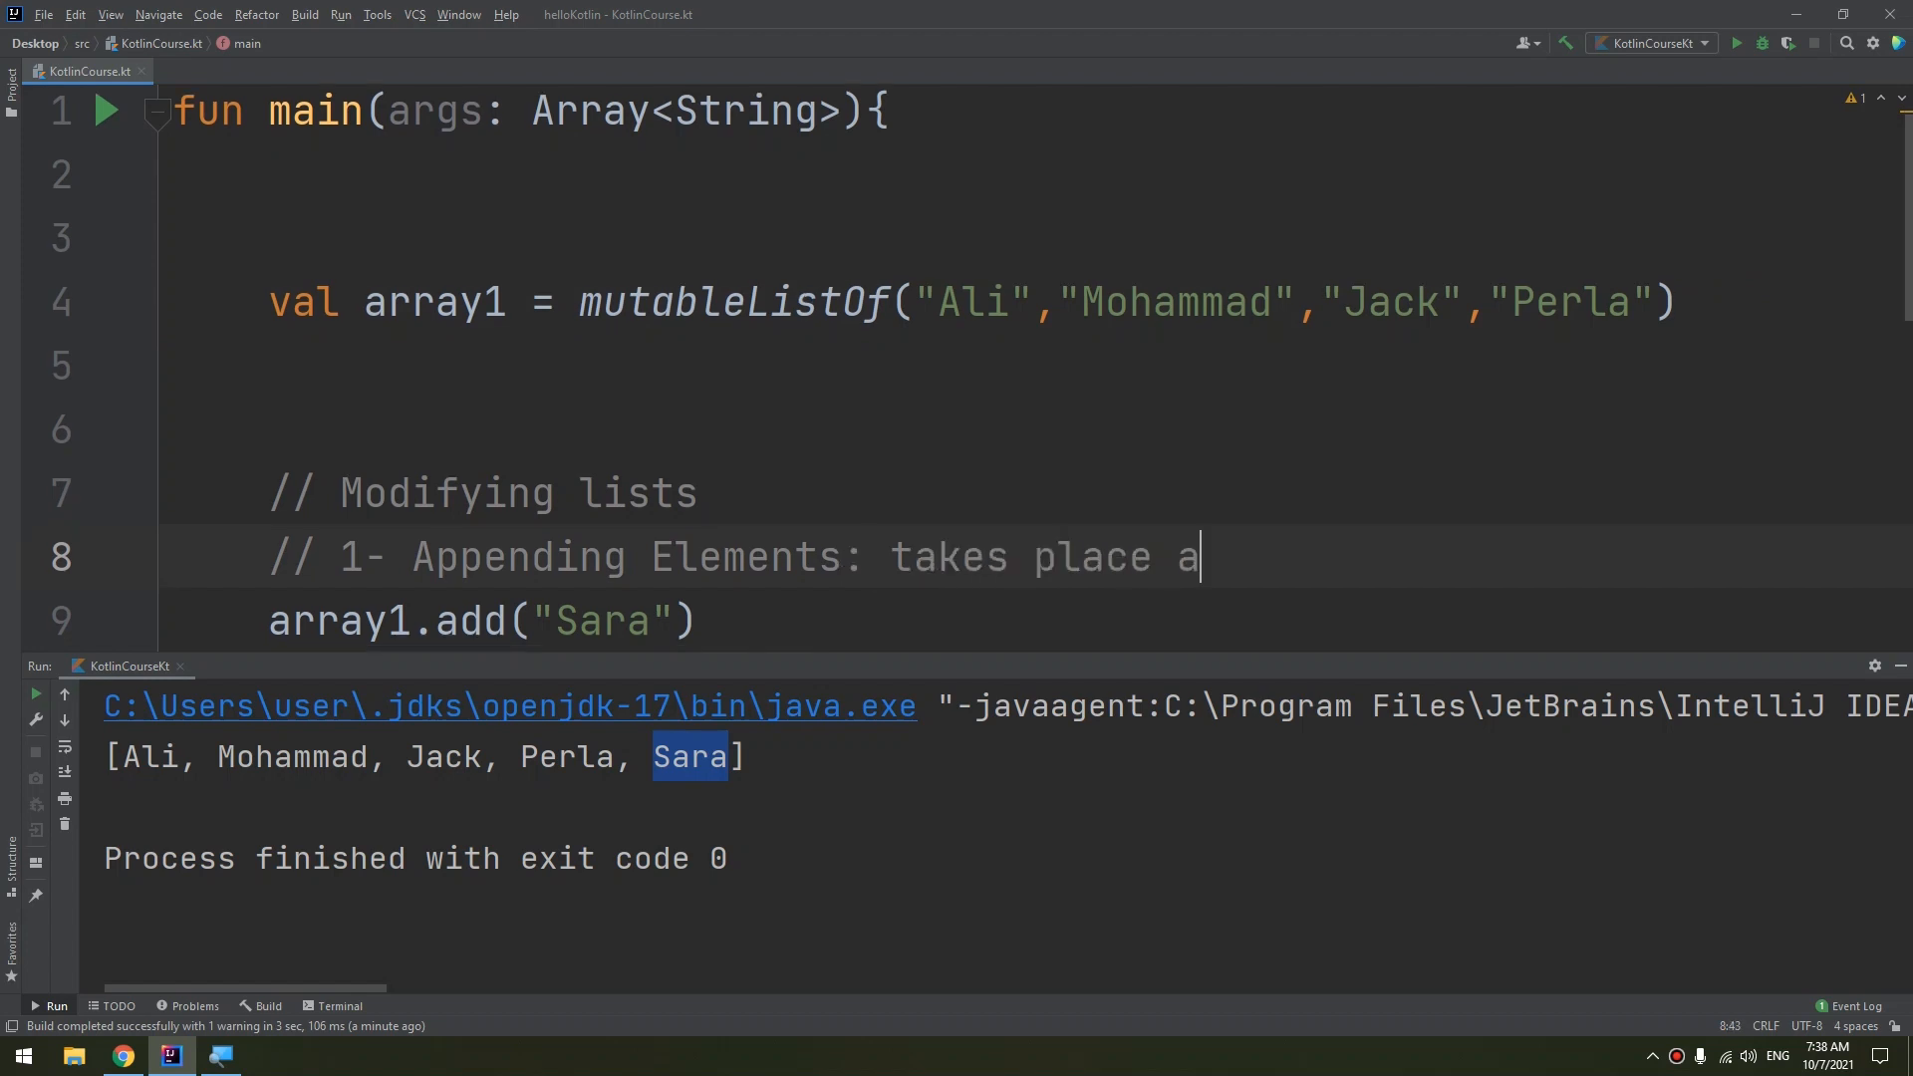
type("t the en")
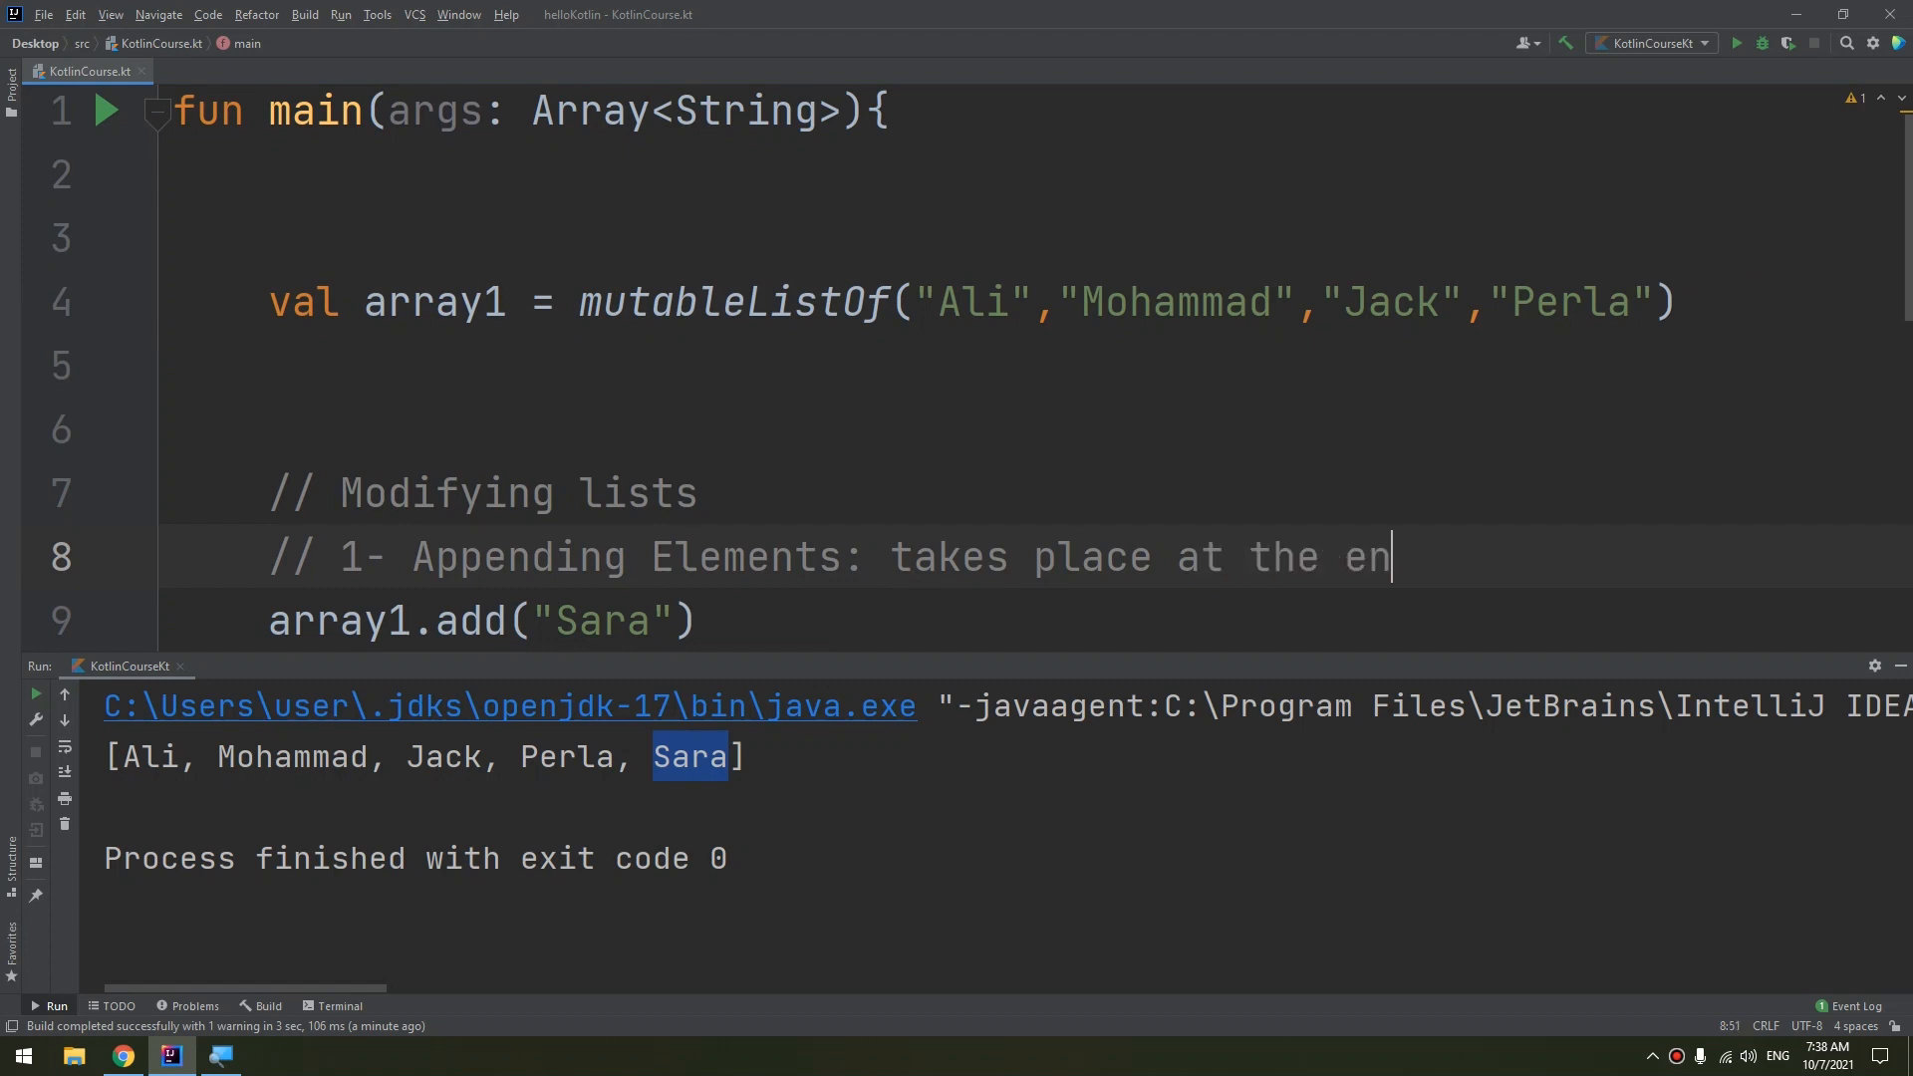
type("d of the list")
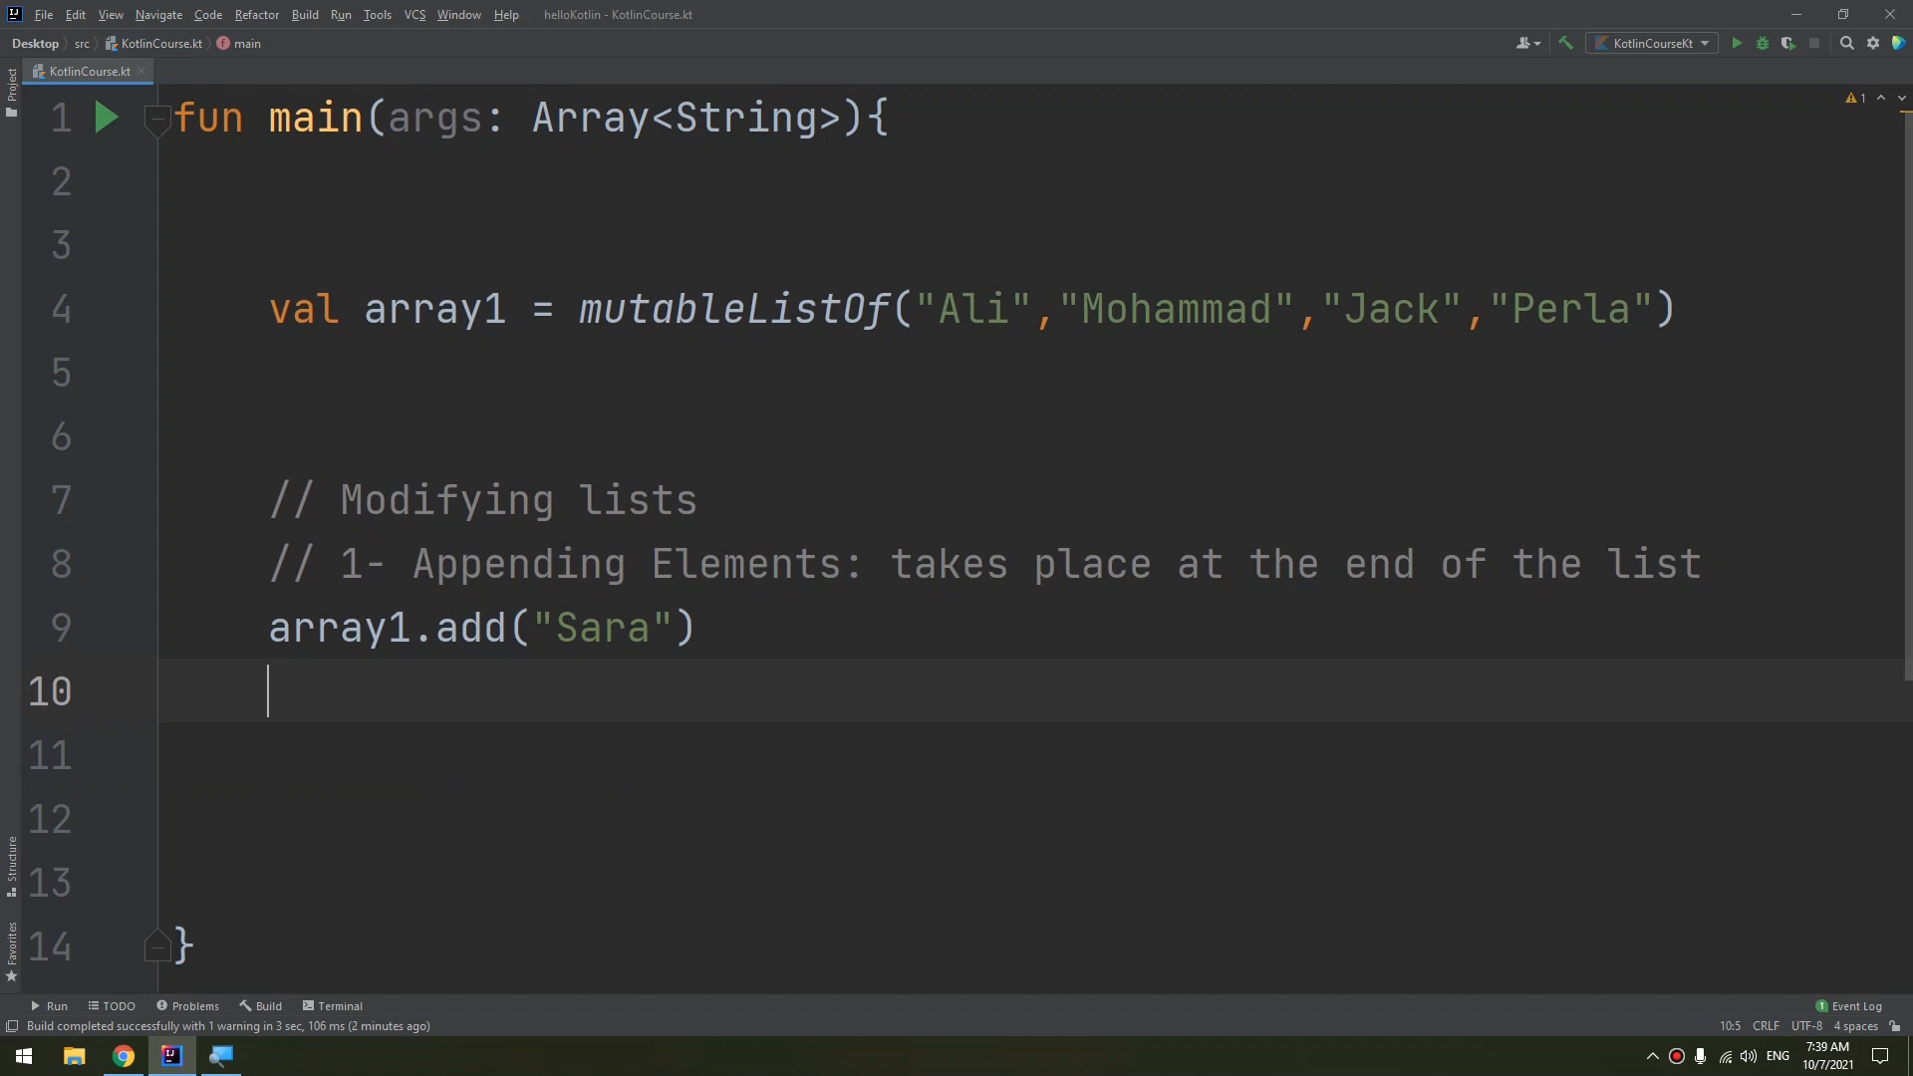
Write the second append array1 += "Carla" on line 10
type("array1")
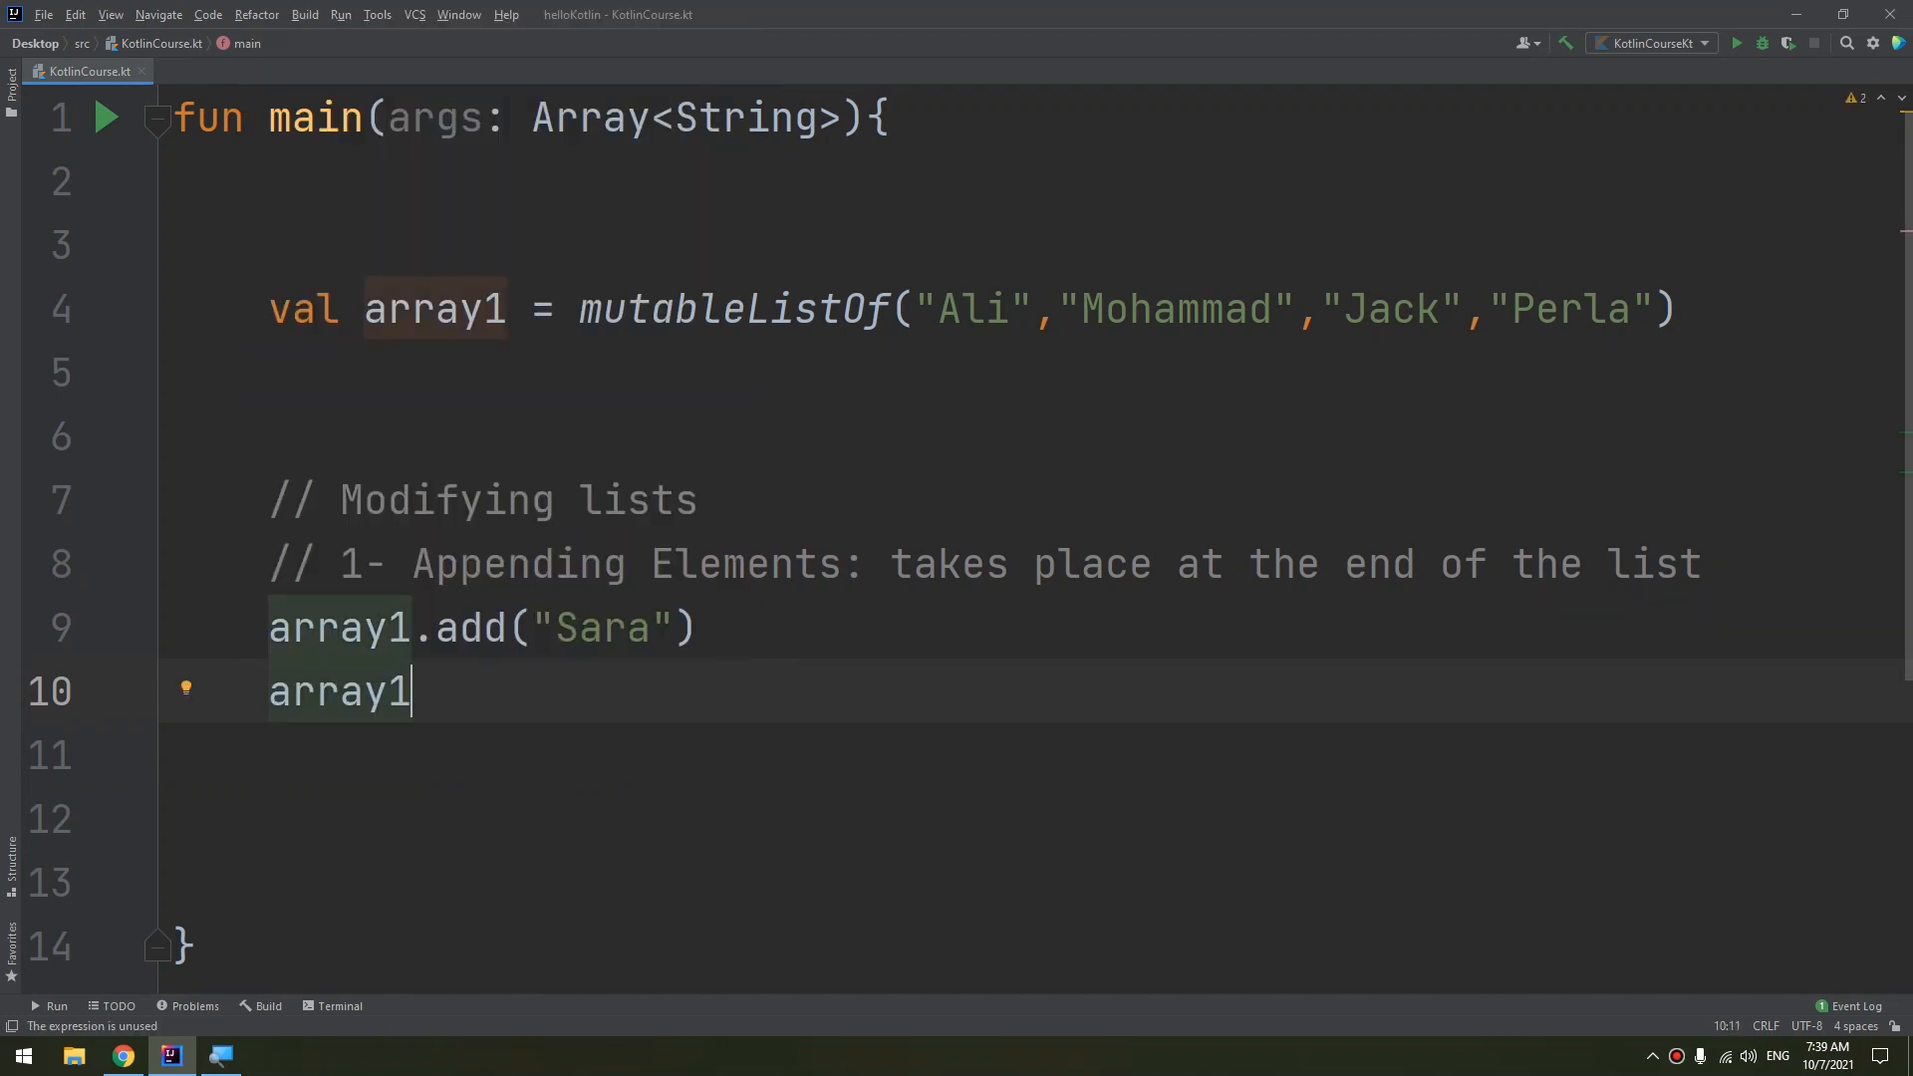
type("+=")
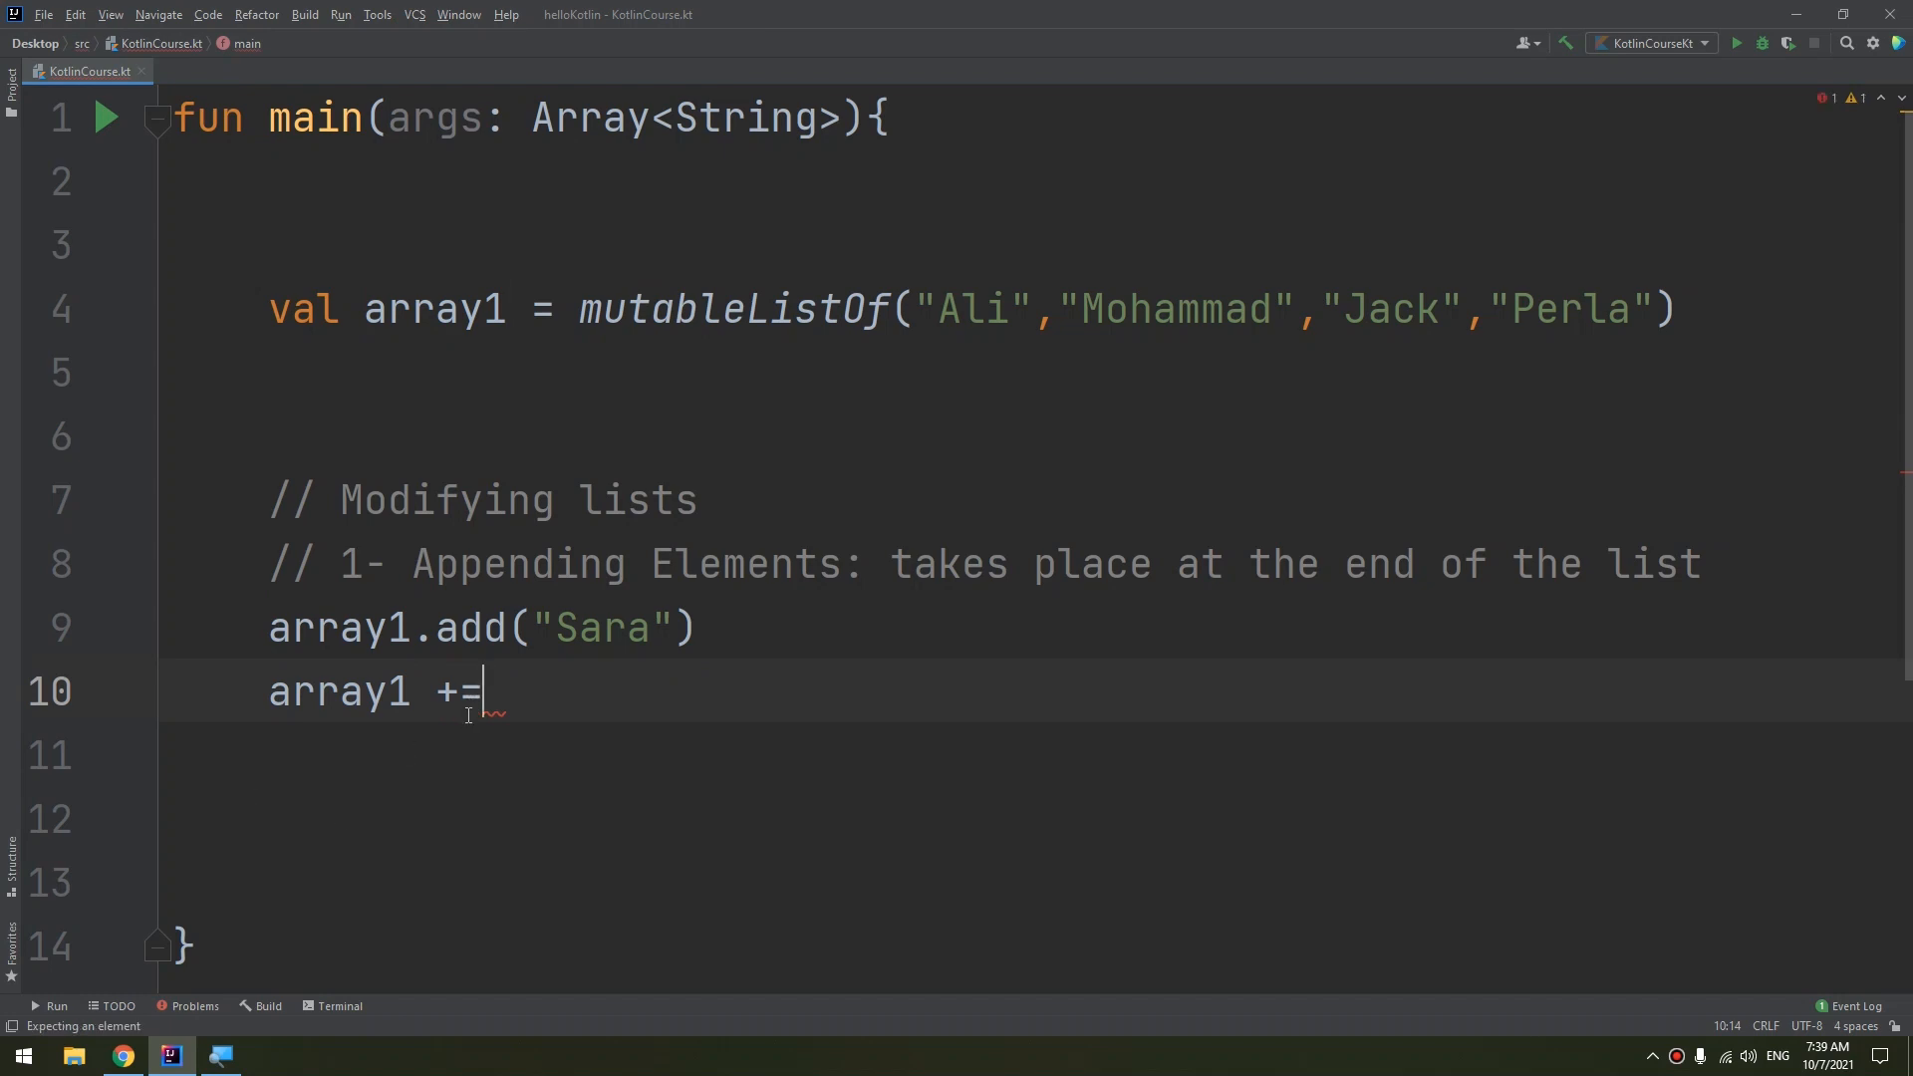
key("backspace")
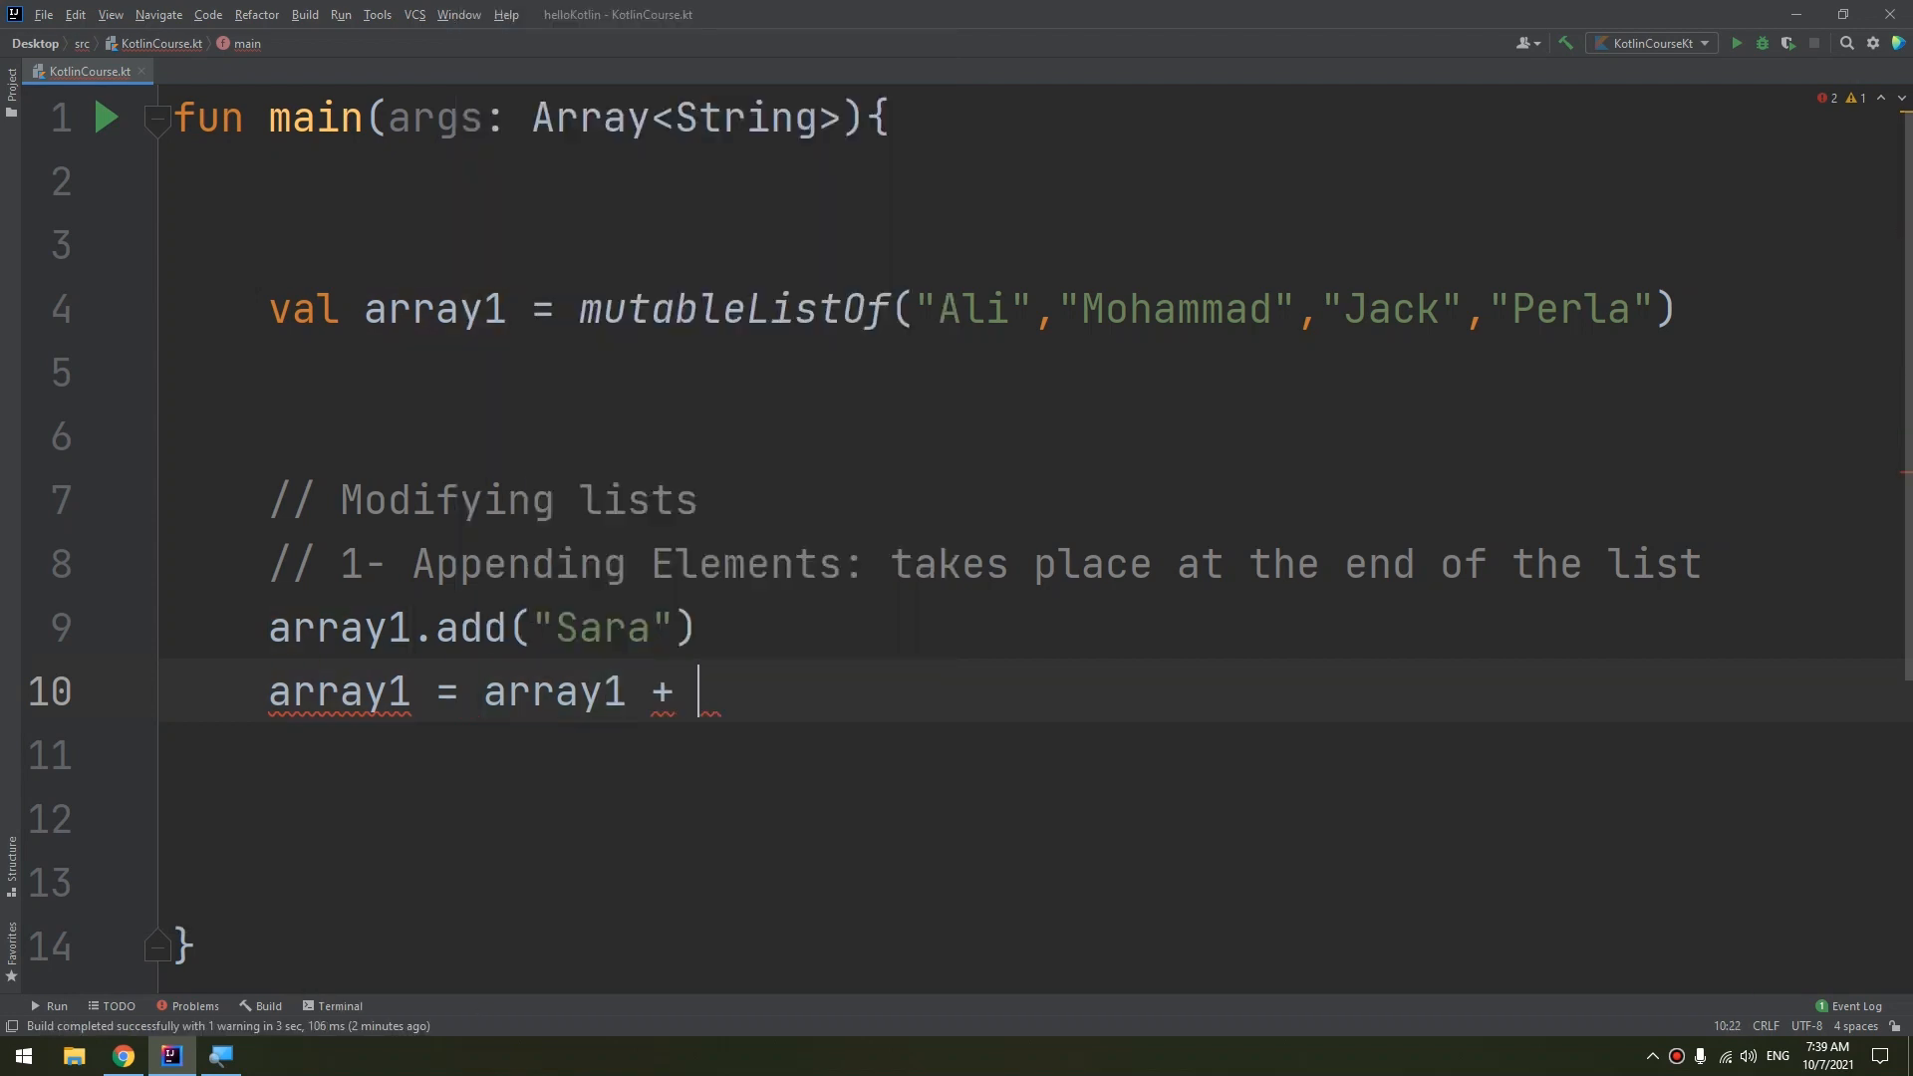
type("\"\"")
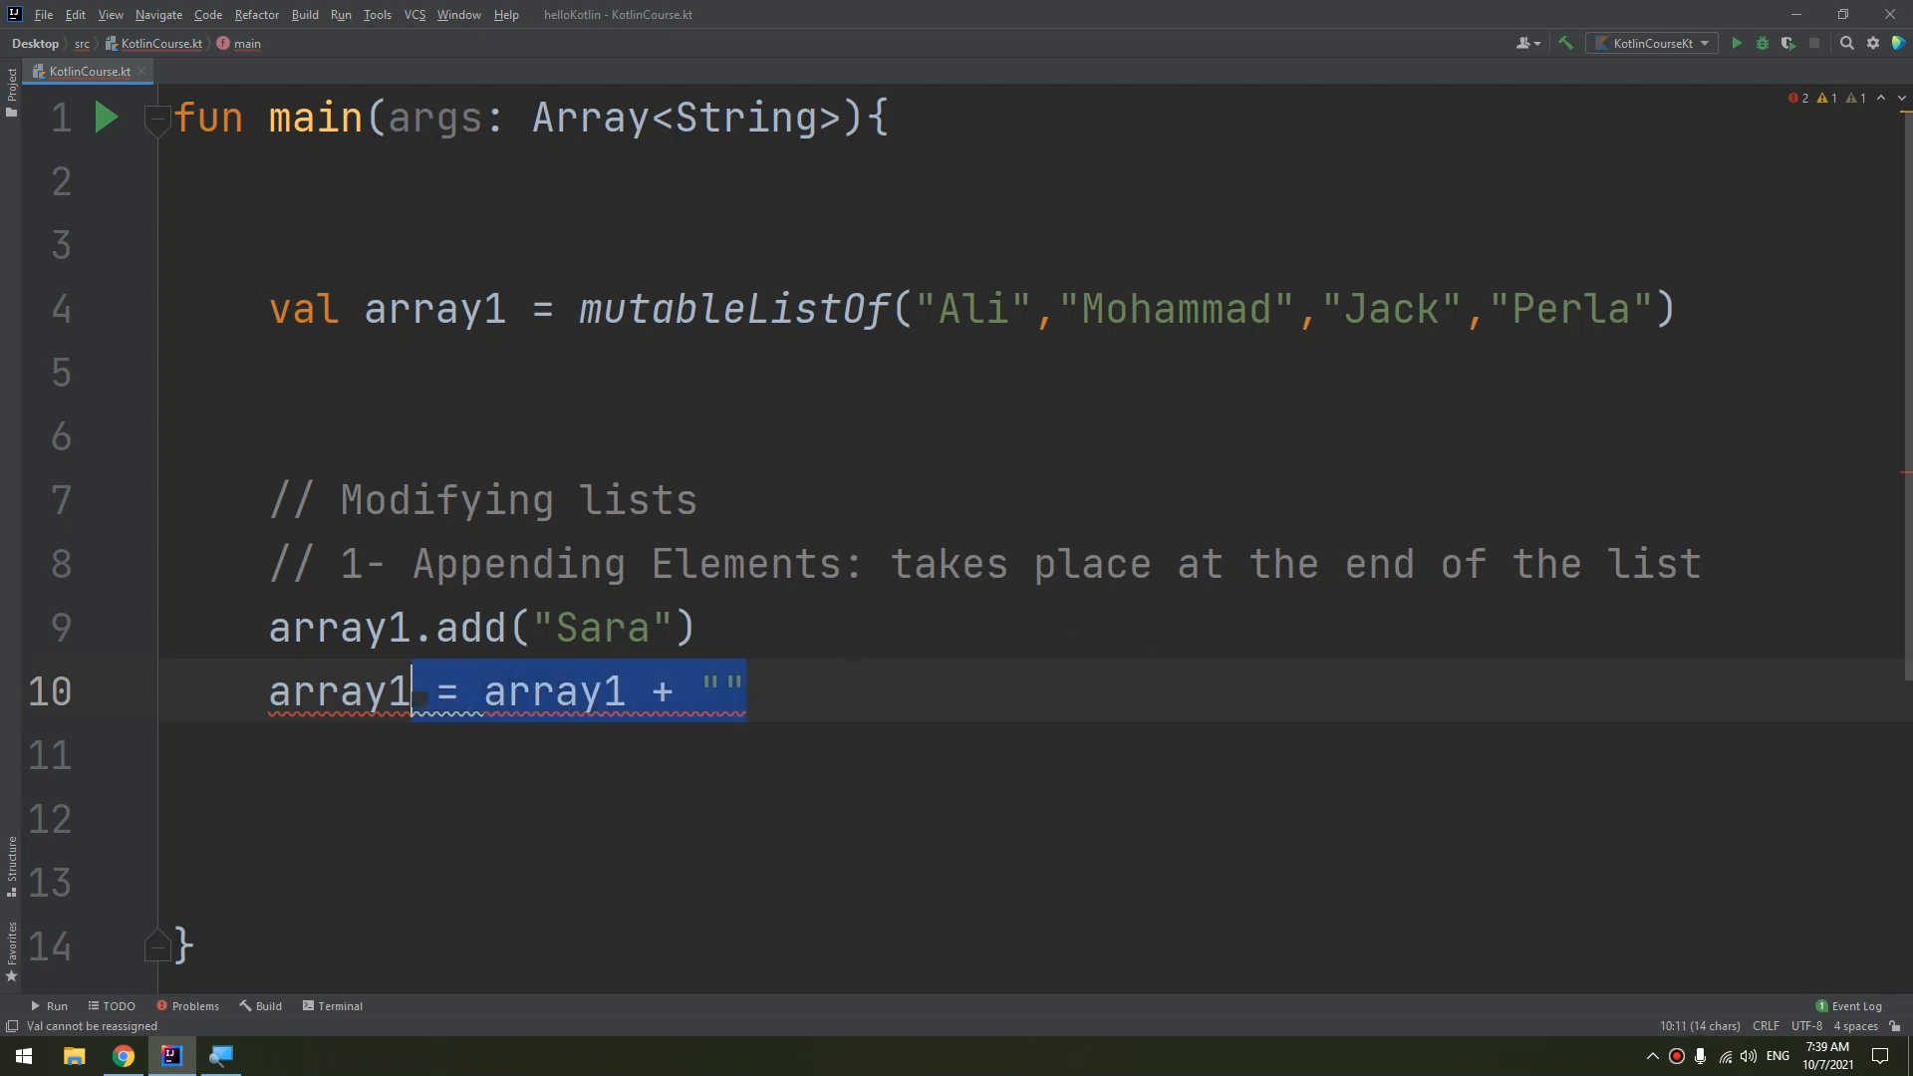
type("+=")
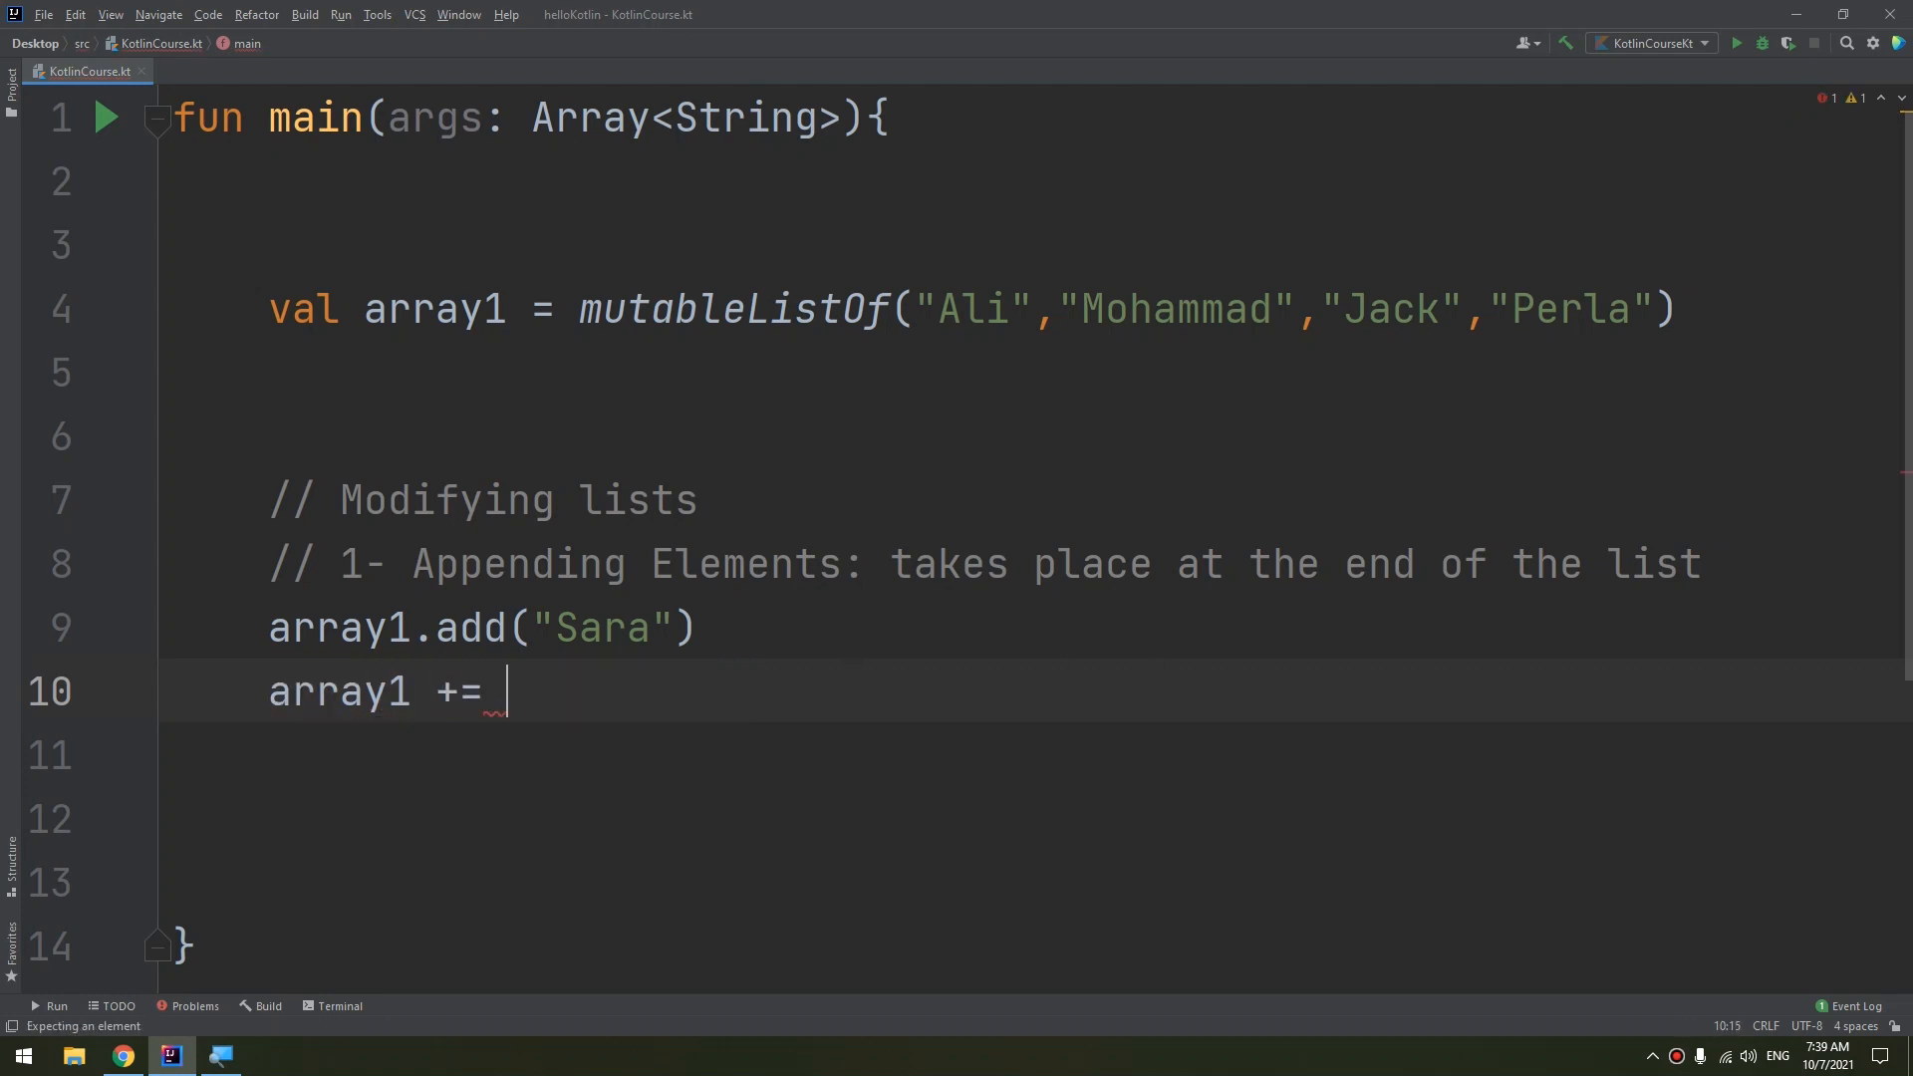
type("\"\"")
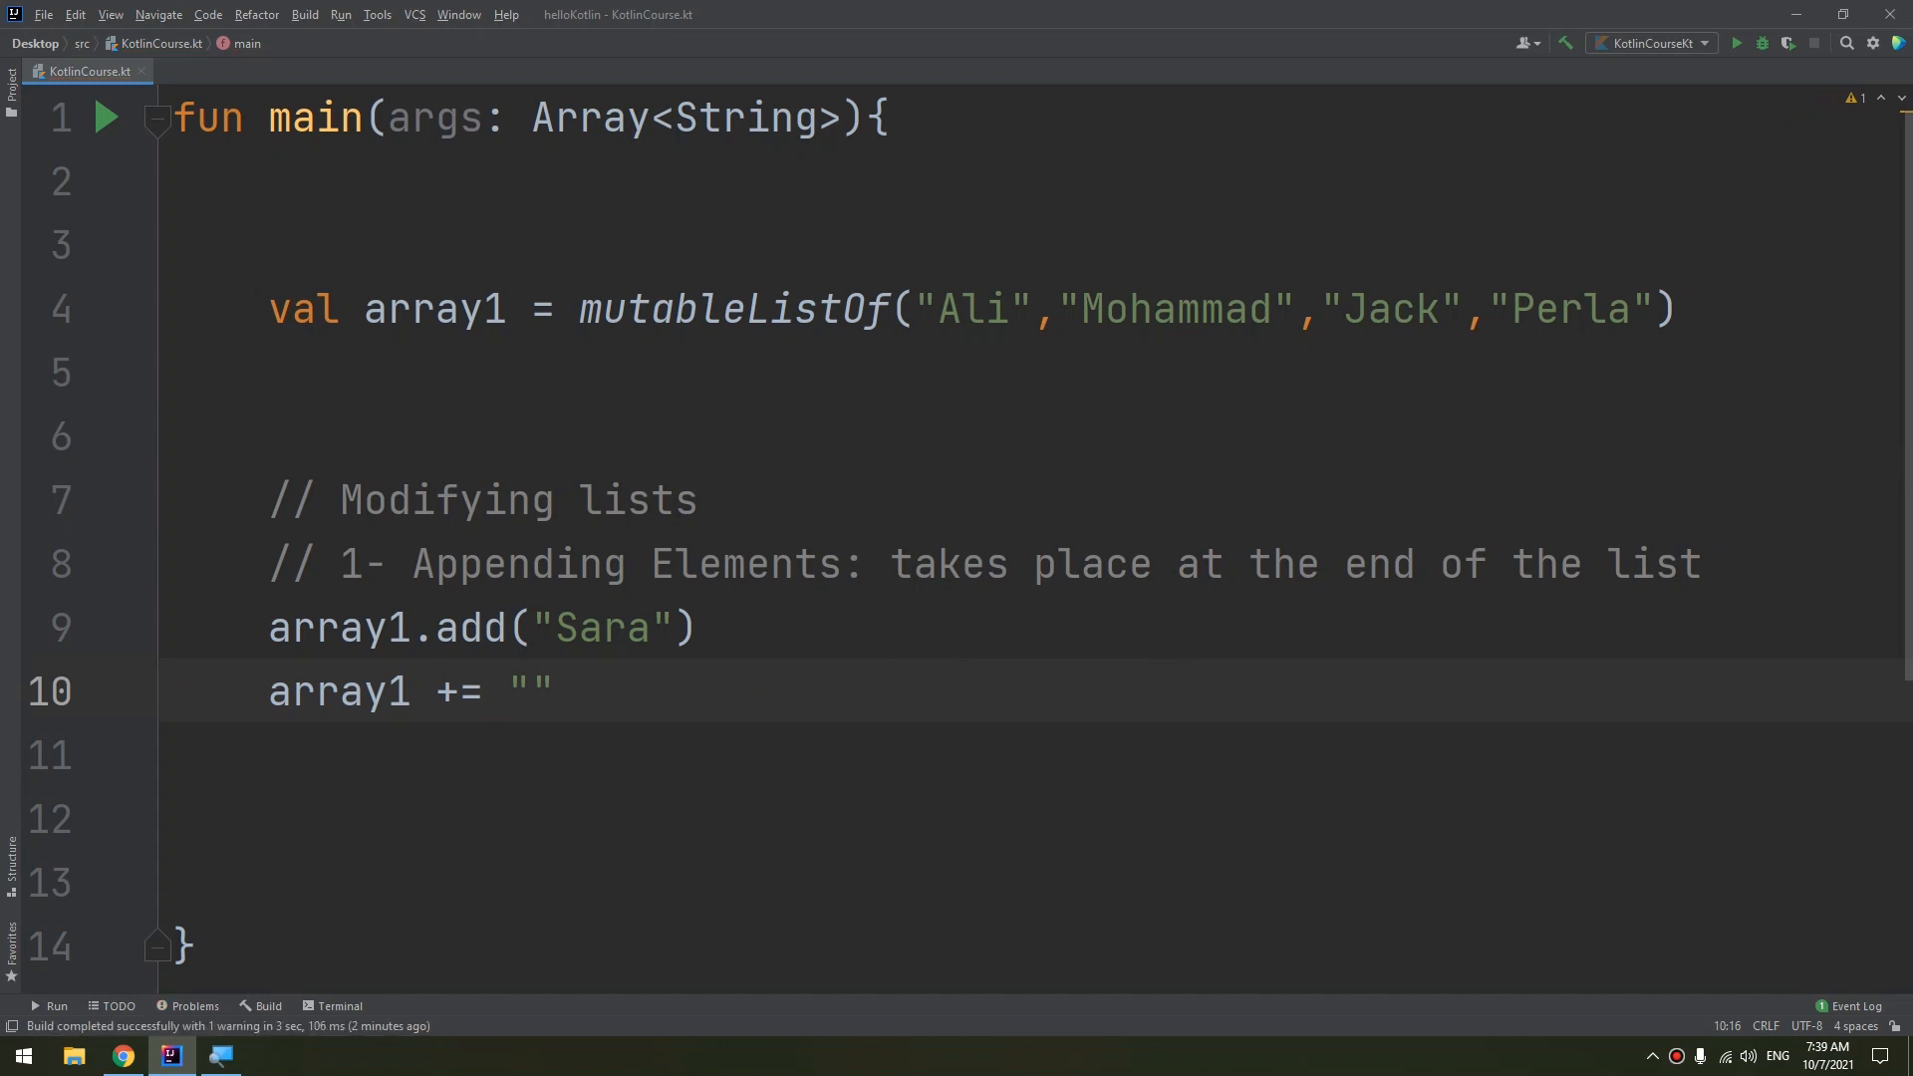
type("Car")
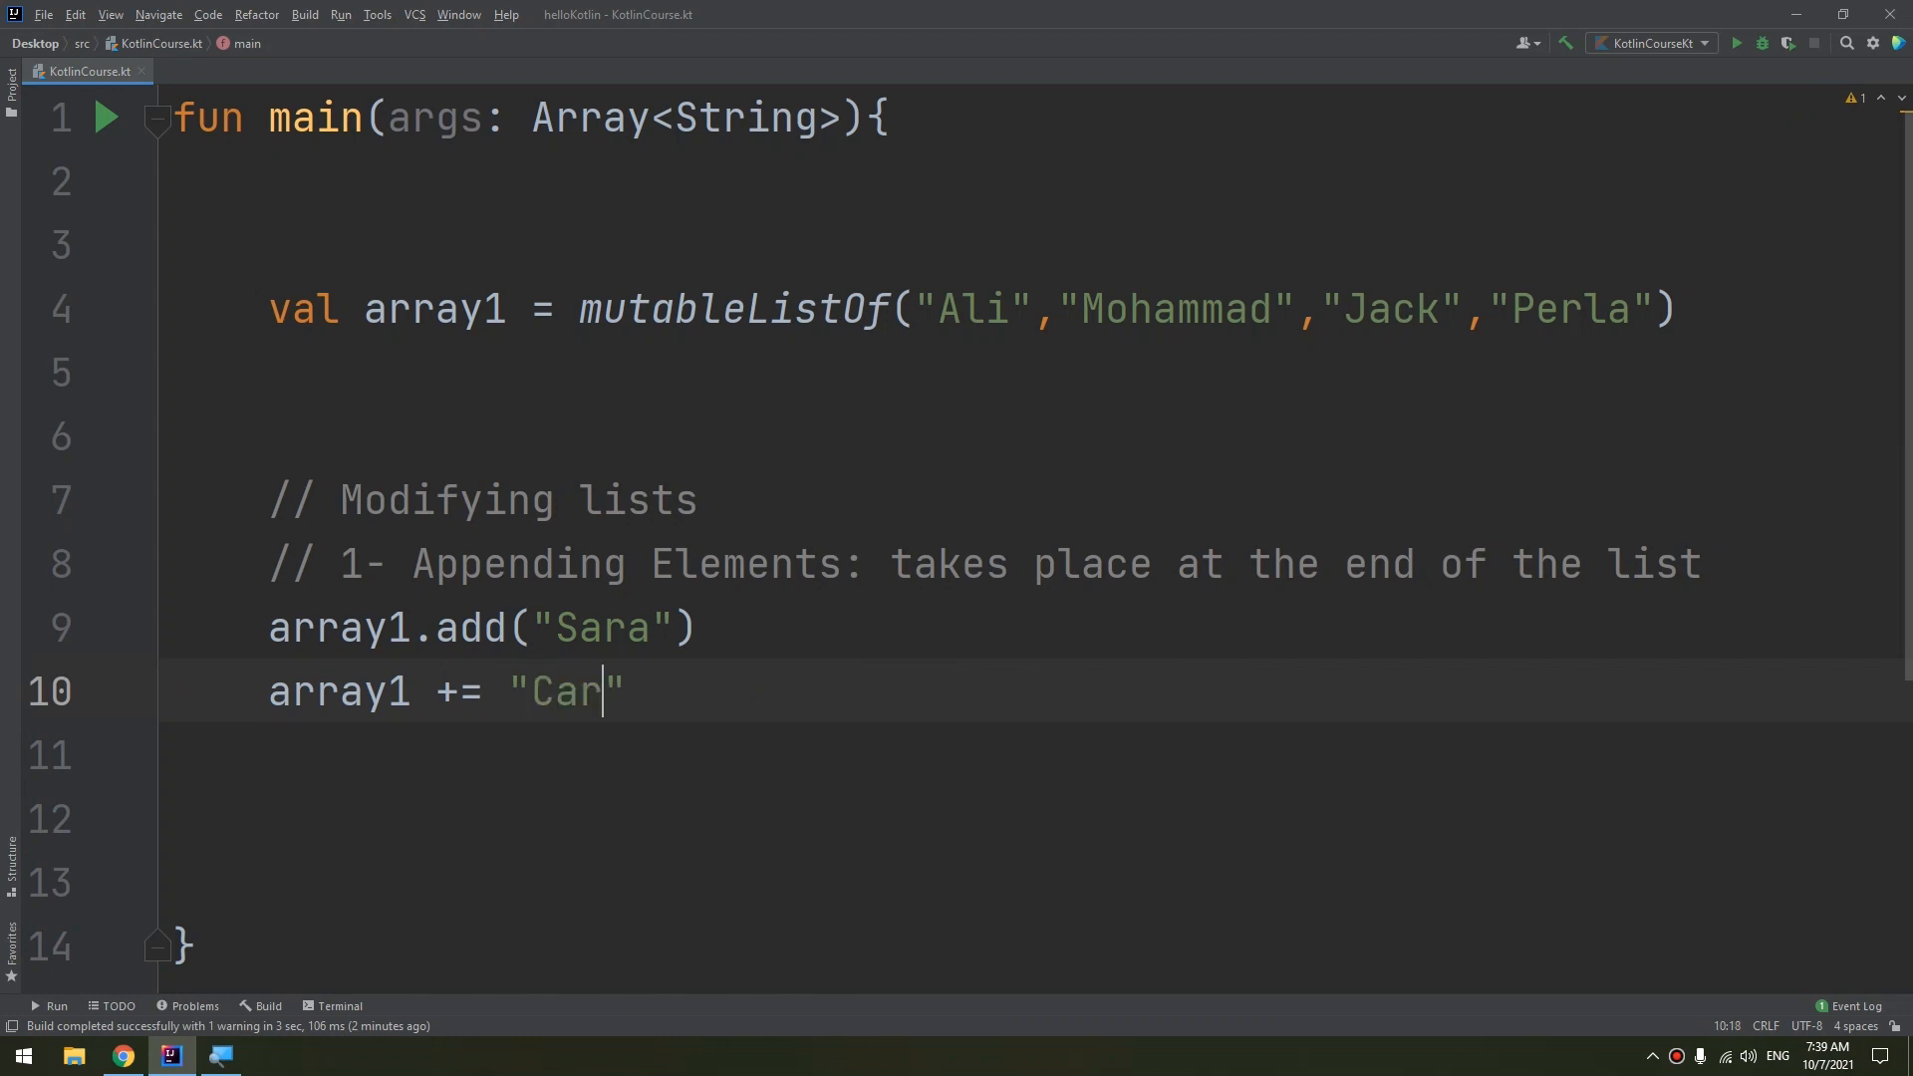
type("la")
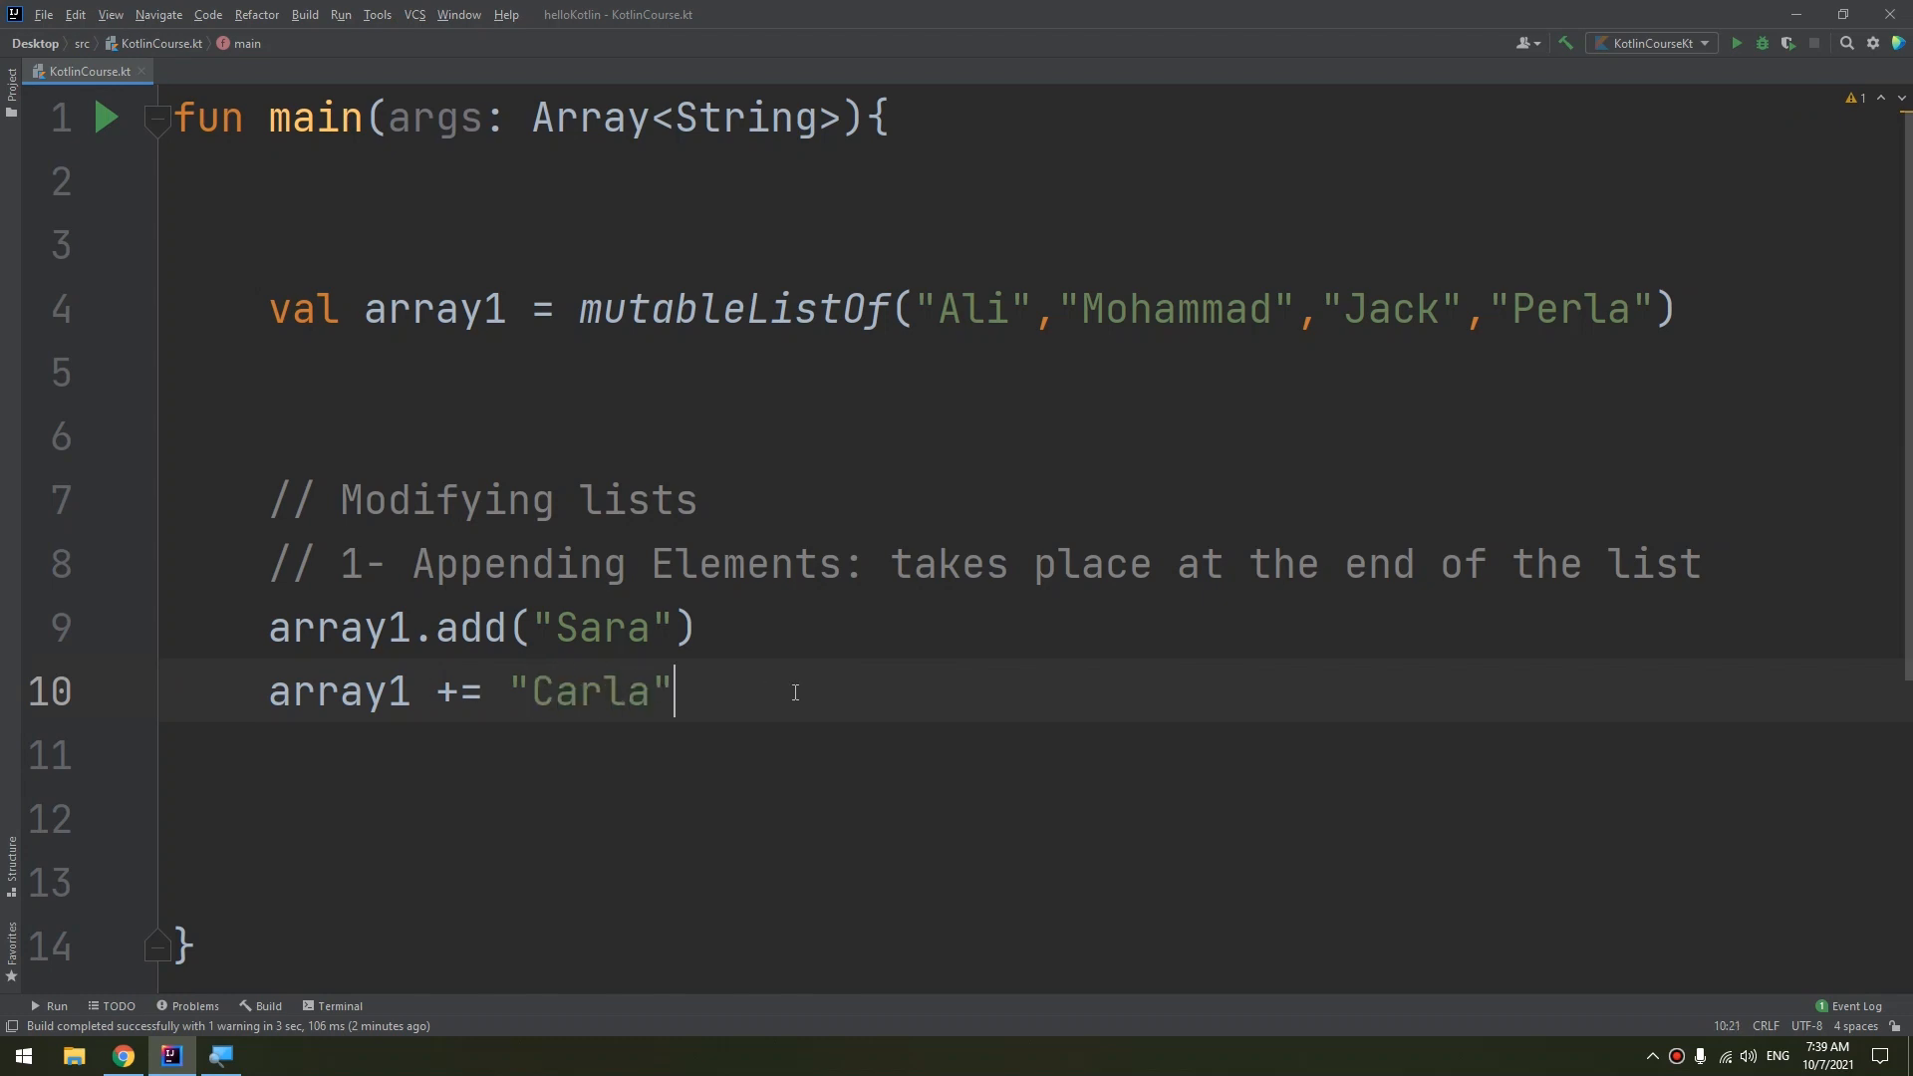
Add println(array1) on line 12 to print the list again
type("println(")
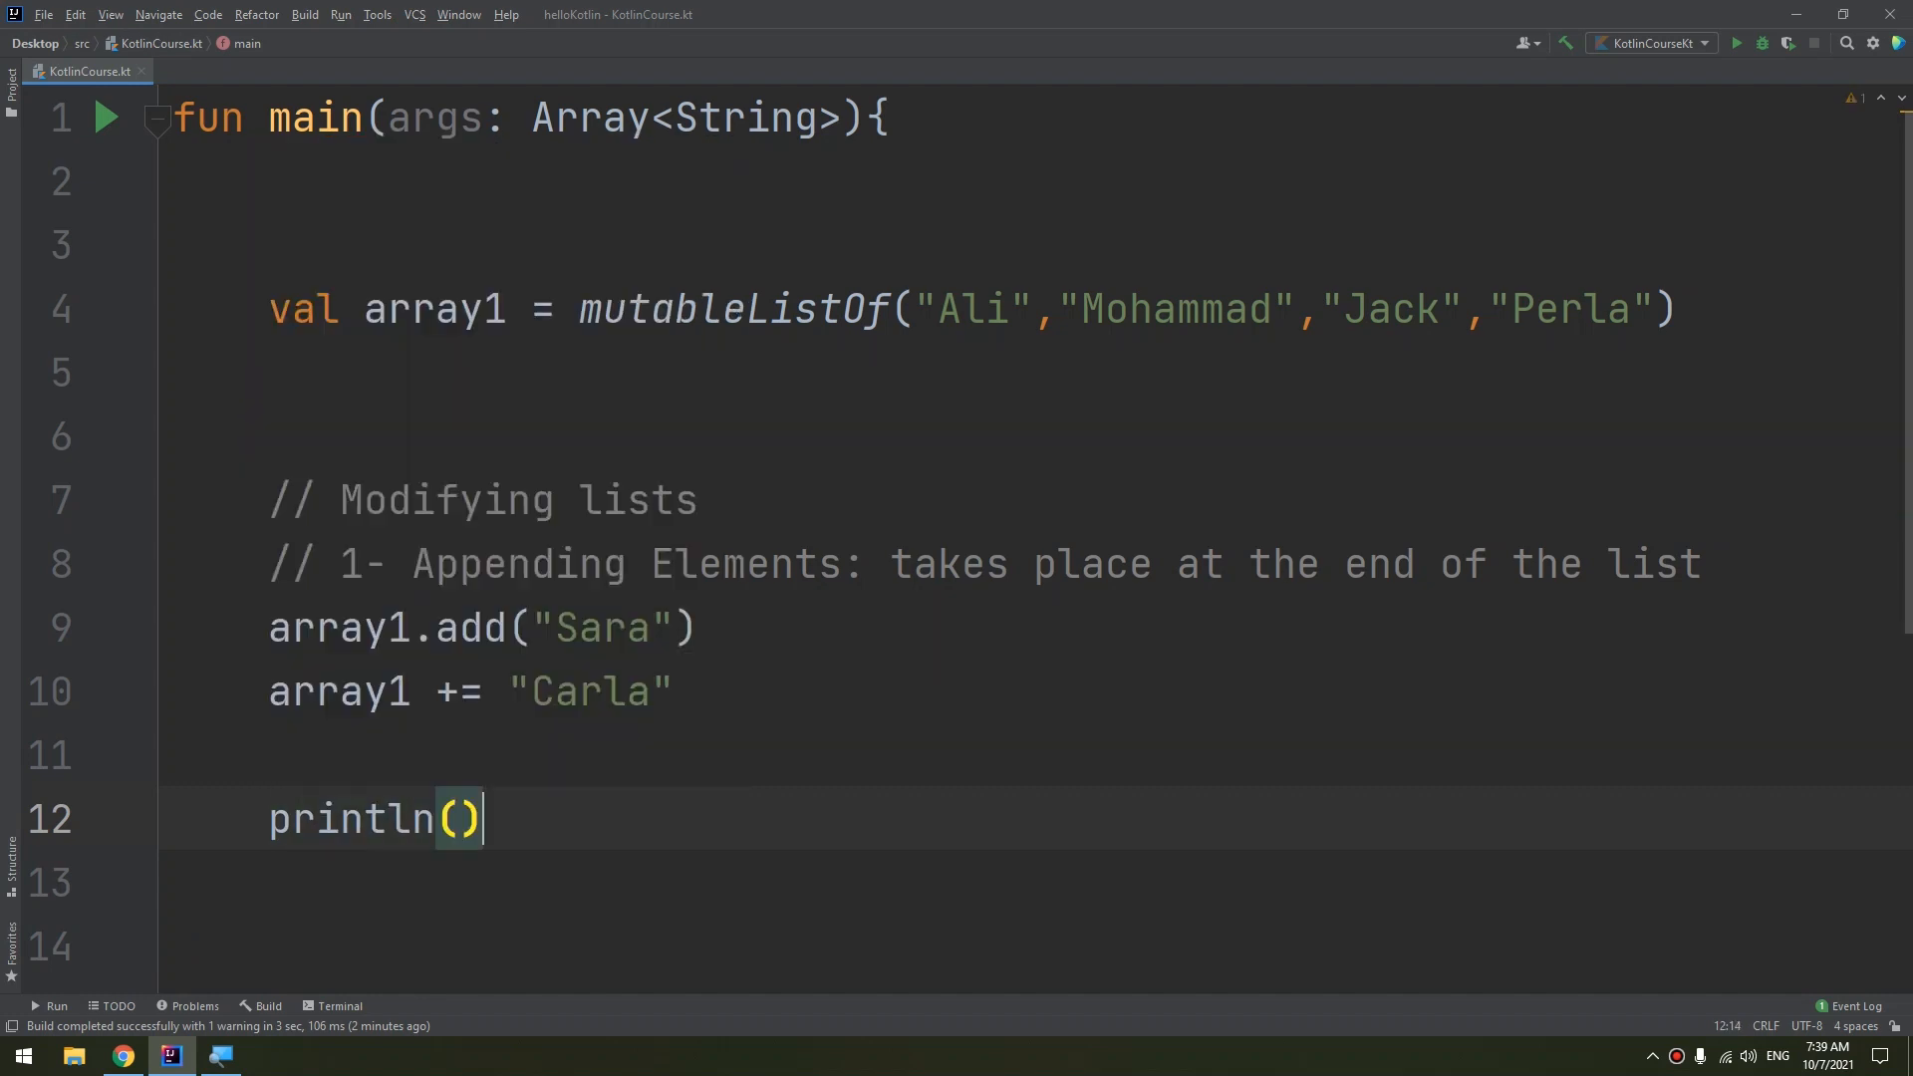
type("array1")
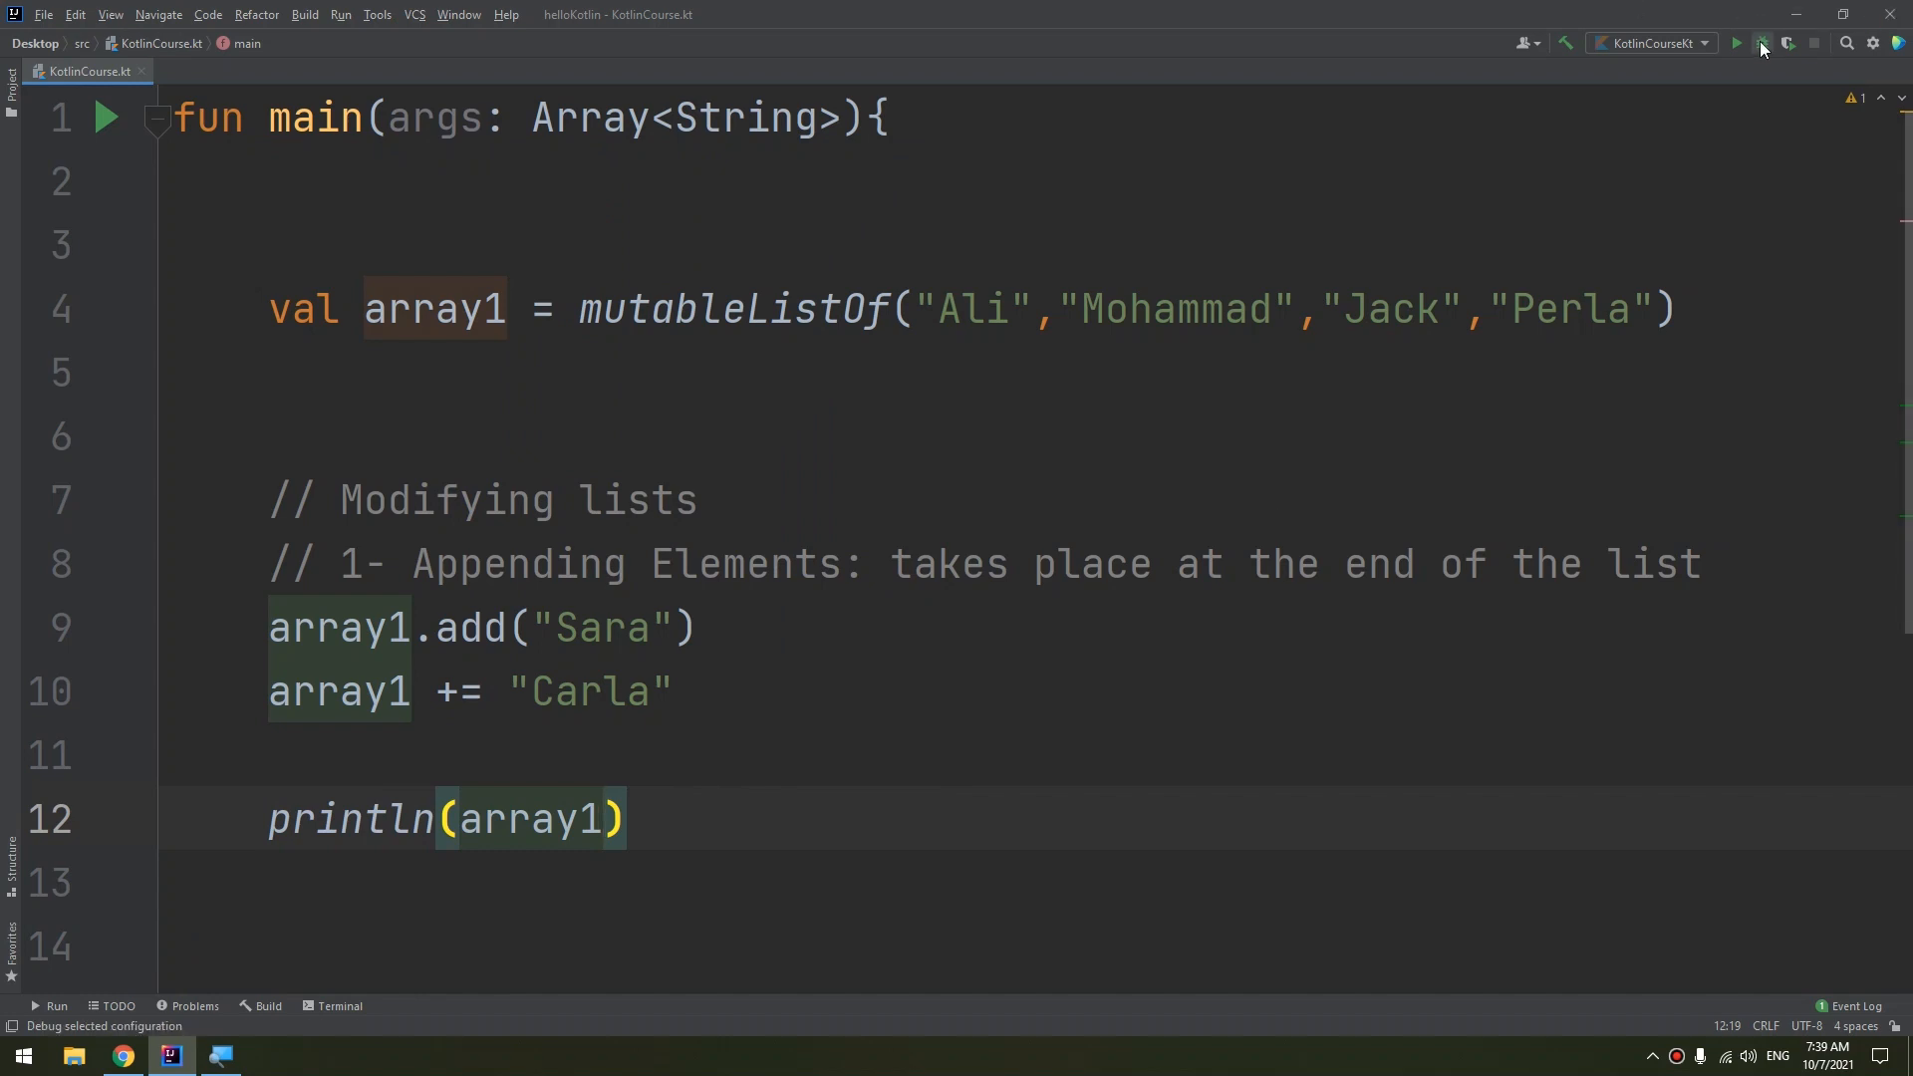
Run the file and check the console prints [Ali, Mohammad, Jack, Perla, Sara, Carla]
left_click(1759, 42)
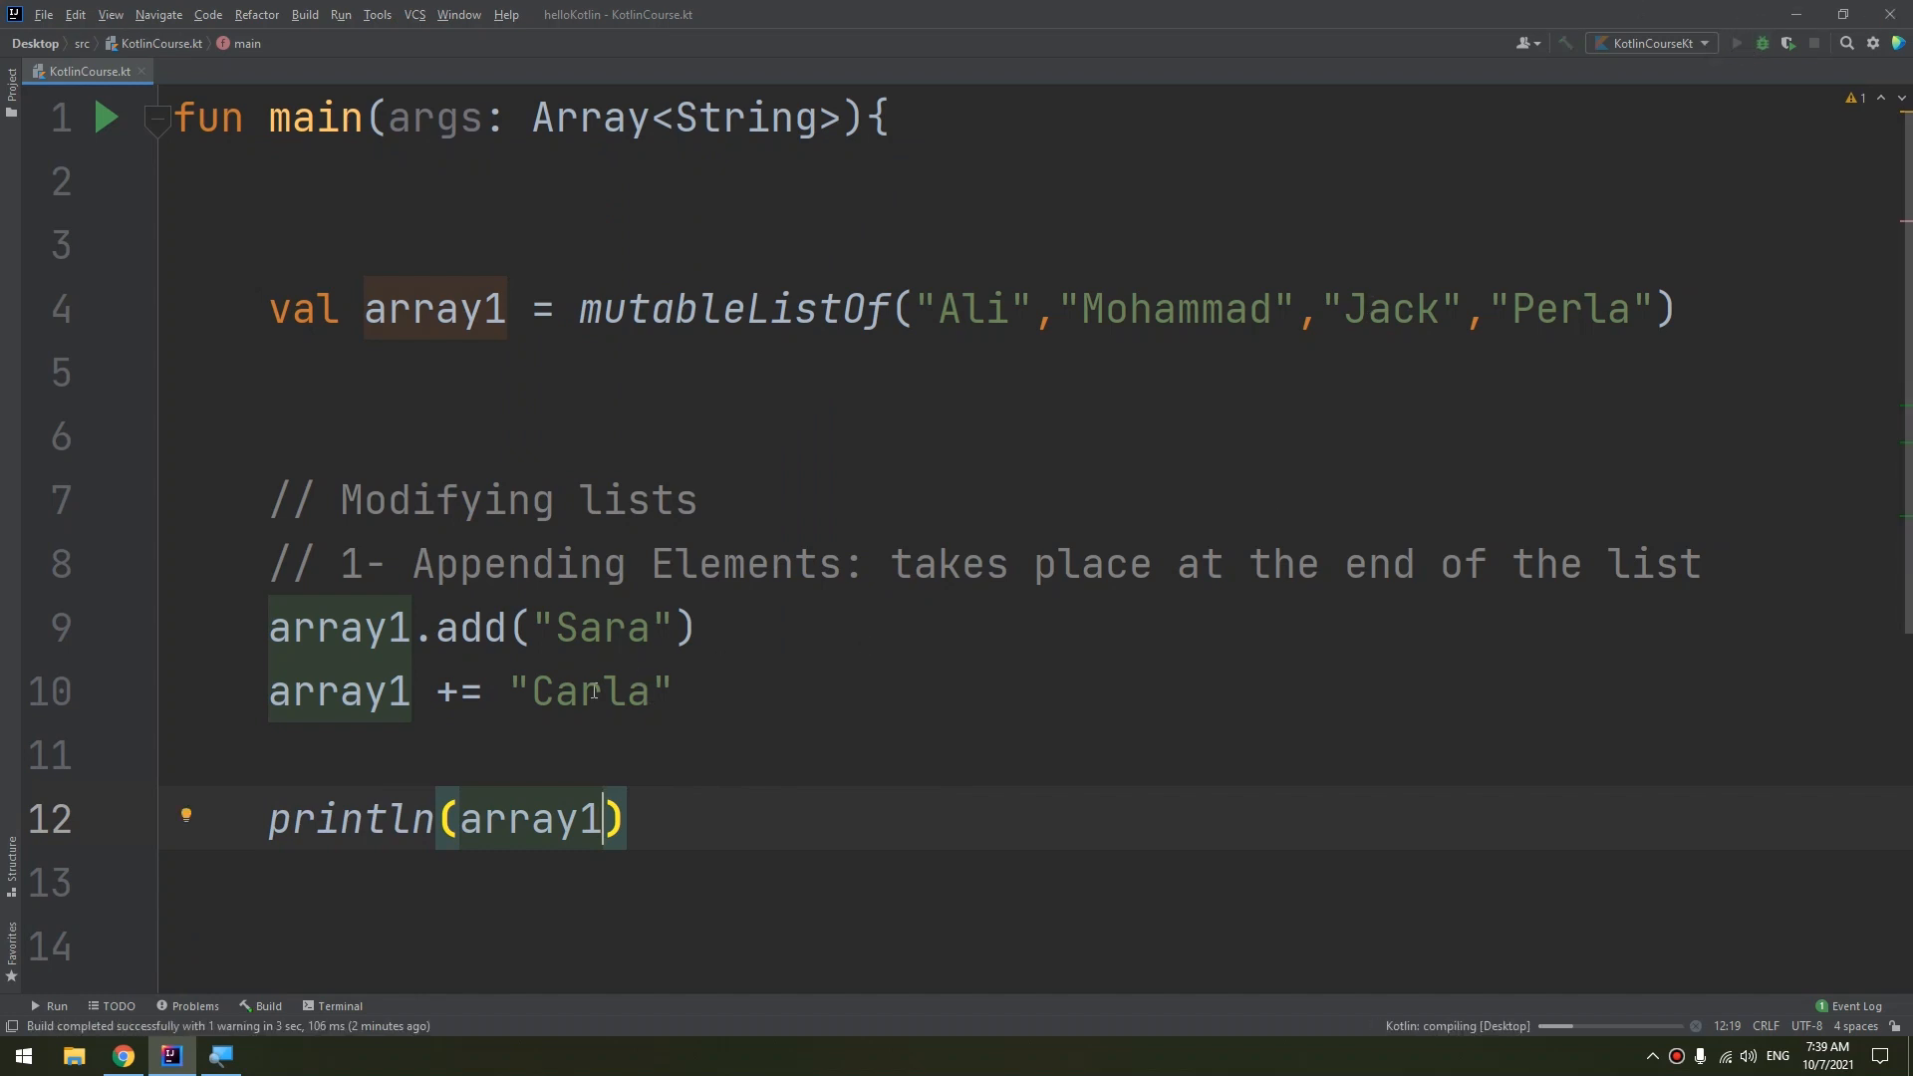
left_click(1736, 42)
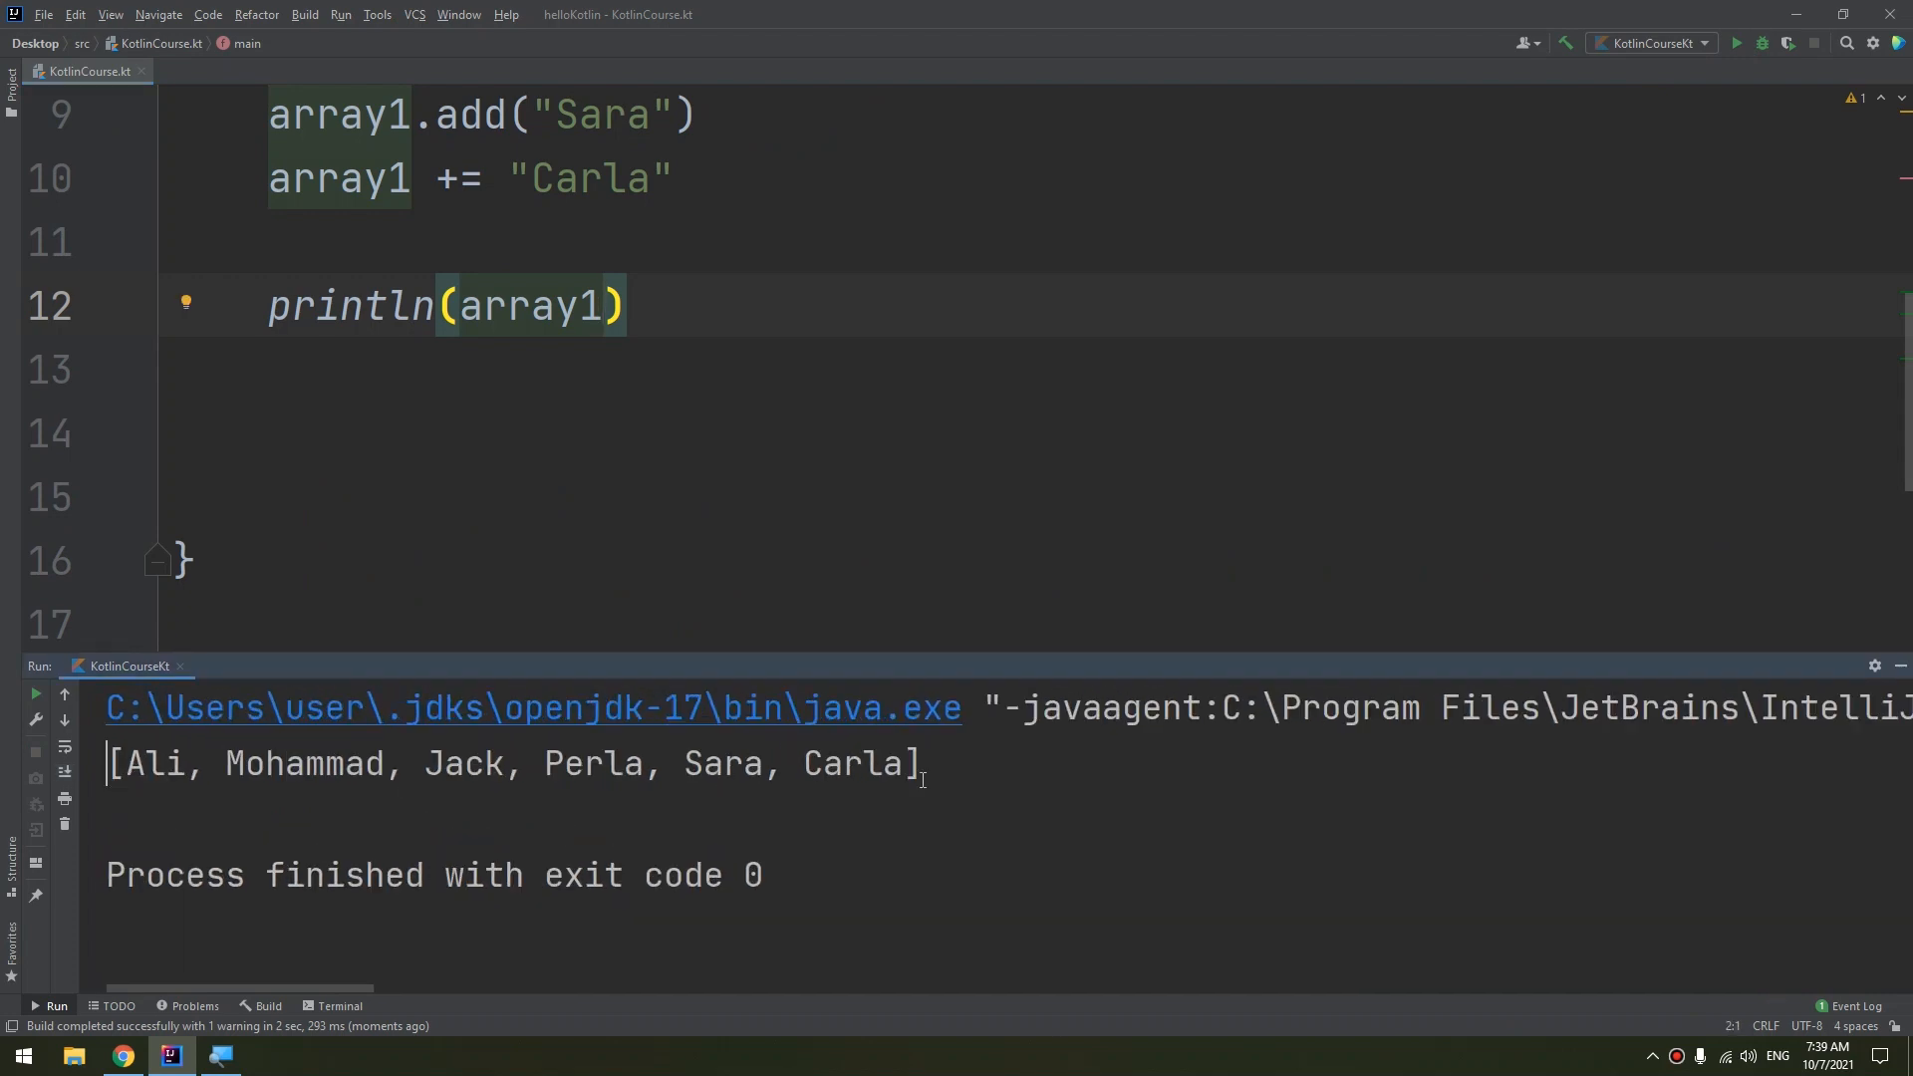
double_click(851, 764)
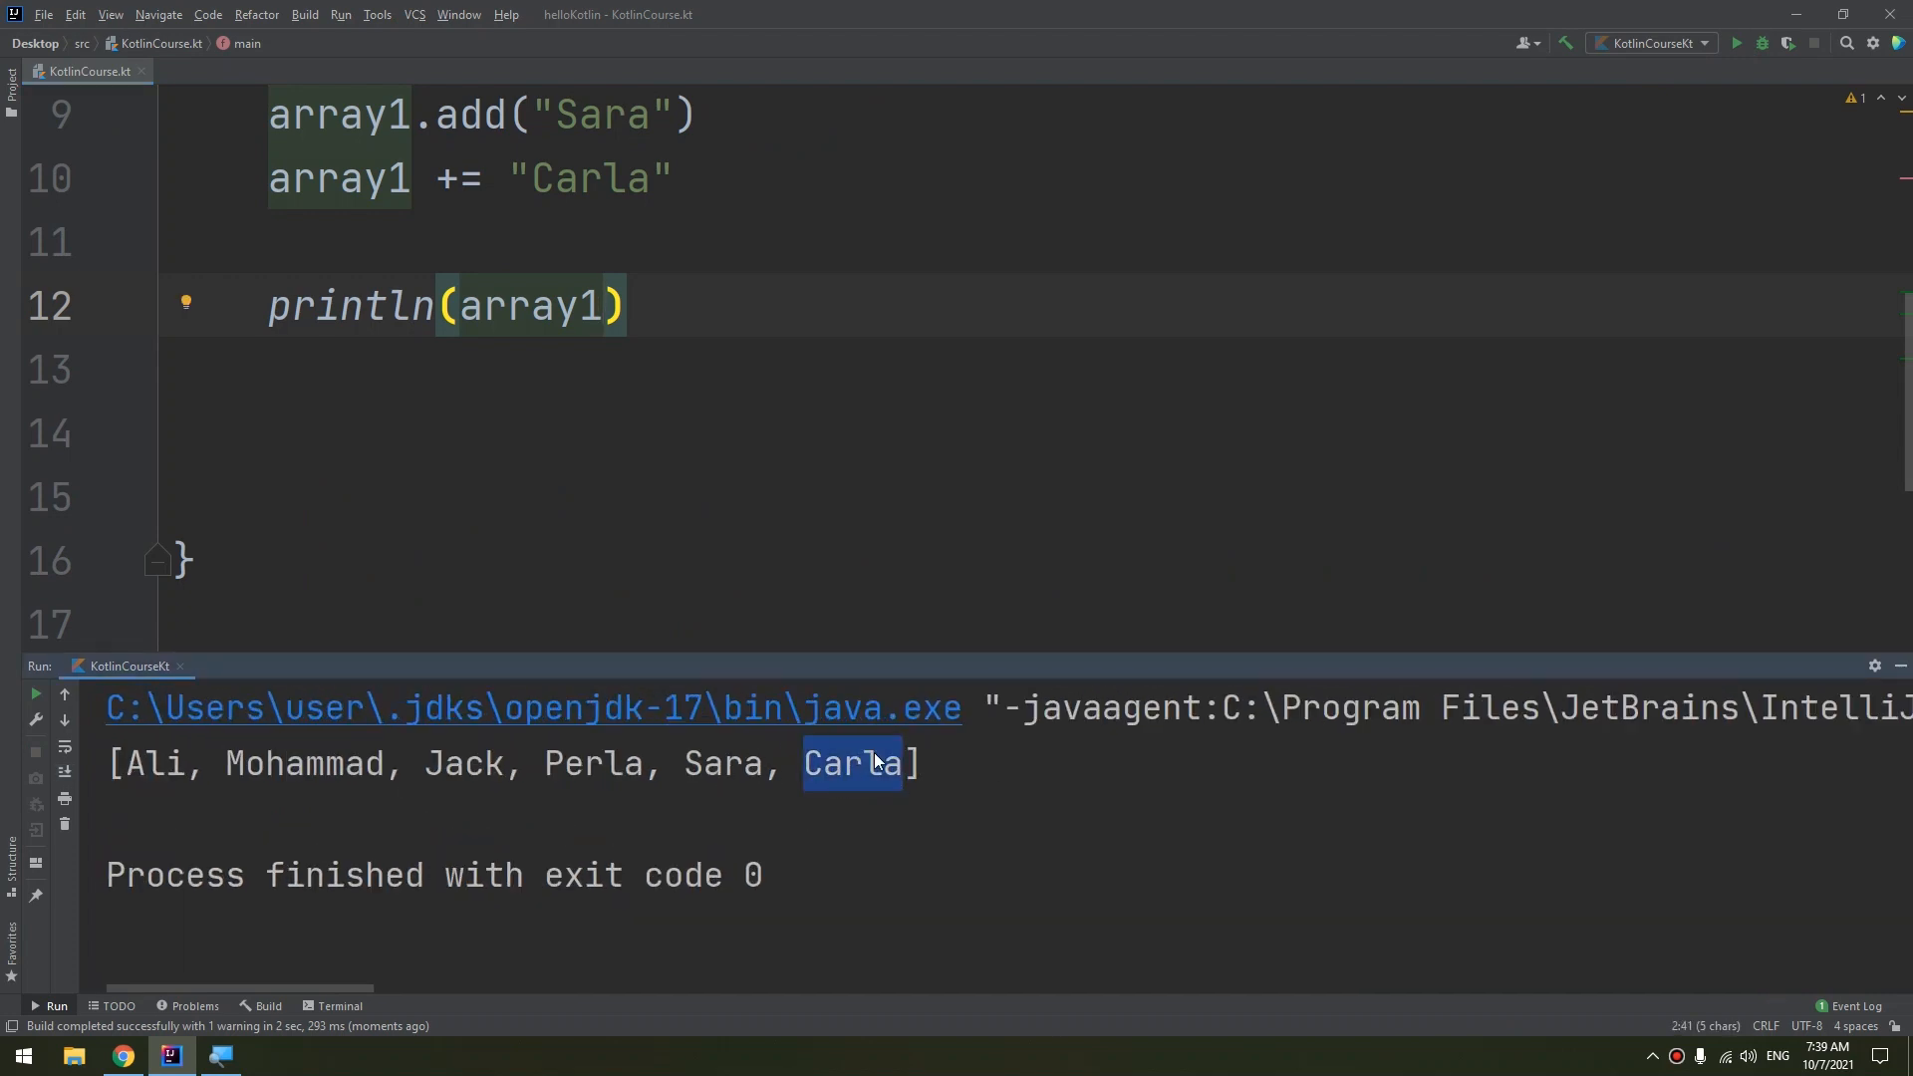
left_click_drag(805, 763, 922, 763)
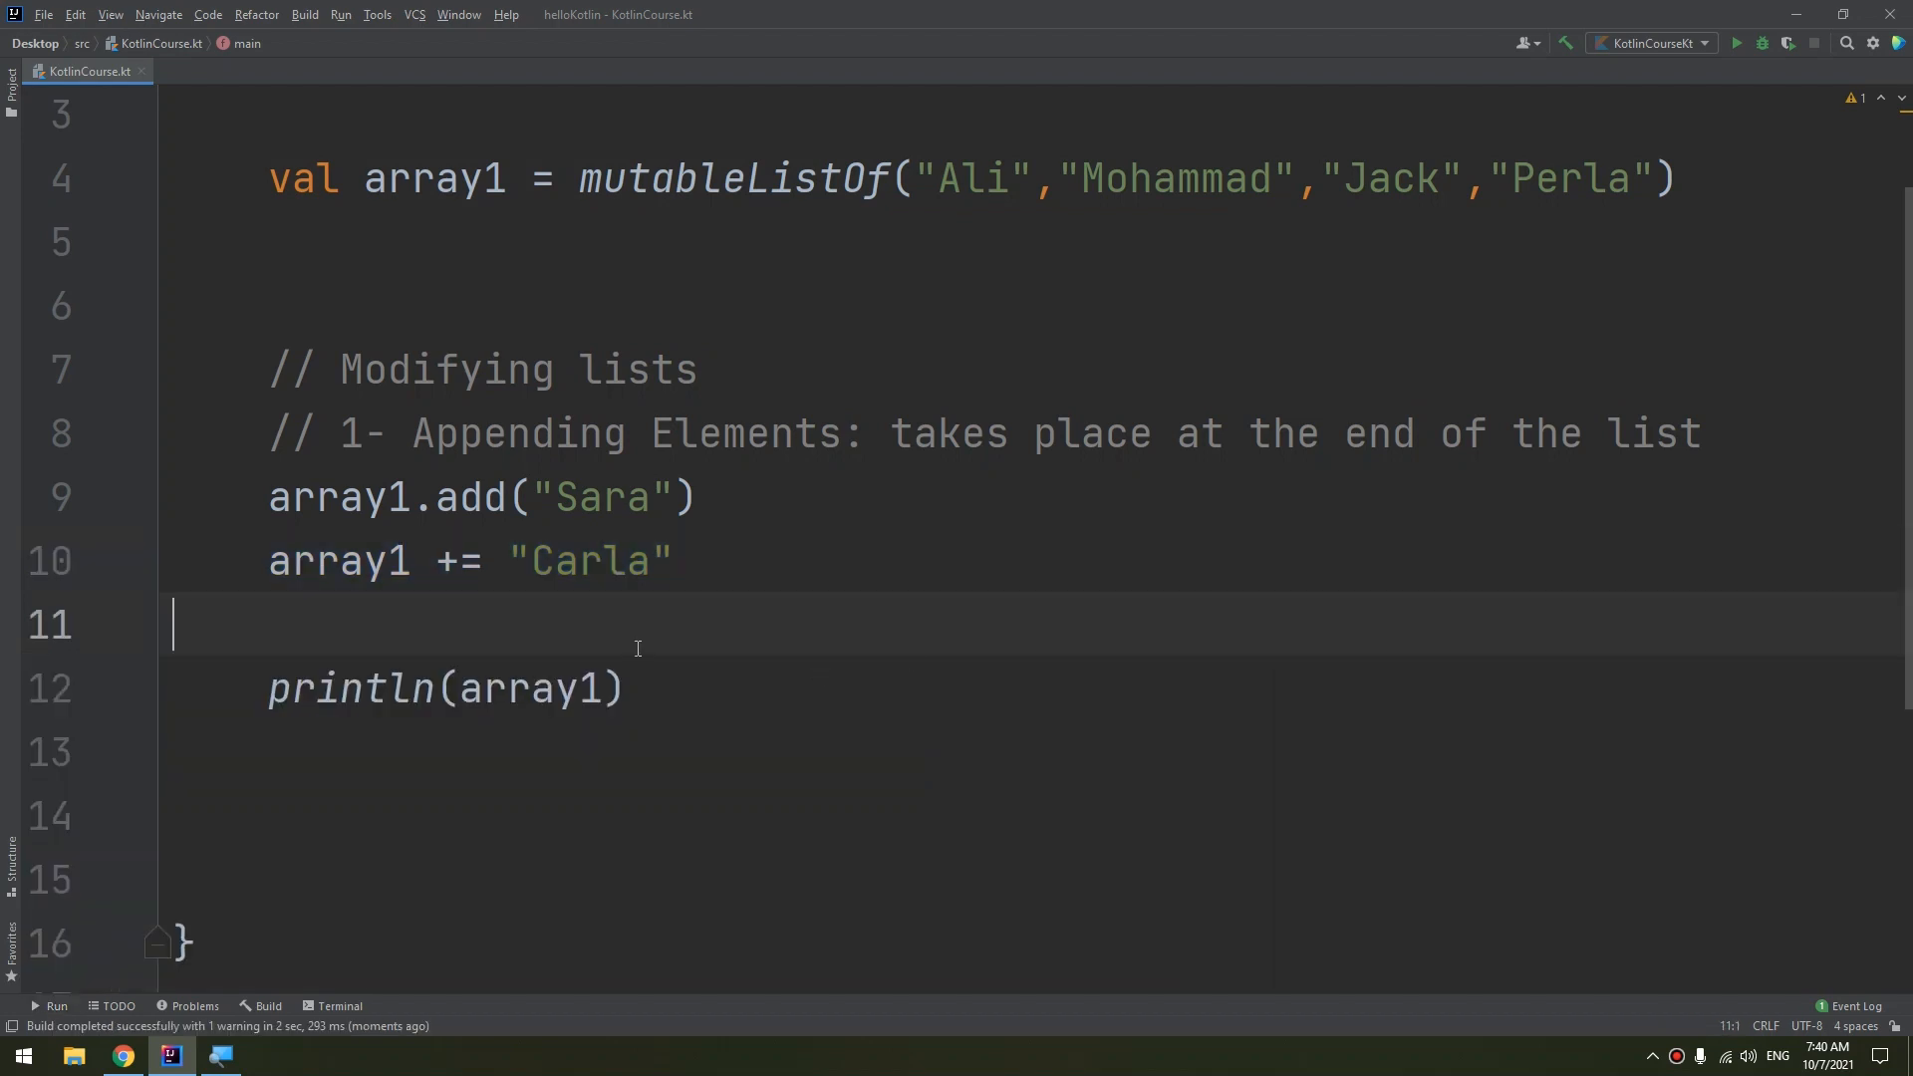
left_click_drag(269, 496, 671, 562)
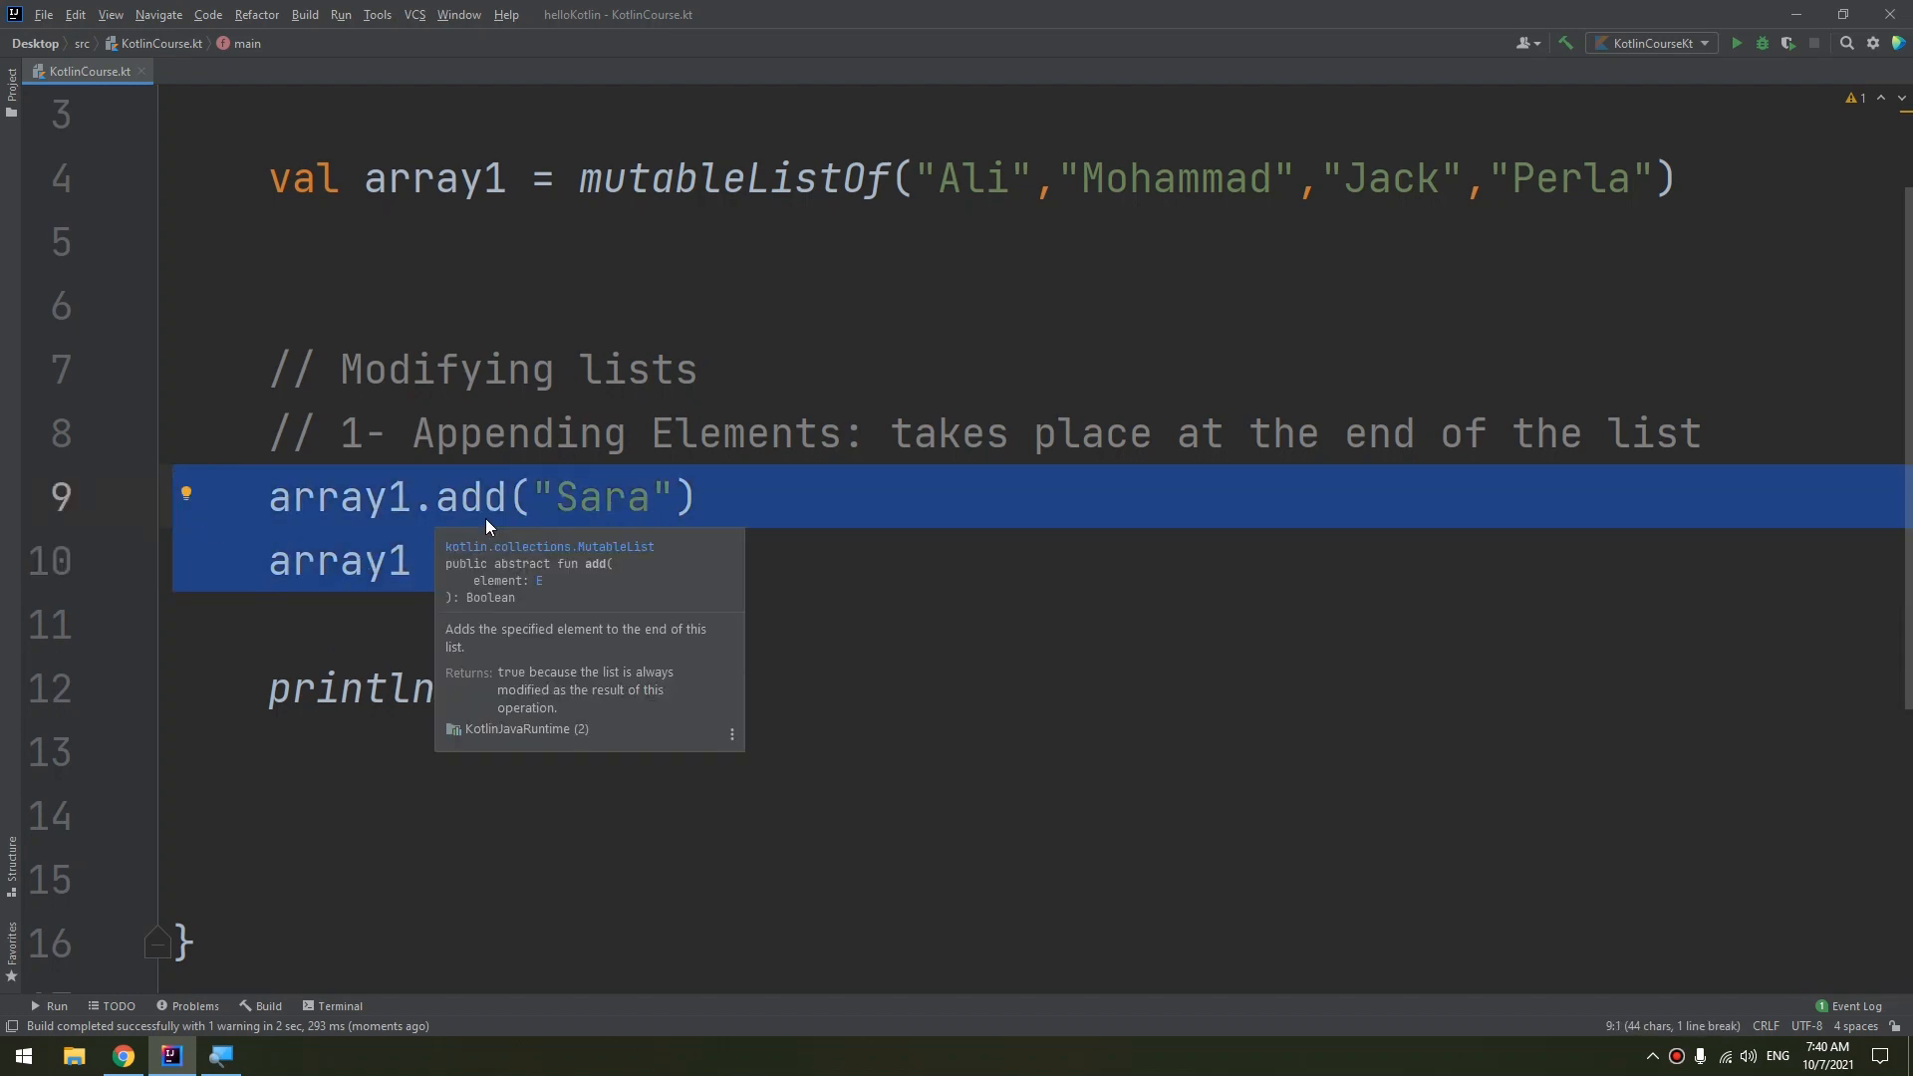
mouse_move(259, 518)
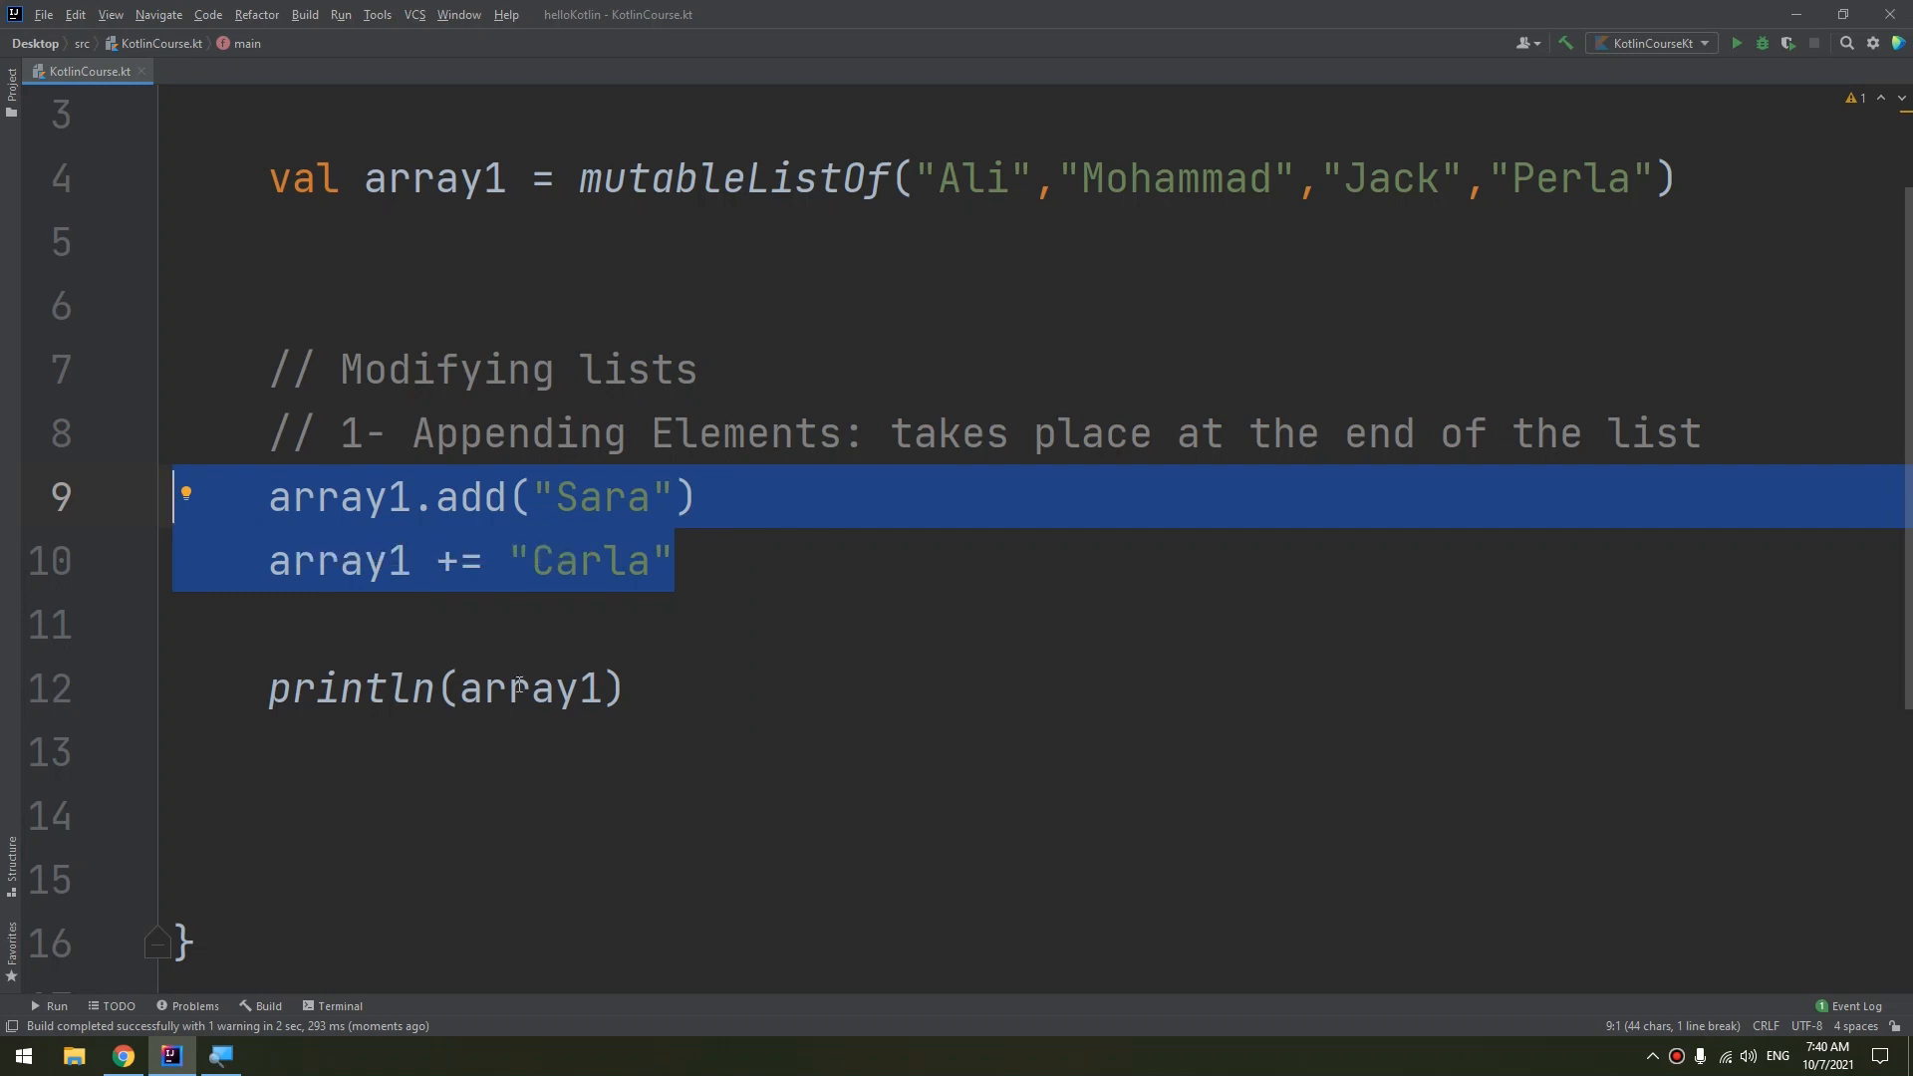
mouse_move(526, 687)
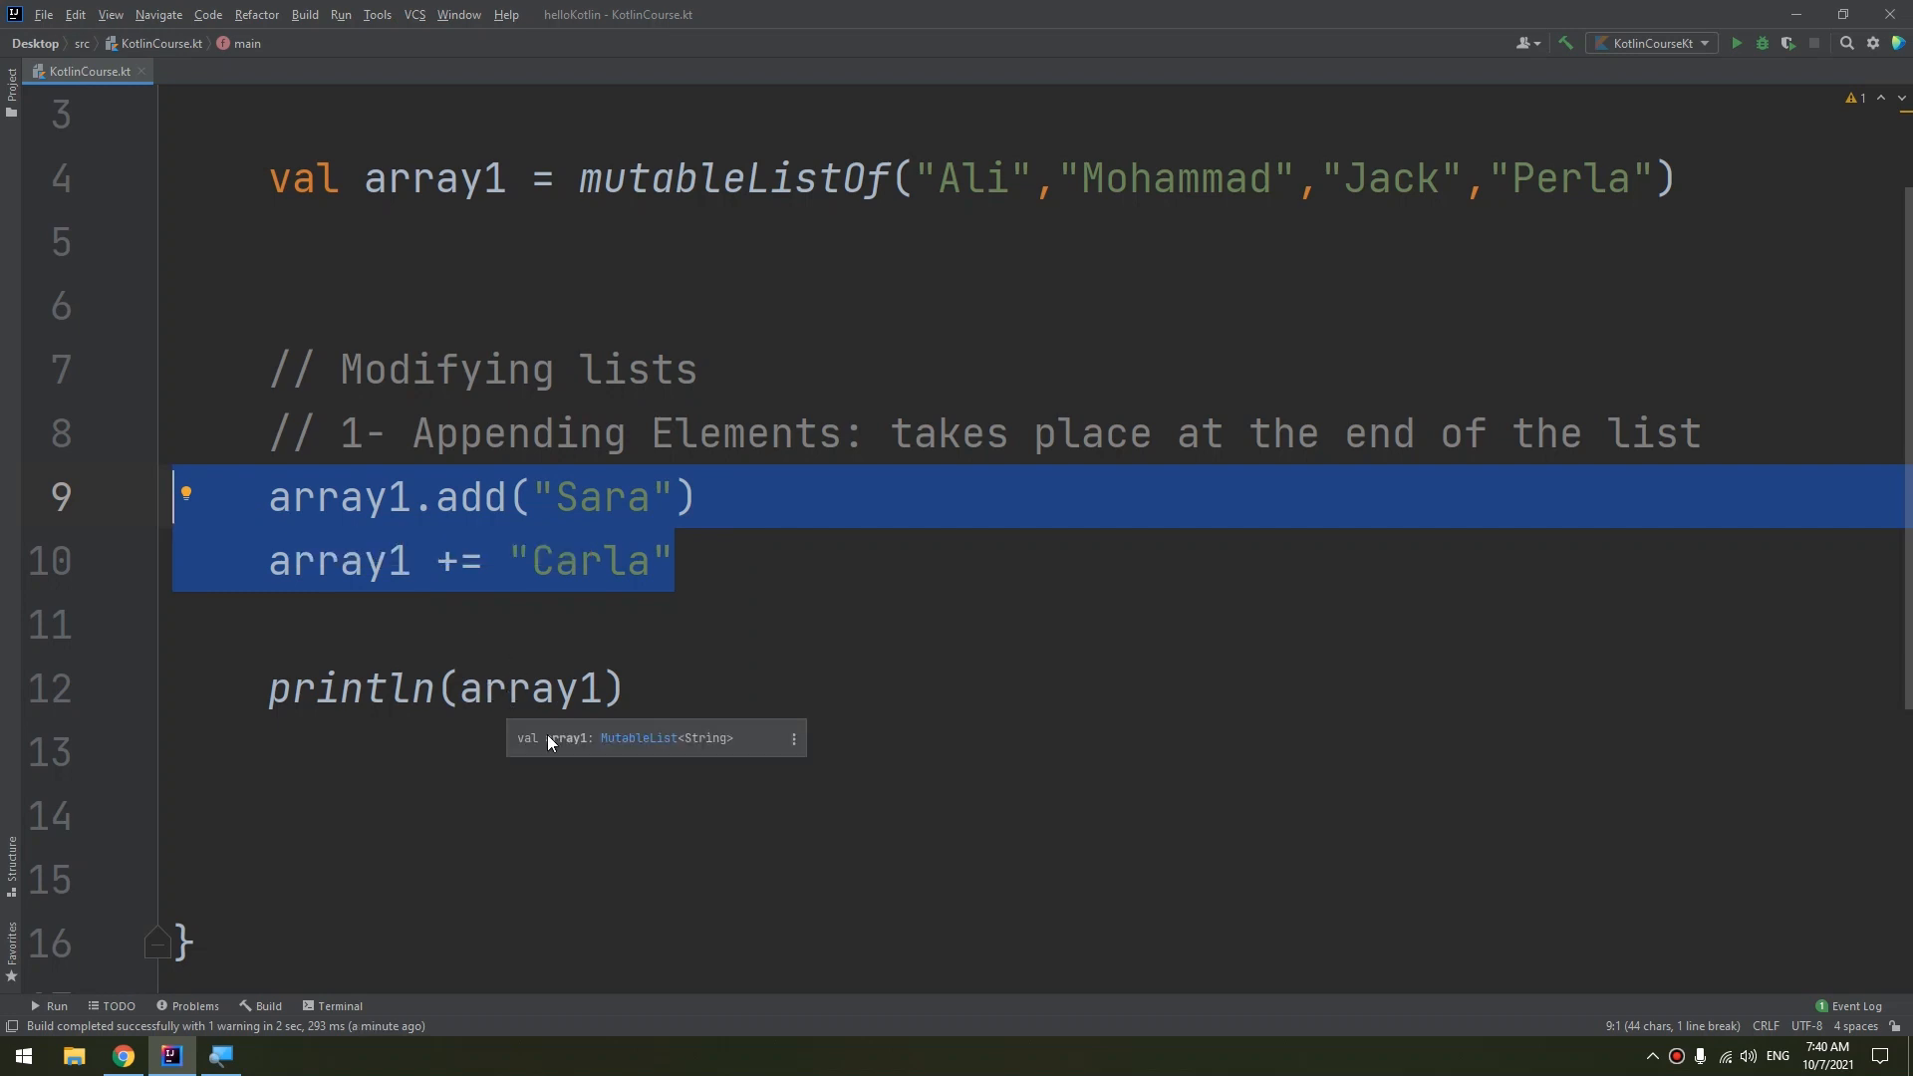
mouse_move(383, 702)
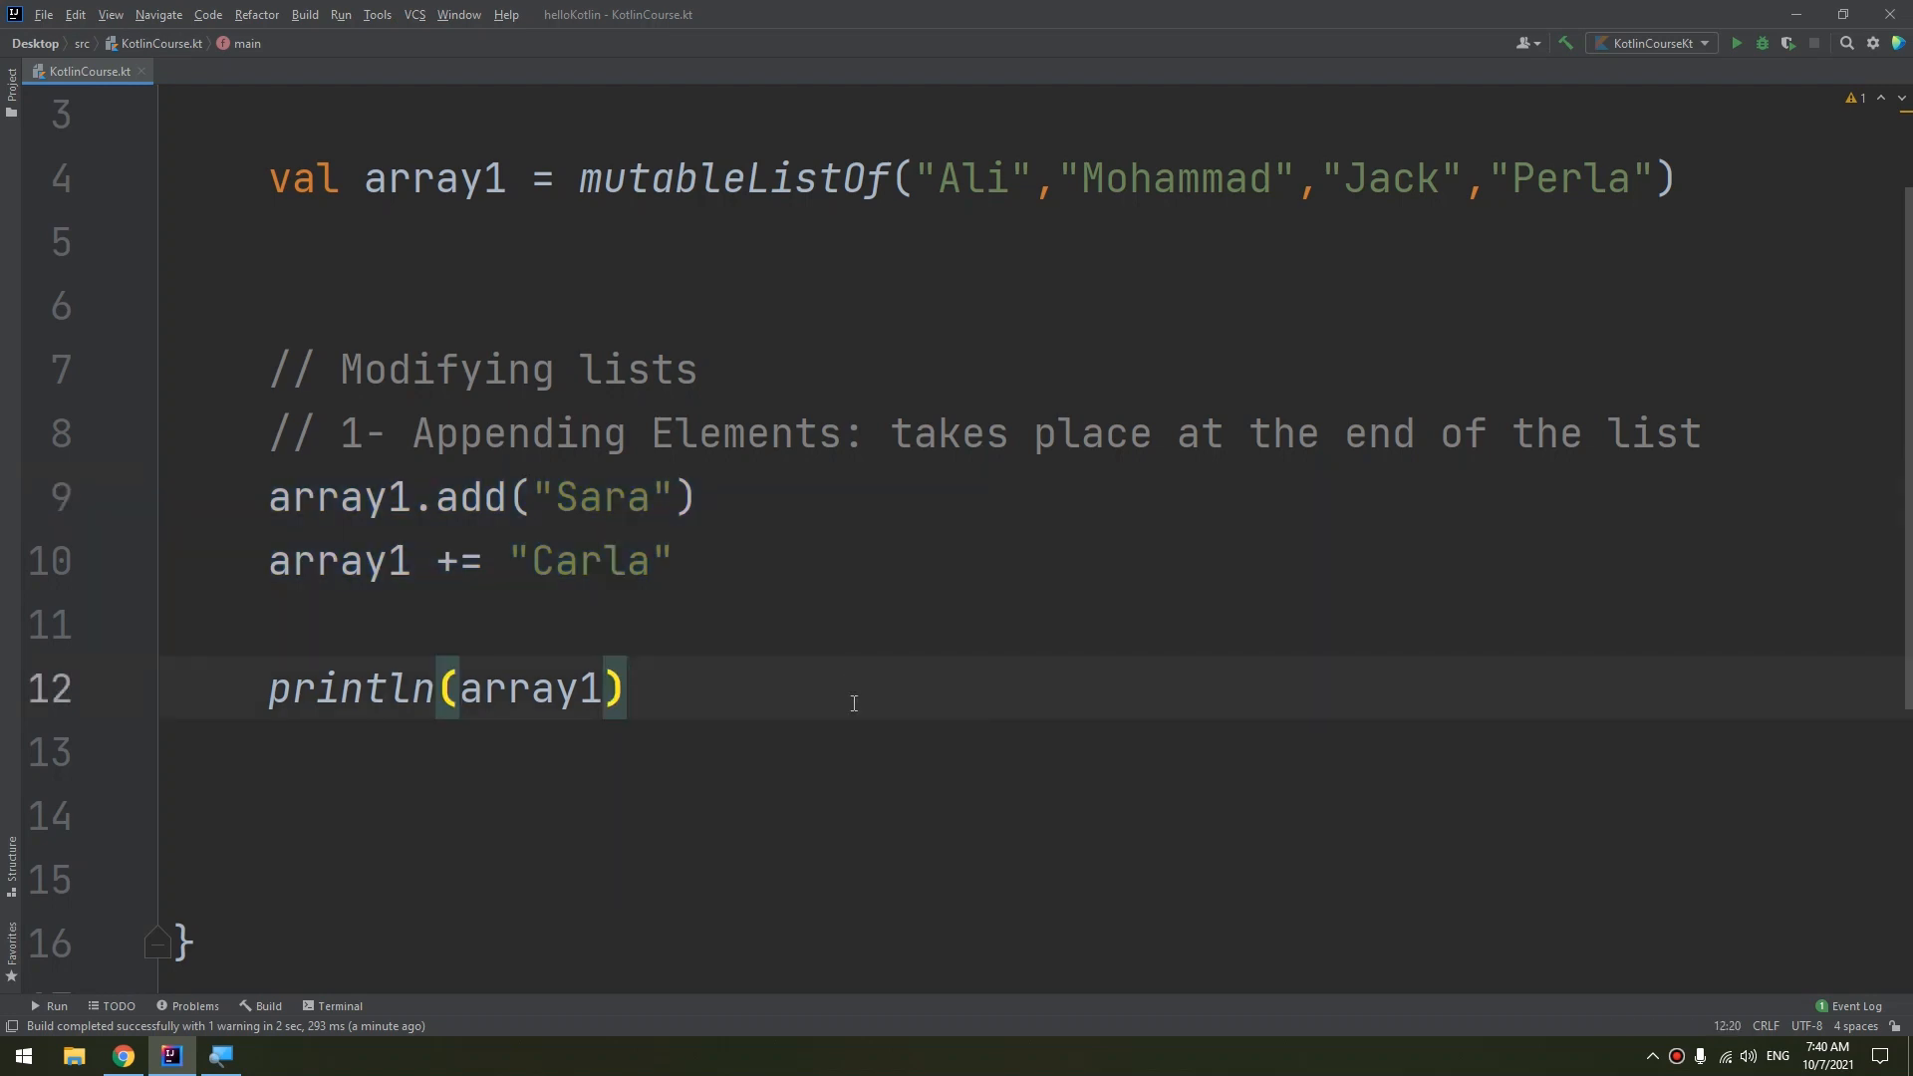
mouse_move(817, 695)
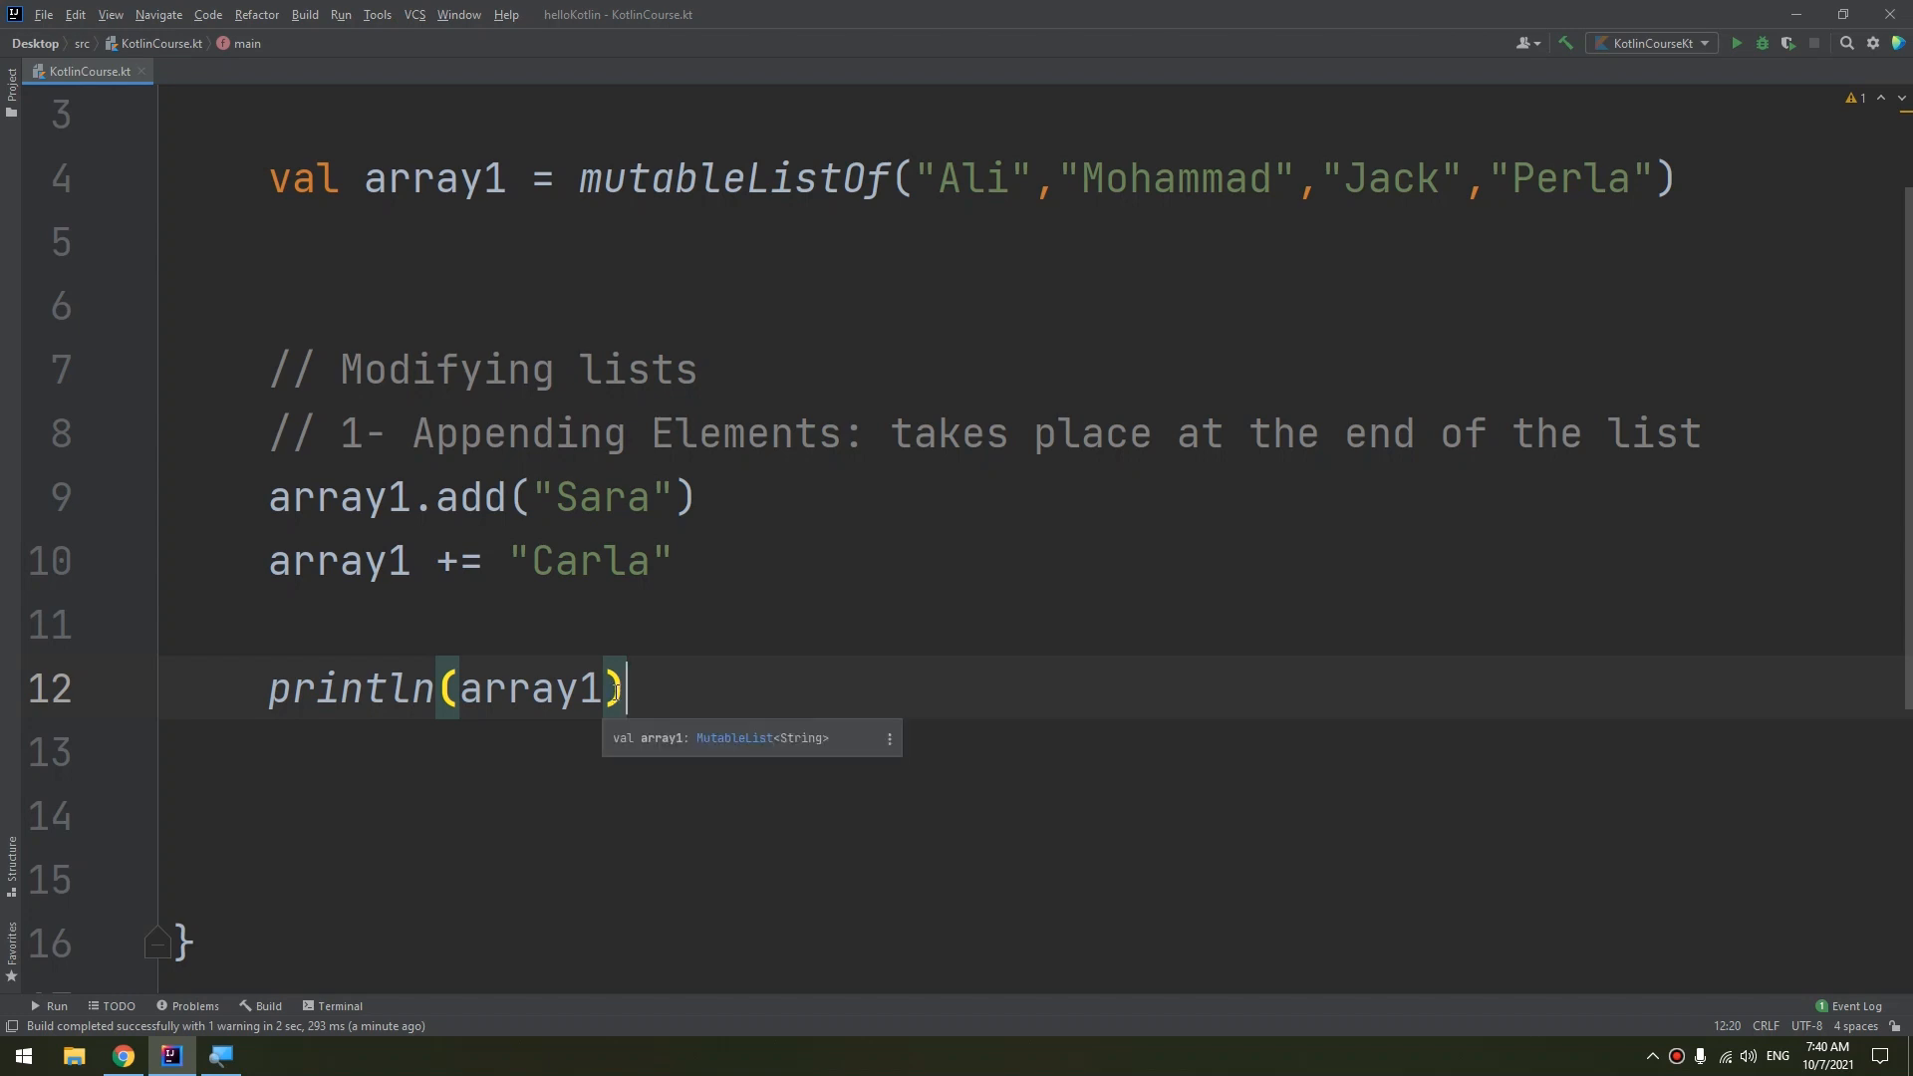
key("enter")
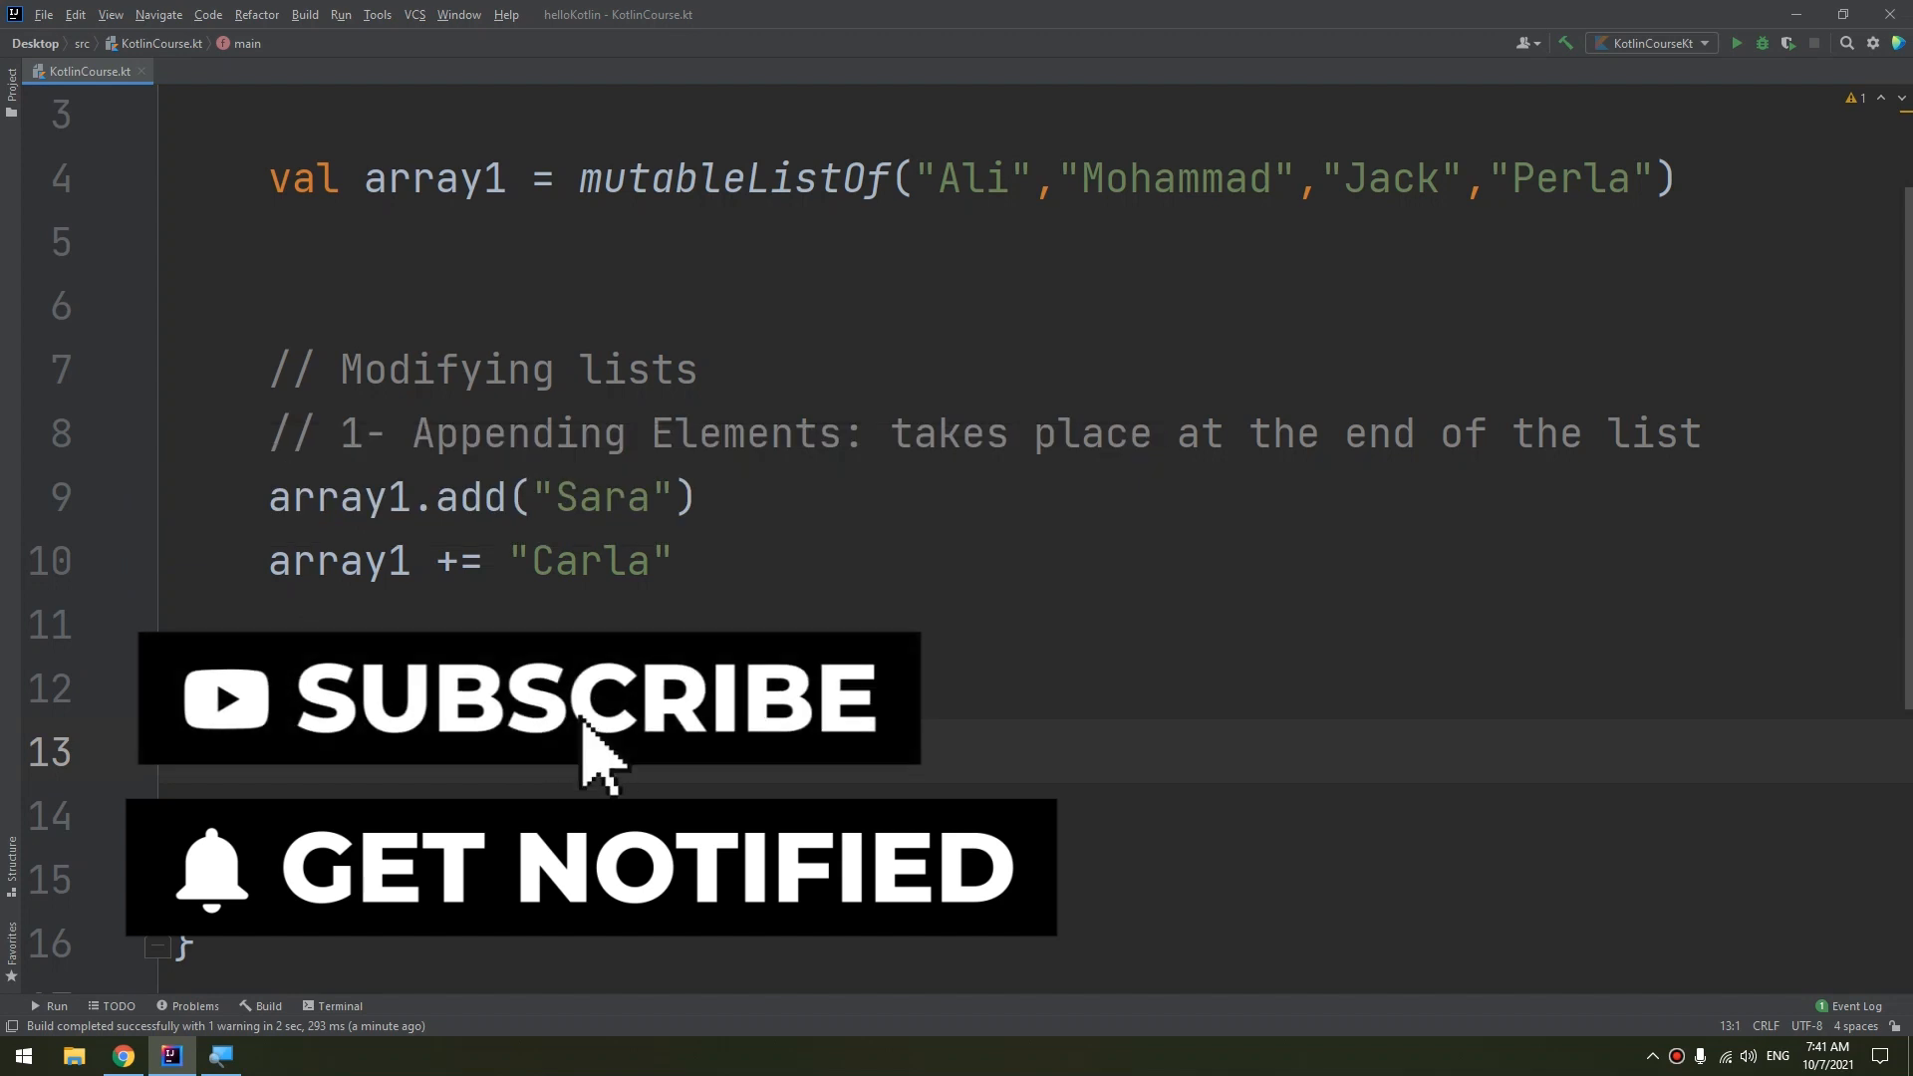
type("println(array1)")
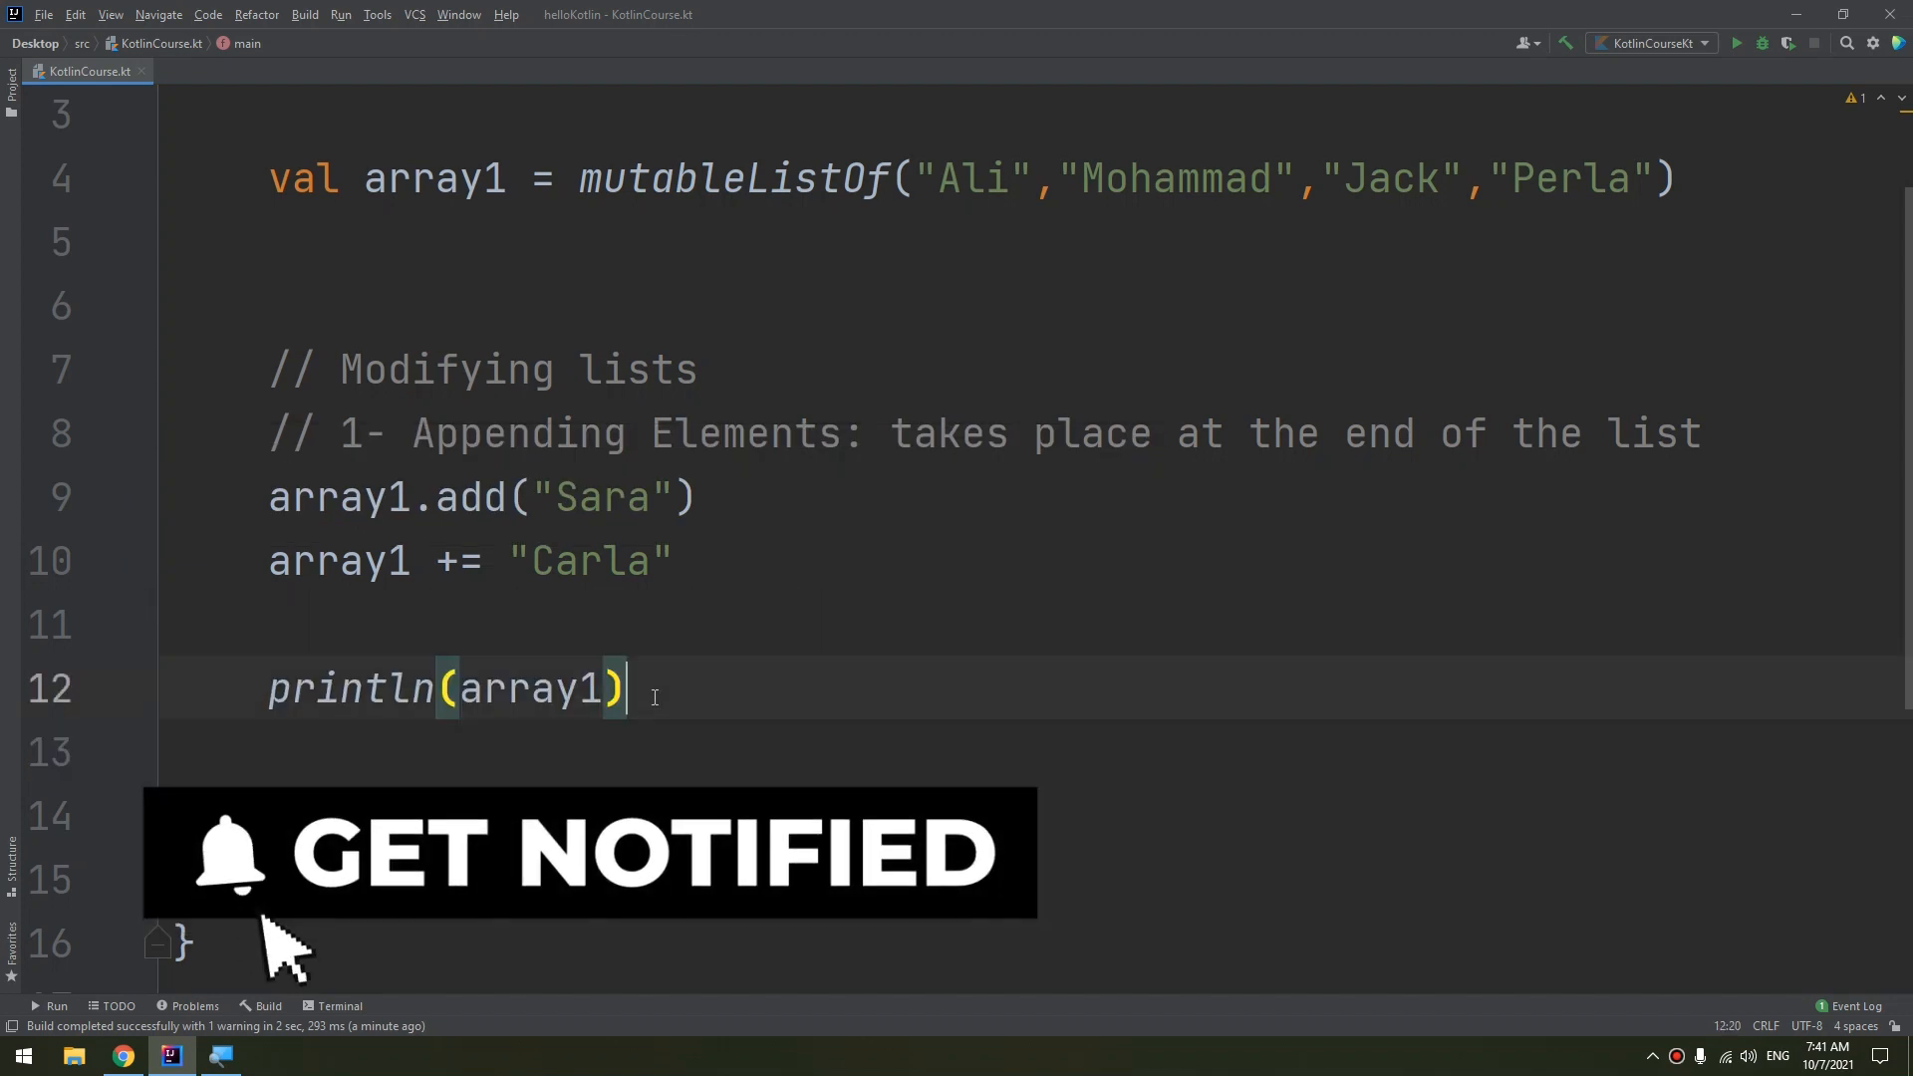